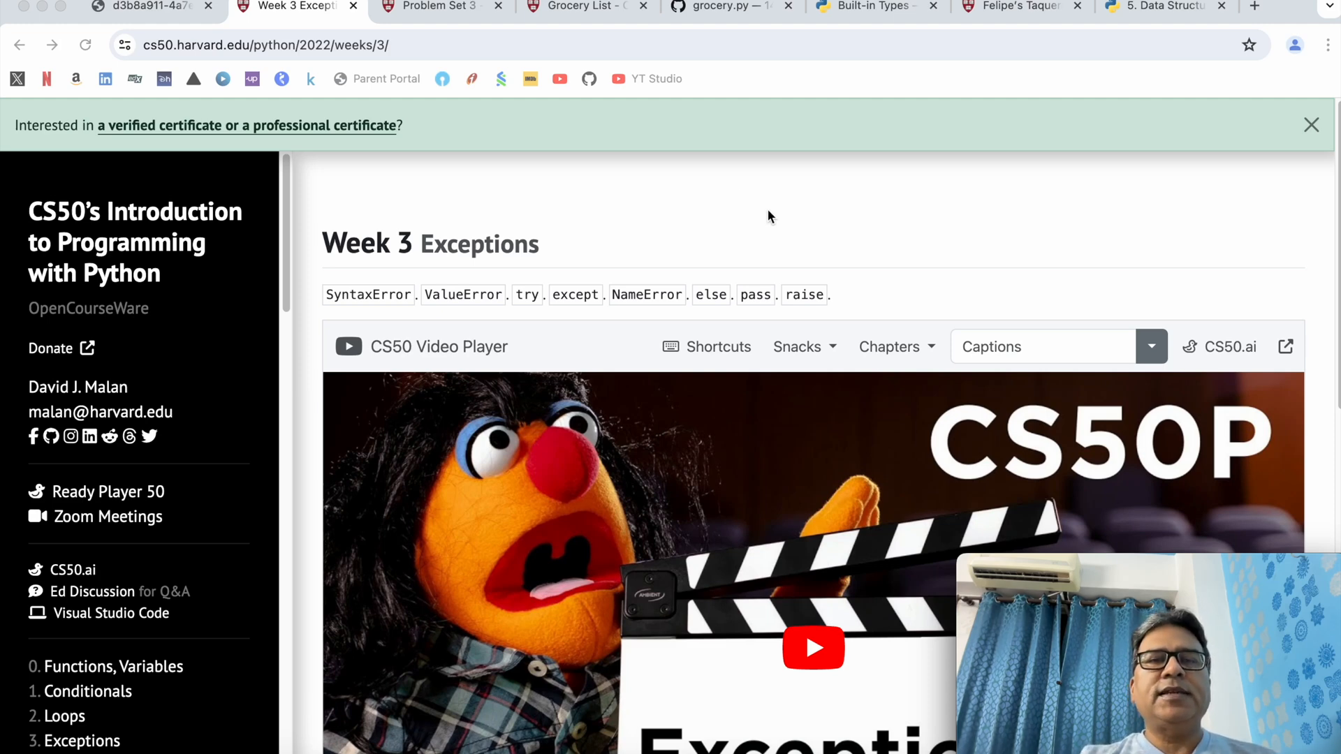
- Look over the Grocery List tab and the Problem Set 3 overview page
{"action": "left_click", "coordinate": [587, 7]}
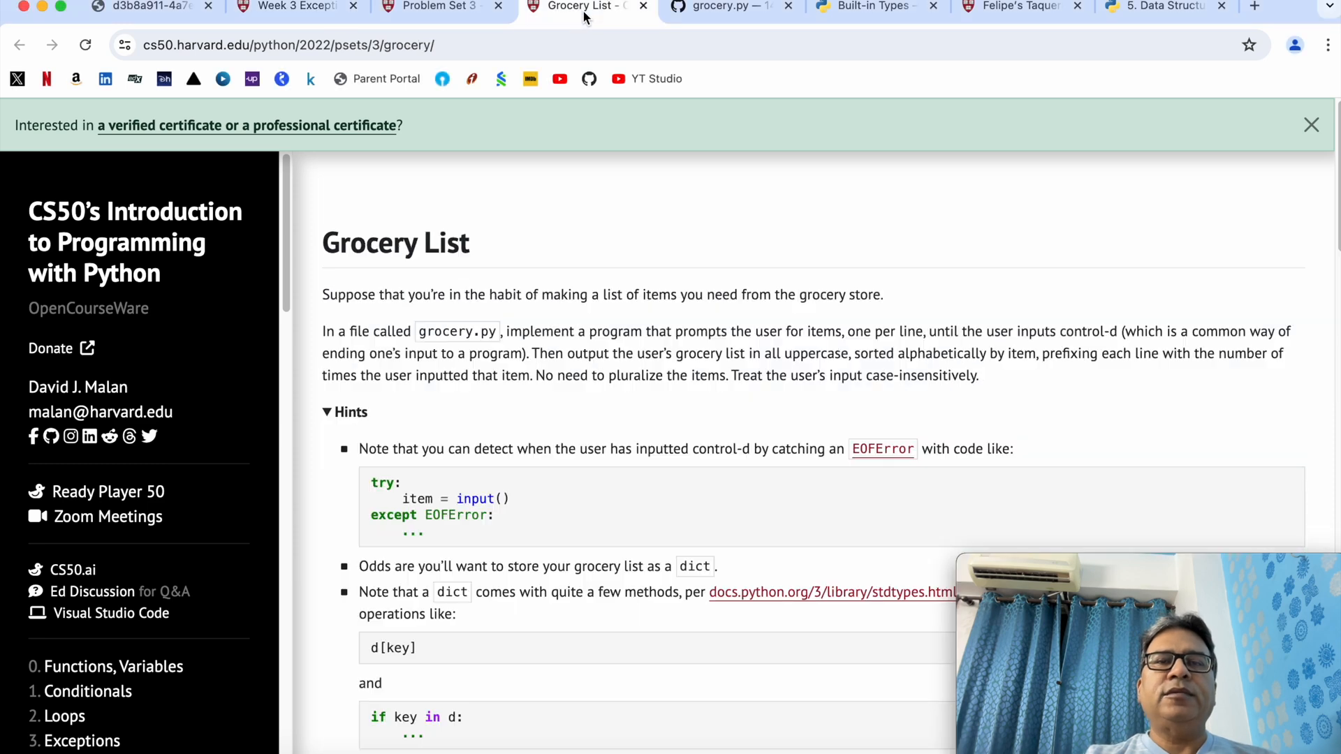
{"action": "mouse_move", "coordinate": [644, 190]}
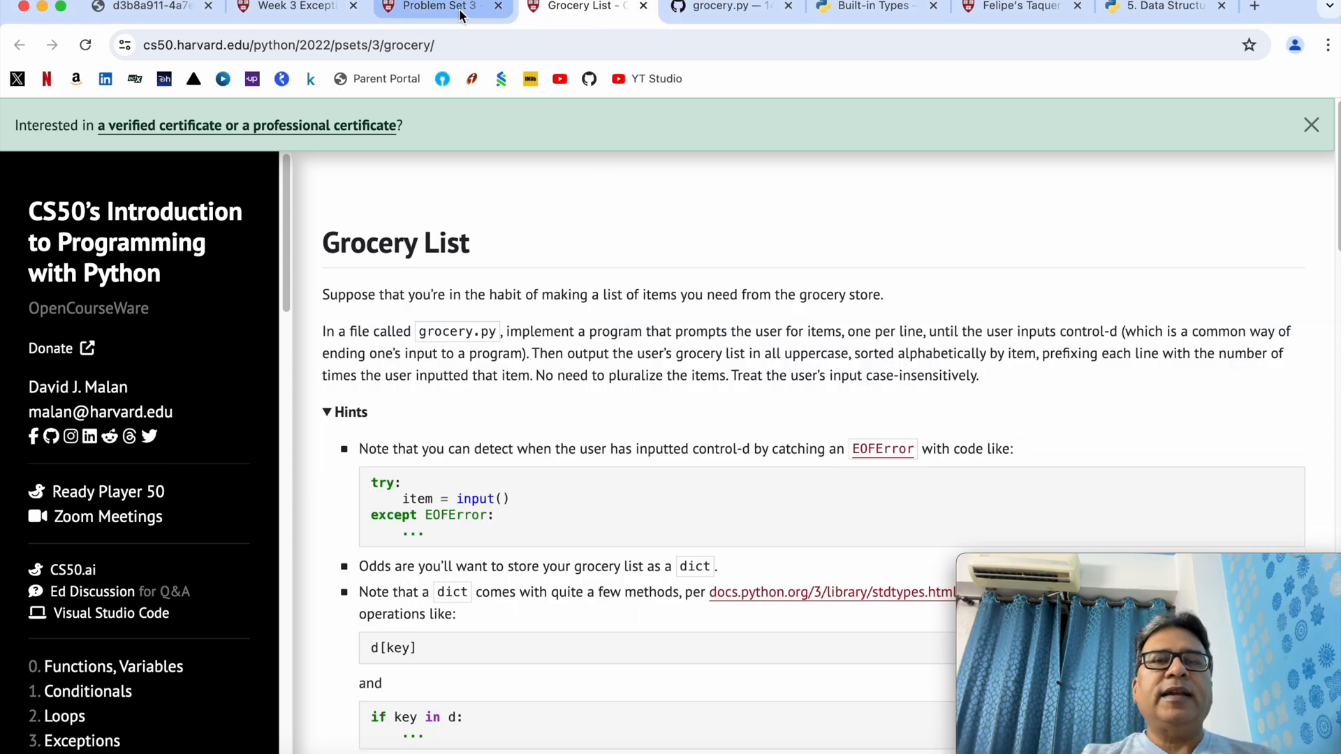
{"action": "left_click", "coordinate": [436, 7]}
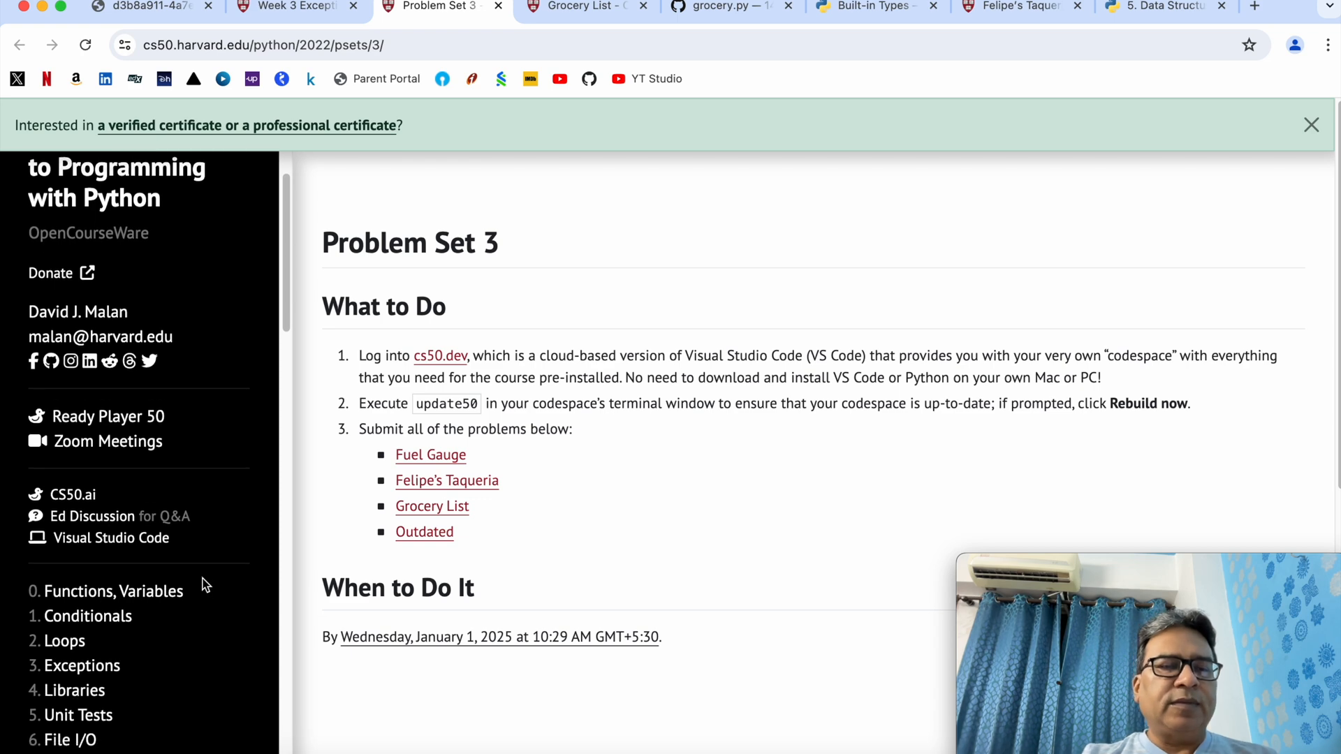
{"action": "scroll", "scroll_direction": "down", "scroll_amount": 3}
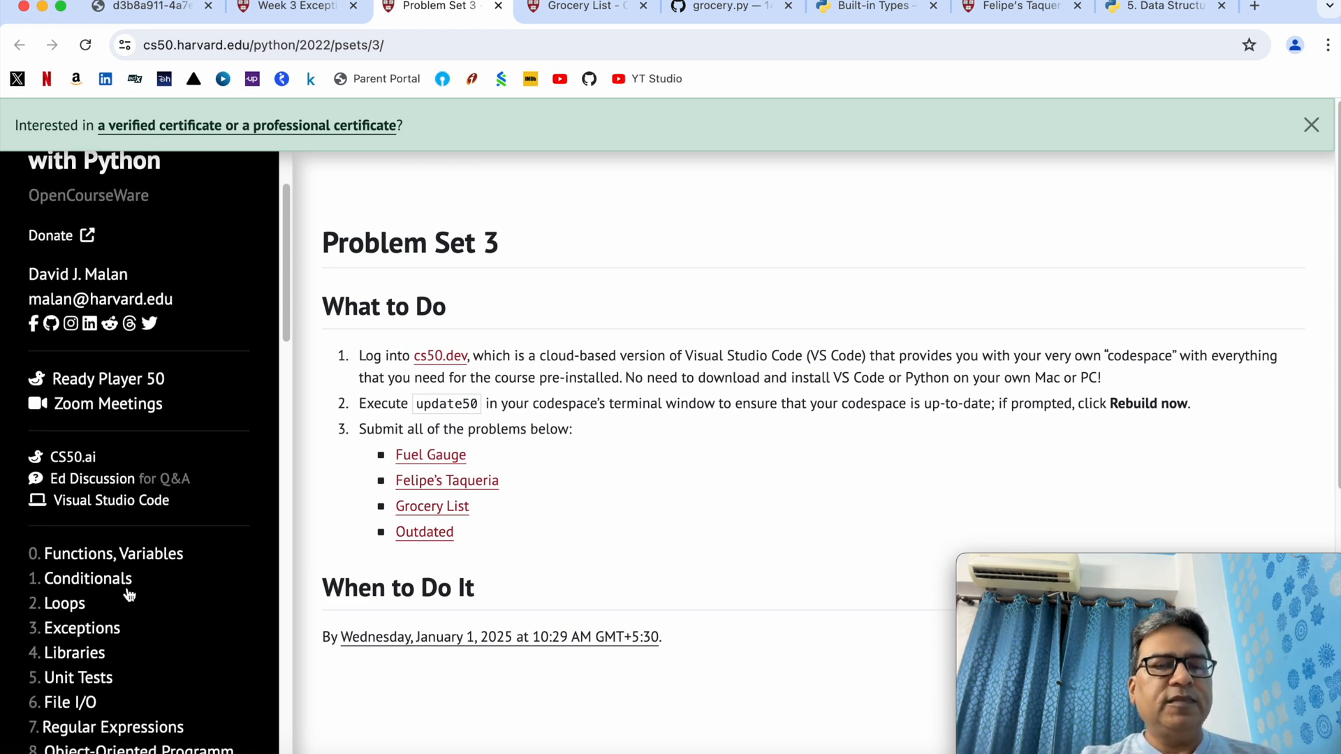
{"action": "mouse_move", "coordinate": [708, 292]}
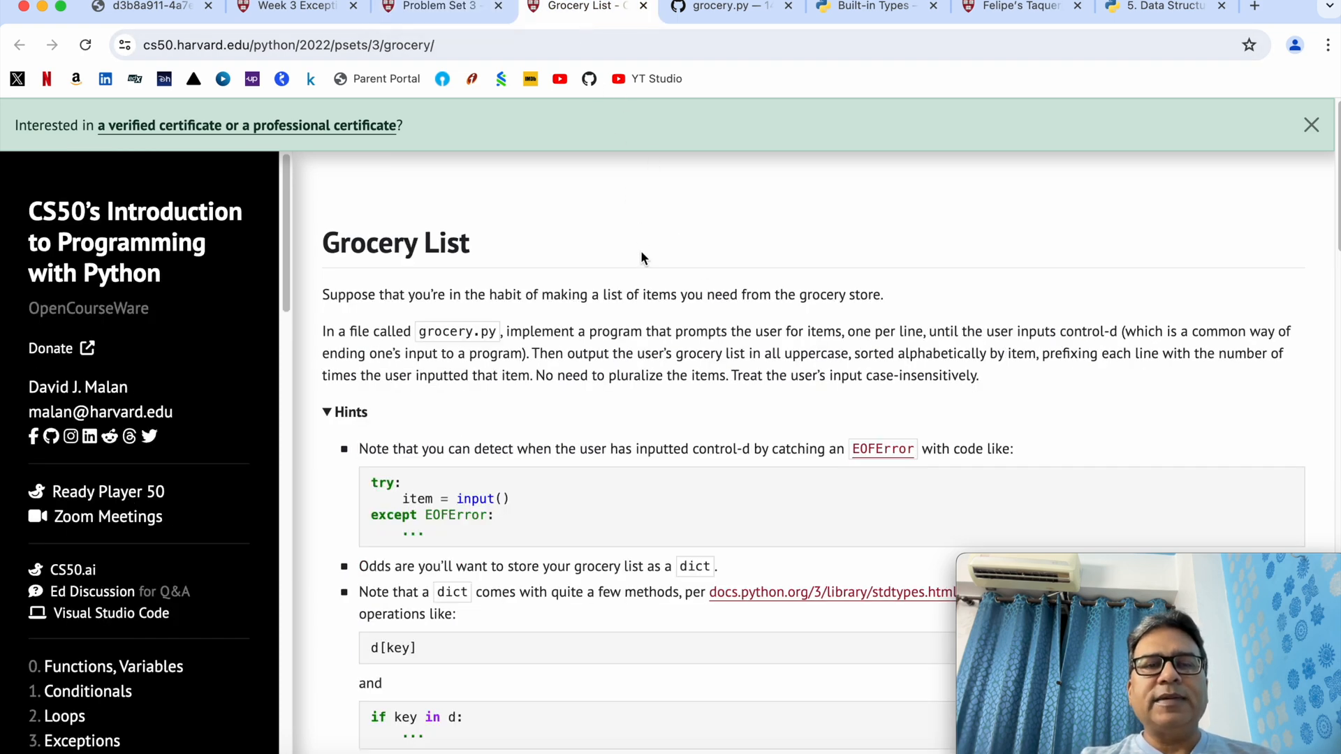
{"action": "mouse_move", "coordinate": [657, 368]}
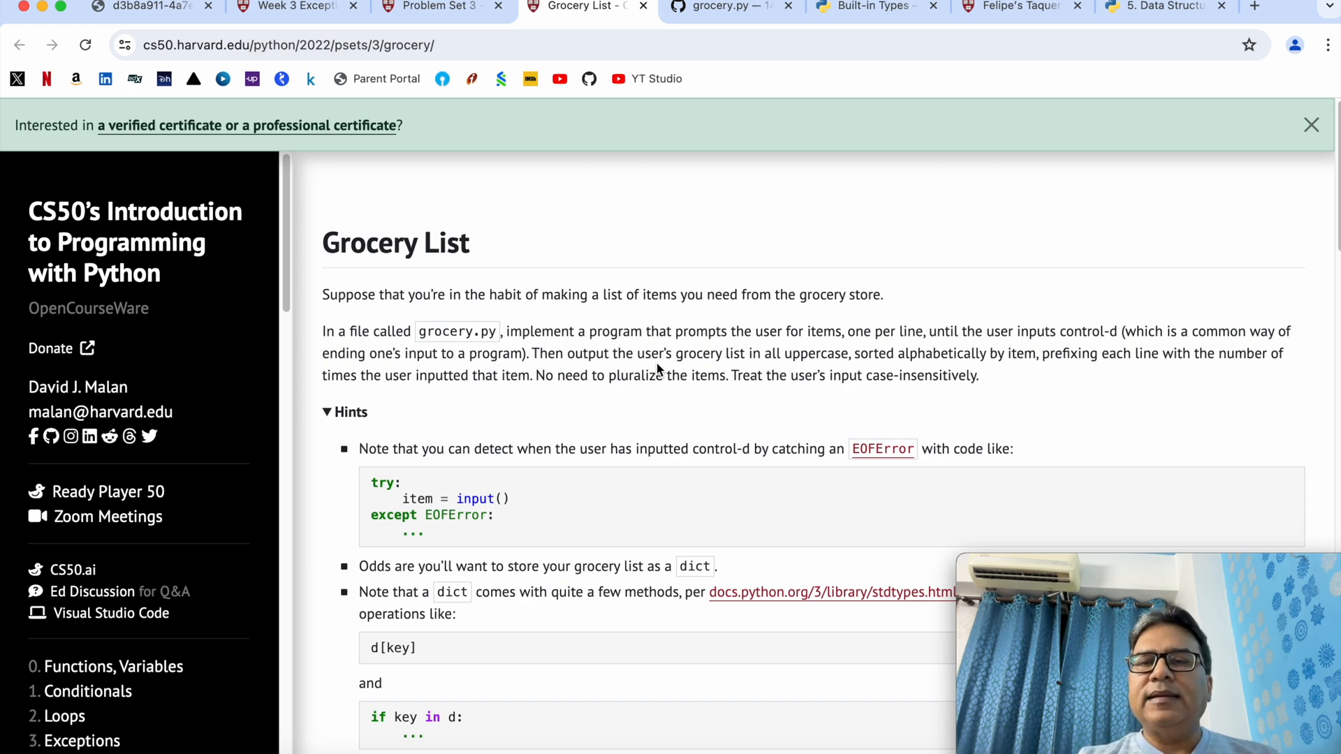
{"action": "mouse_move", "coordinate": [1054, 336]}
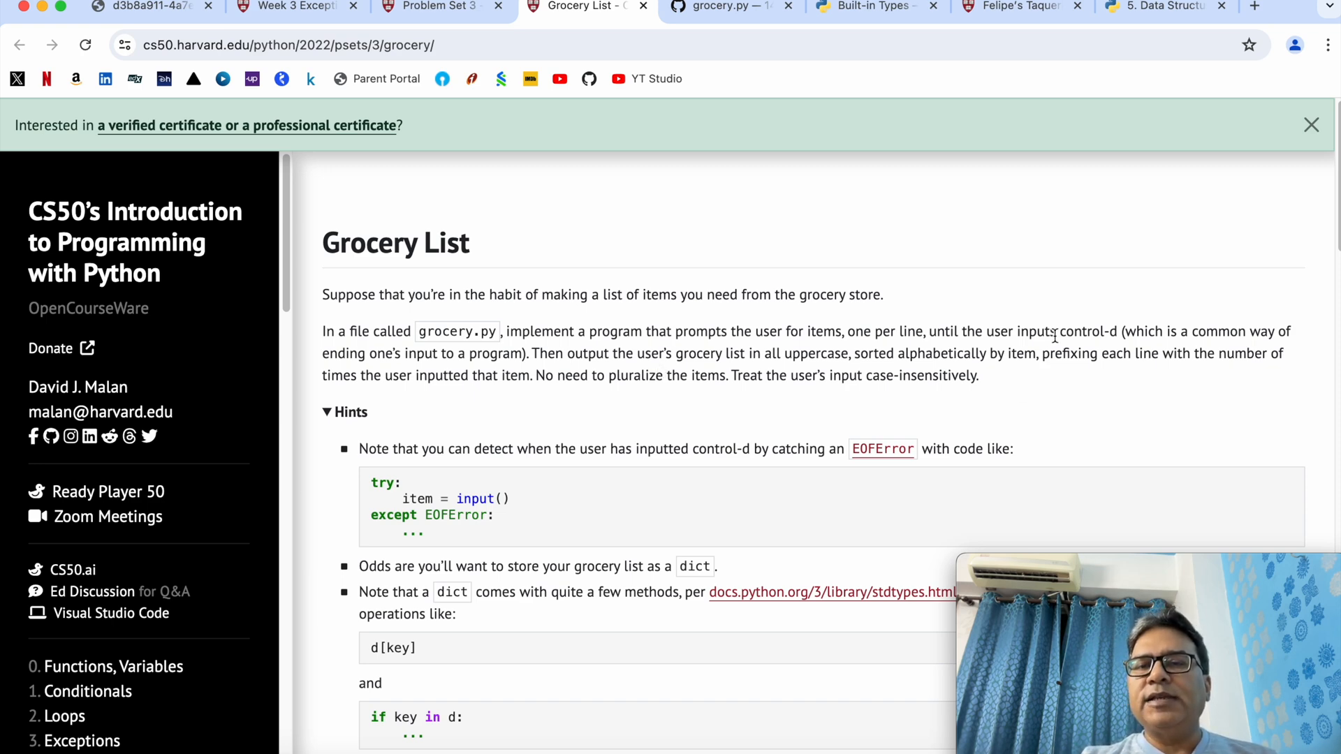
- Highlight the uppercase, alphabetically sorted, count-prefixed output requirement, then scroll to the Hints
{"action": "double_click", "coordinate": [1089, 332]}
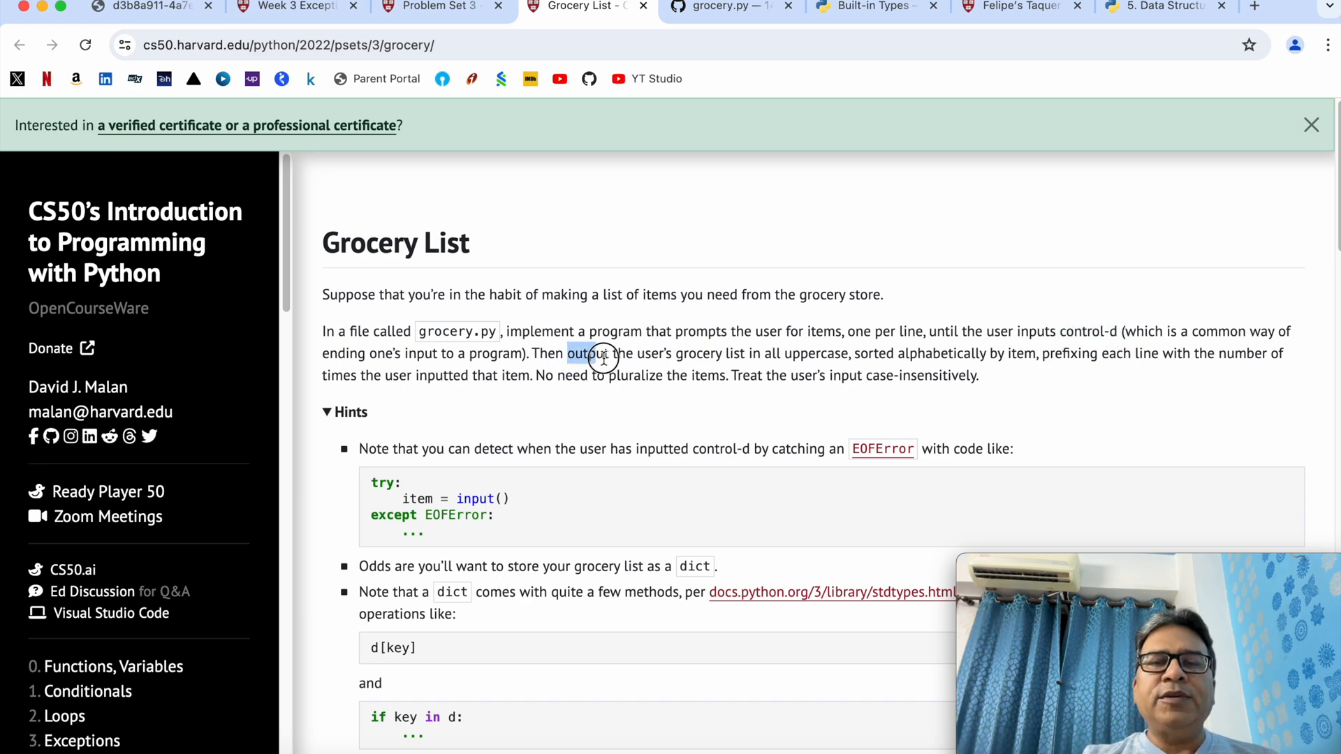
{"action": "left_click_drag", "start_coordinate": [598, 353], "coordinate": [773, 358]}
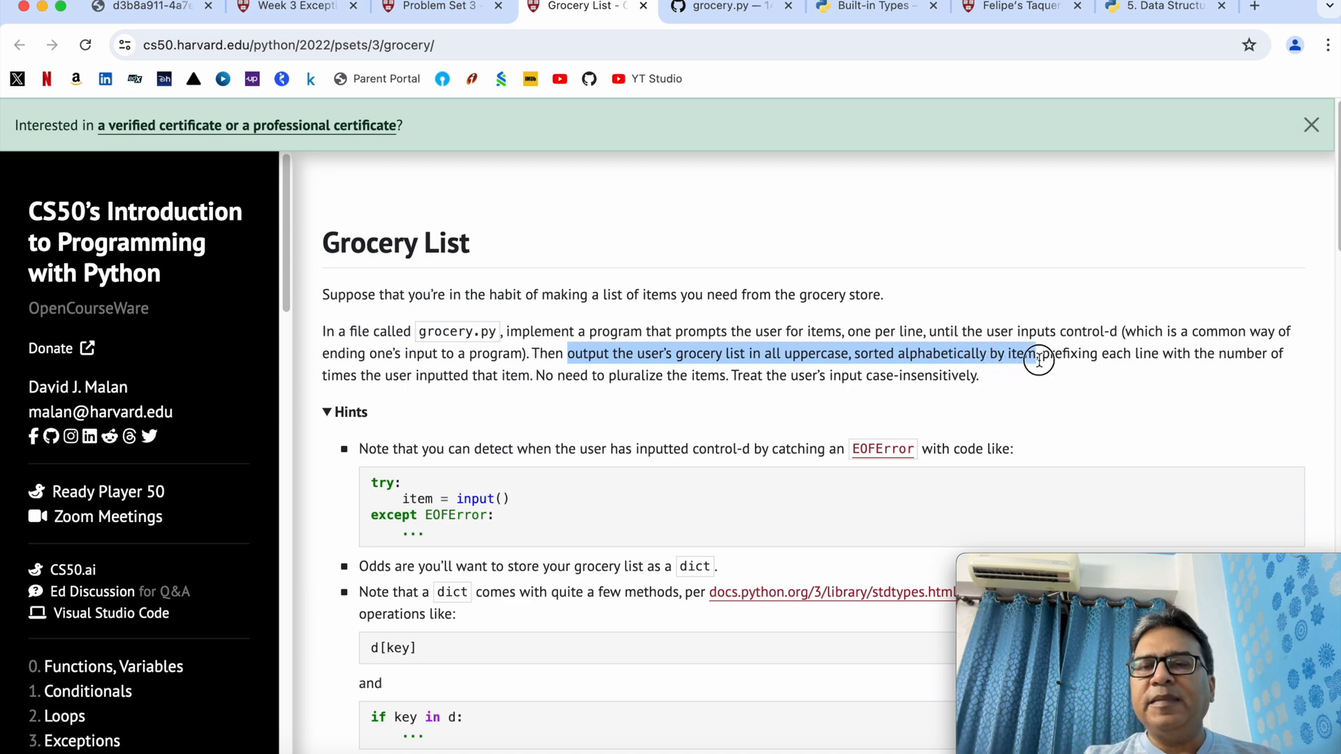
{"action": "left_click_drag", "start_coordinate": [1037, 359], "coordinate": [1133, 359]}
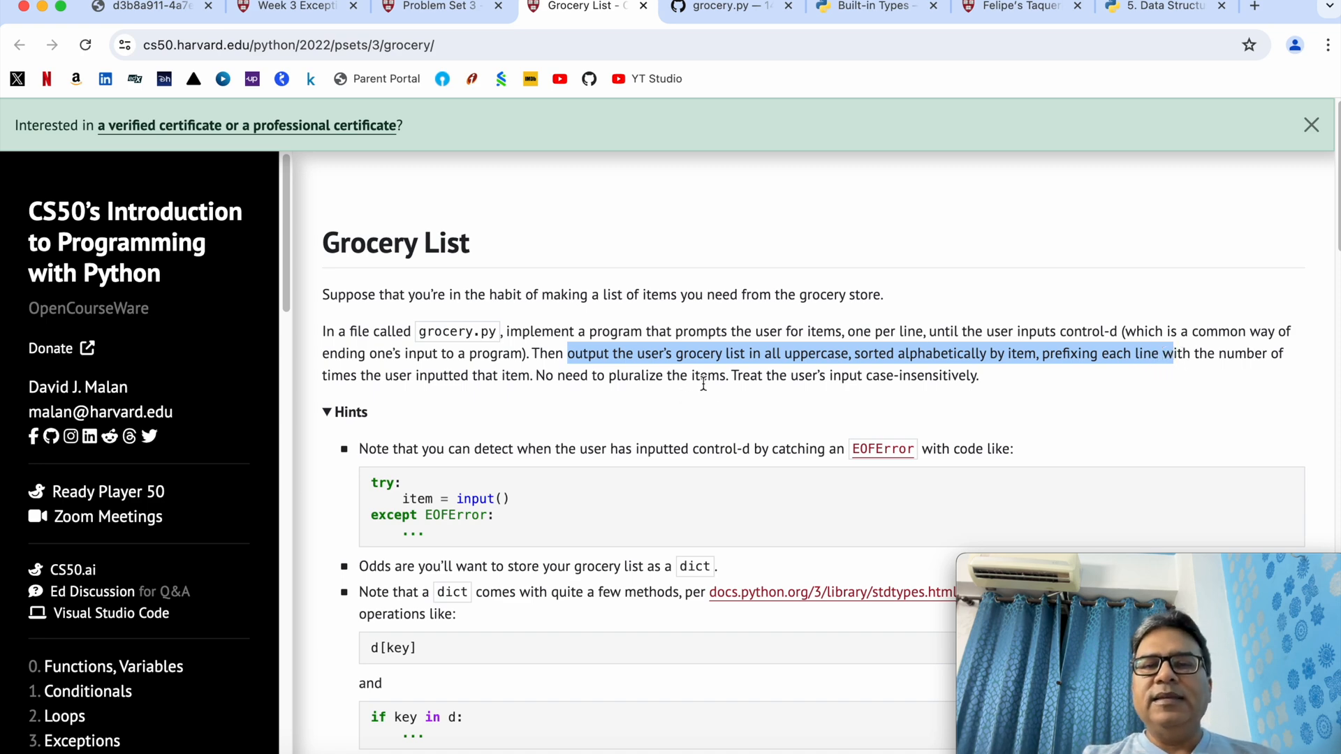
{"action": "scroll", "scroll_direction": "down", "scroll_amount": 3}
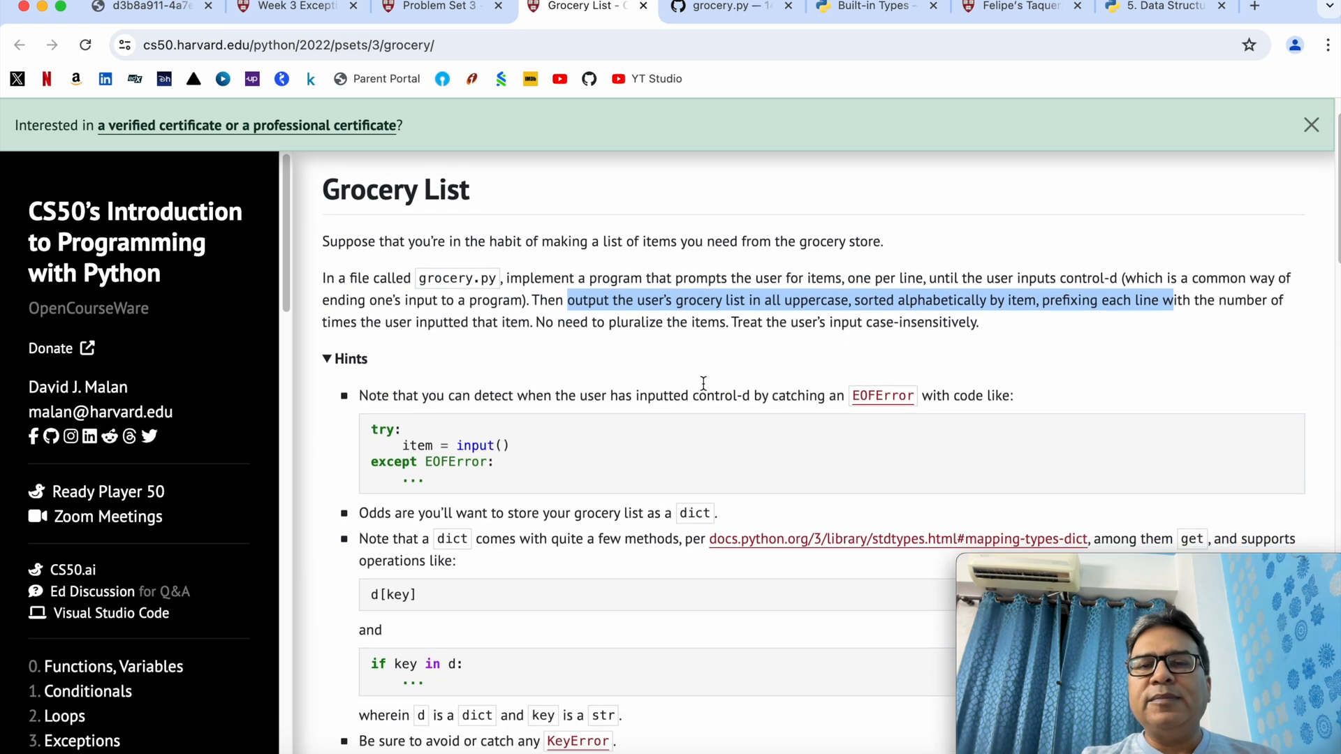
{"action": "scroll", "scroll_direction": "down", "scroll_amount": 3}
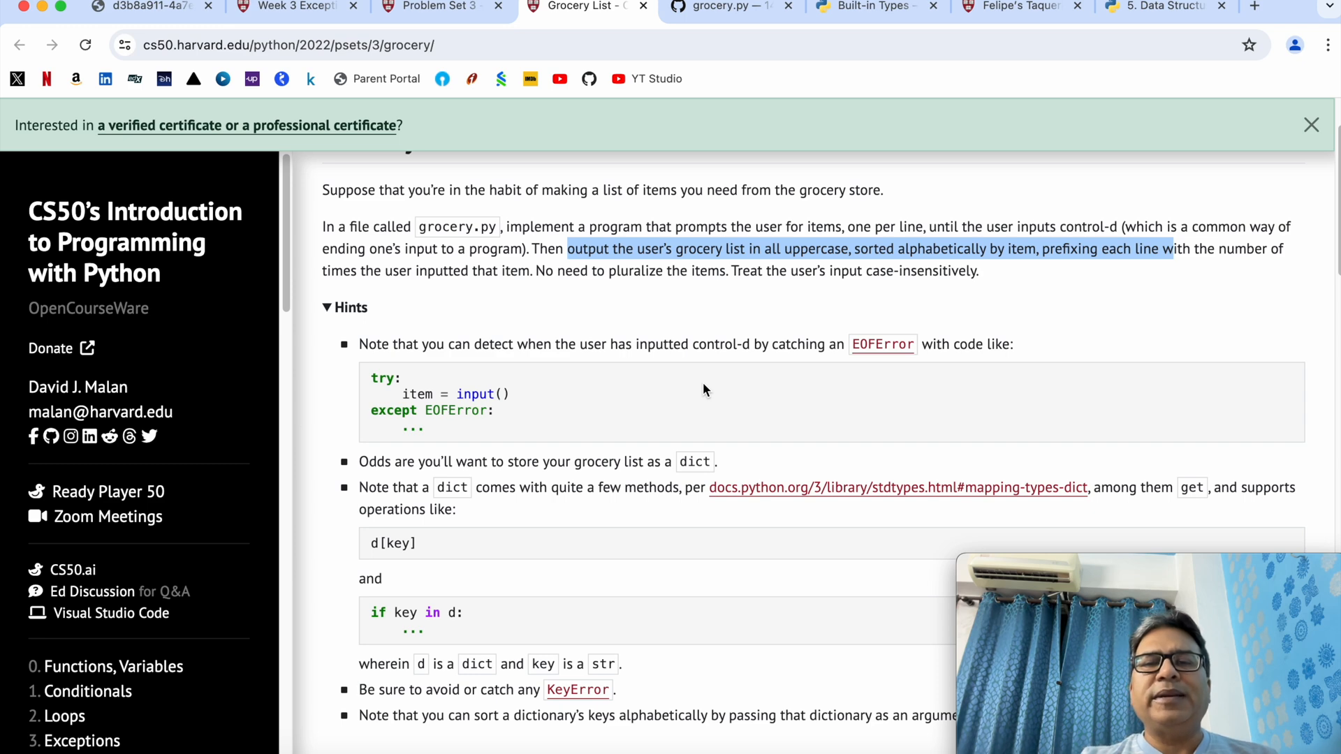
{"action": "scroll", "scroll_direction": "down", "scroll_amount": 3}
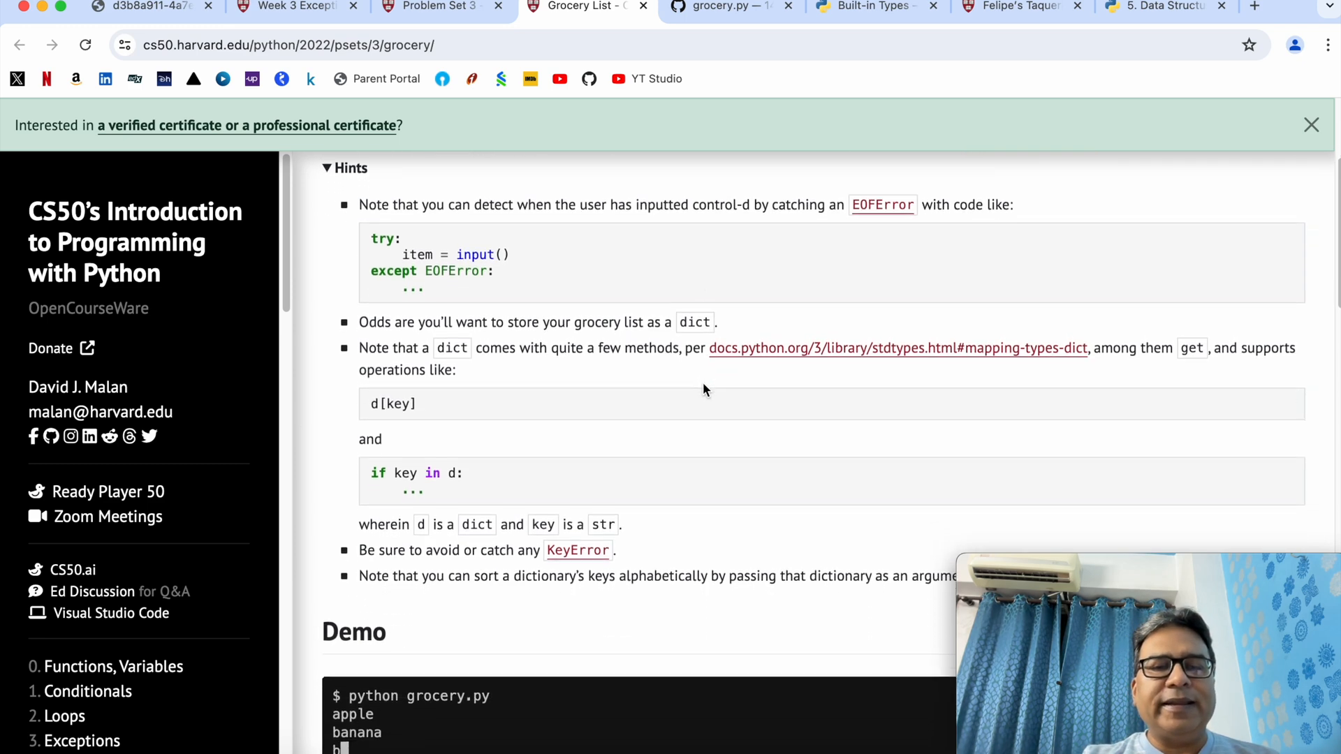
- Watch the Grocery List demo print counts like 1 CARROT, 1 LETTUCE, 3 TOMATO
{"action": "scroll", "scroll_direction": "down", "scroll_amount": 3}
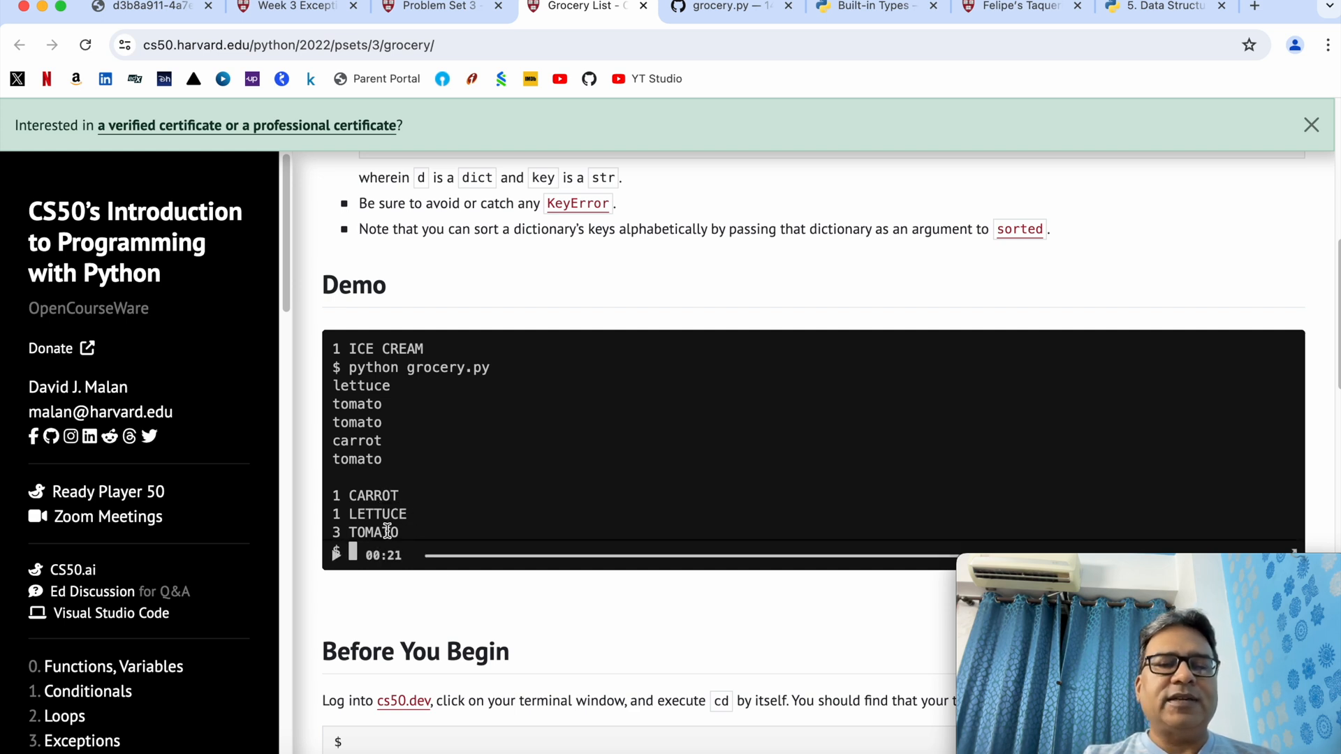
{"action": "mouse_move", "coordinate": [502, 481]}
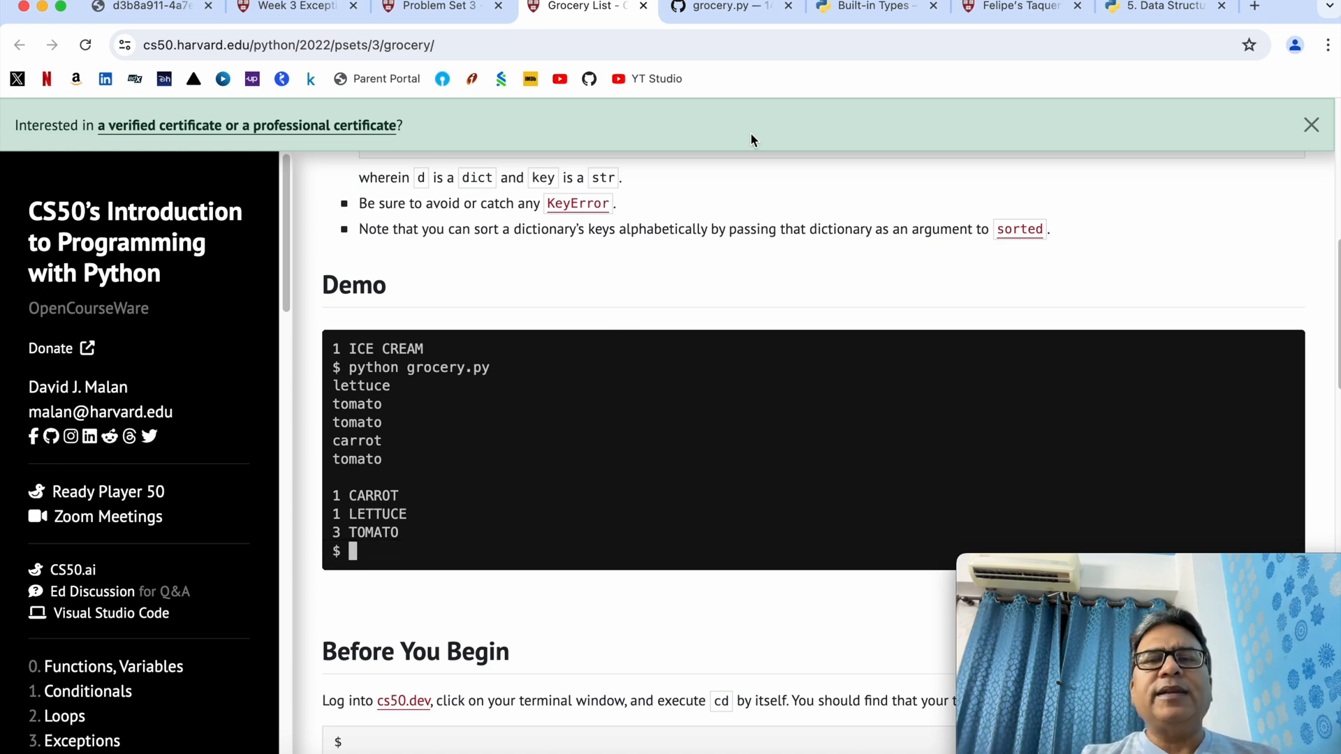
- Switch to the codespace's empty grocery.py, rechecking the problem page on the way
{"action": "left_click", "coordinate": [727, 7]}
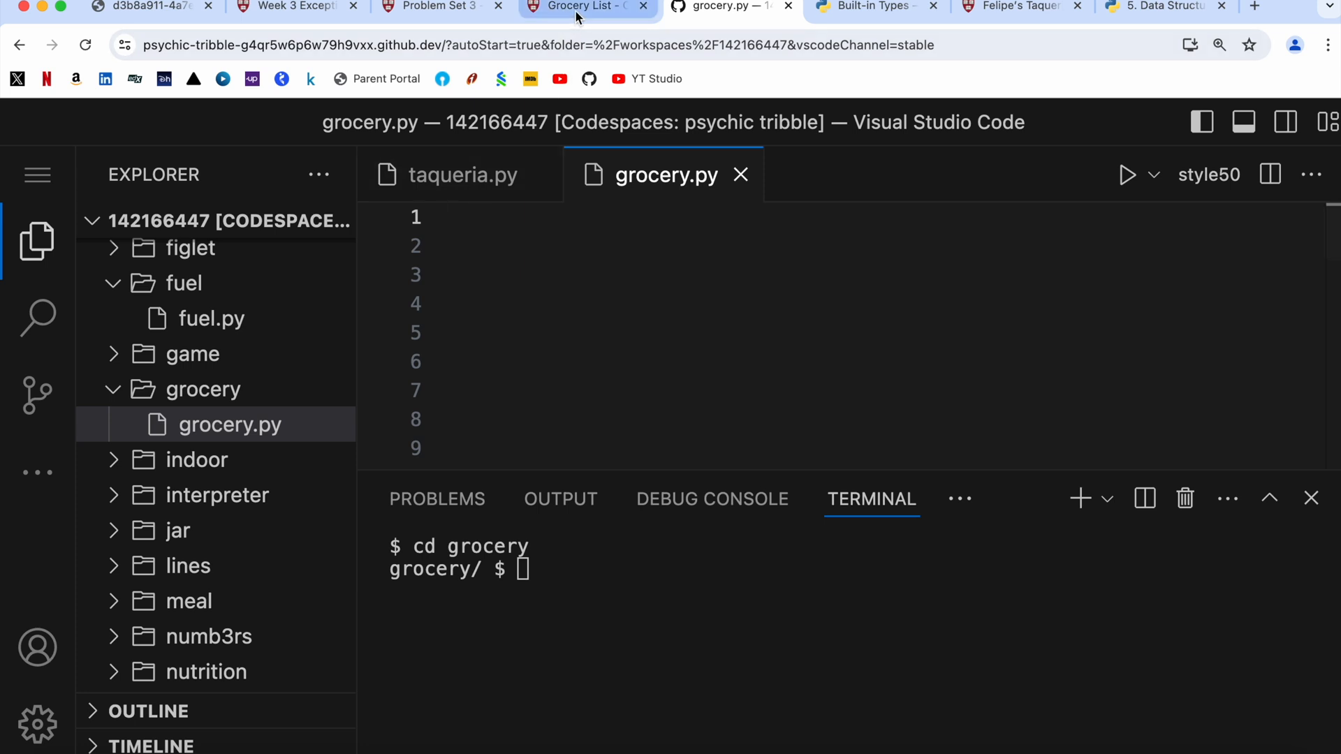
{"action": "left_click", "coordinate": [586, 7]}
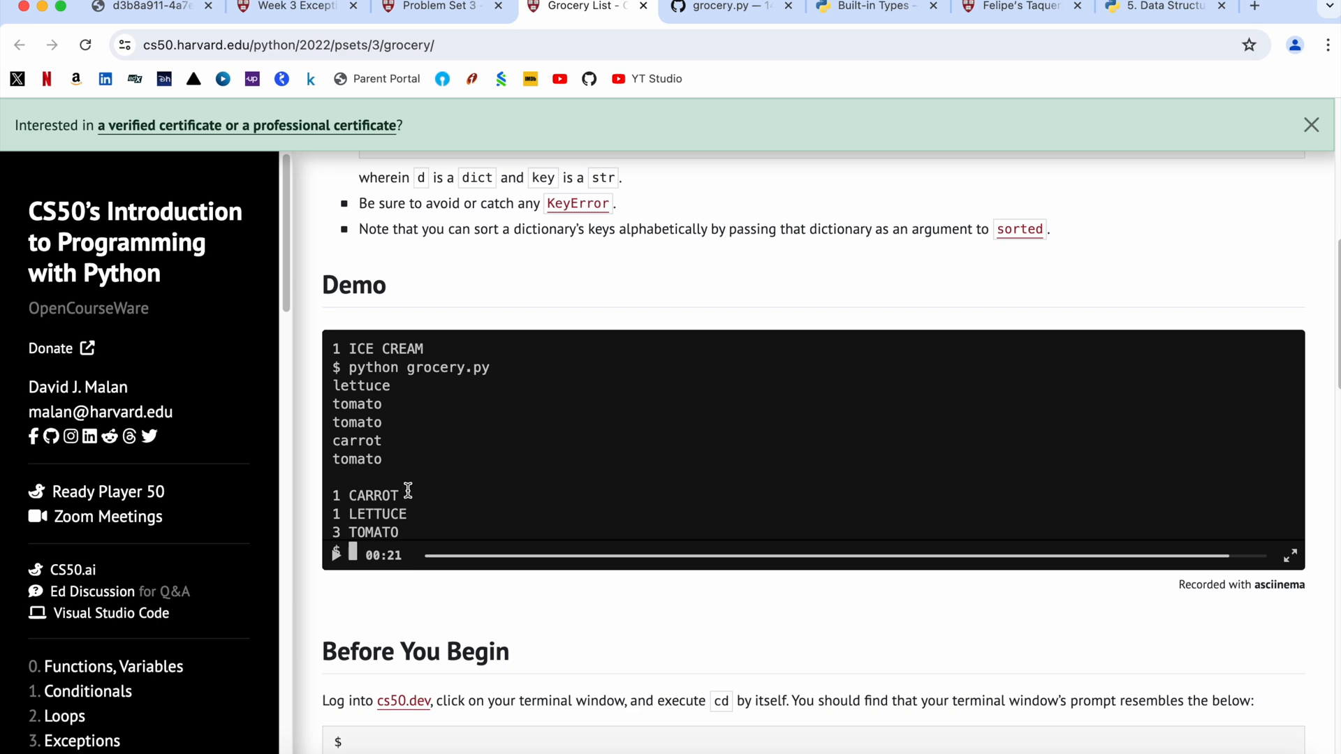
{"action": "mouse_move", "coordinate": [380, 462]}
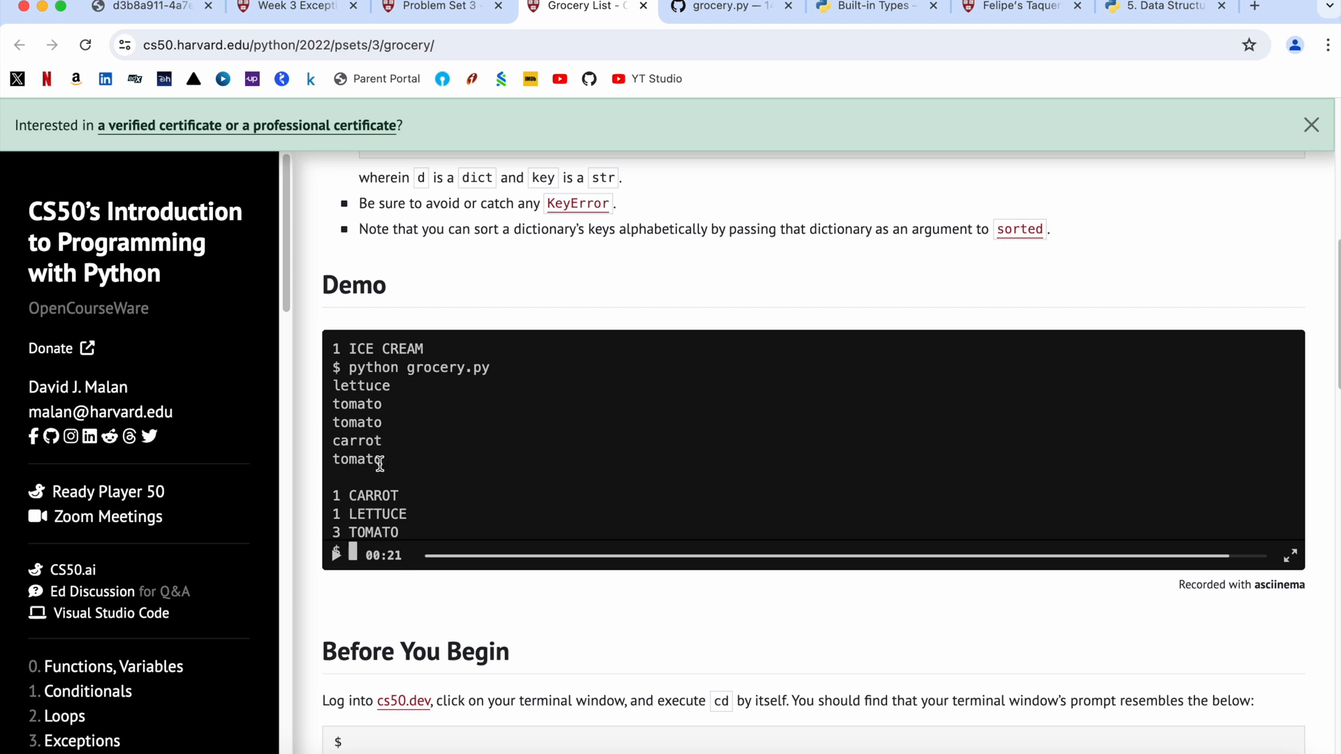
{"action": "mouse_move", "coordinate": [399, 486]}
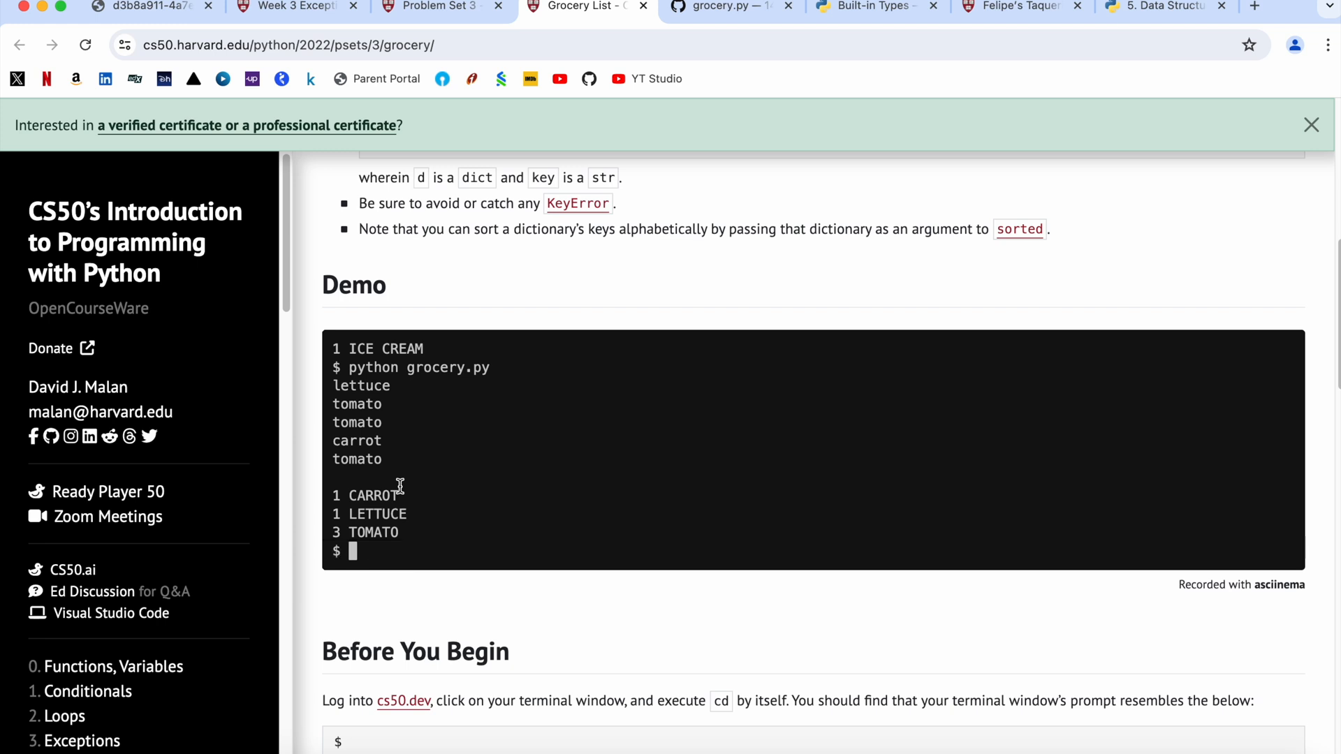
{"action": "scroll", "scroll_direction": "up", "scroll_amount": 3}
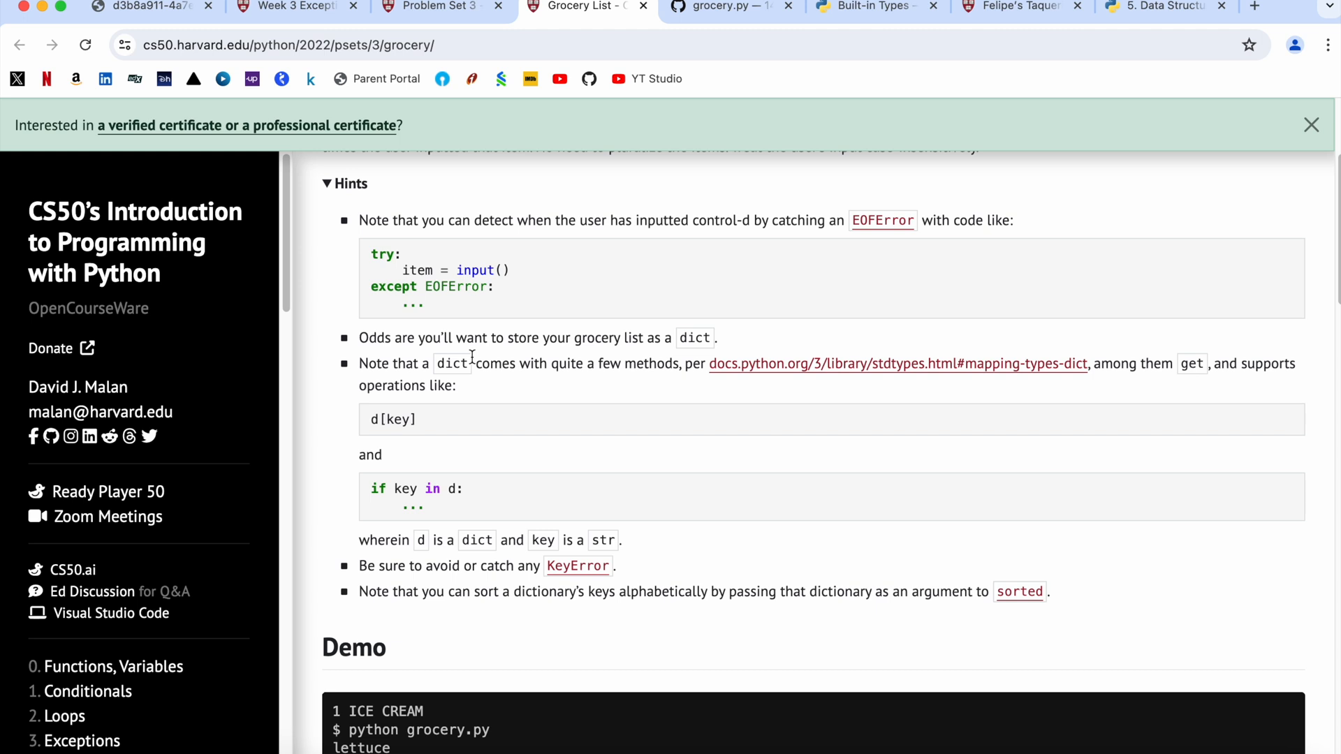
{"action": "left_click", "coordinate": [731, 6]}
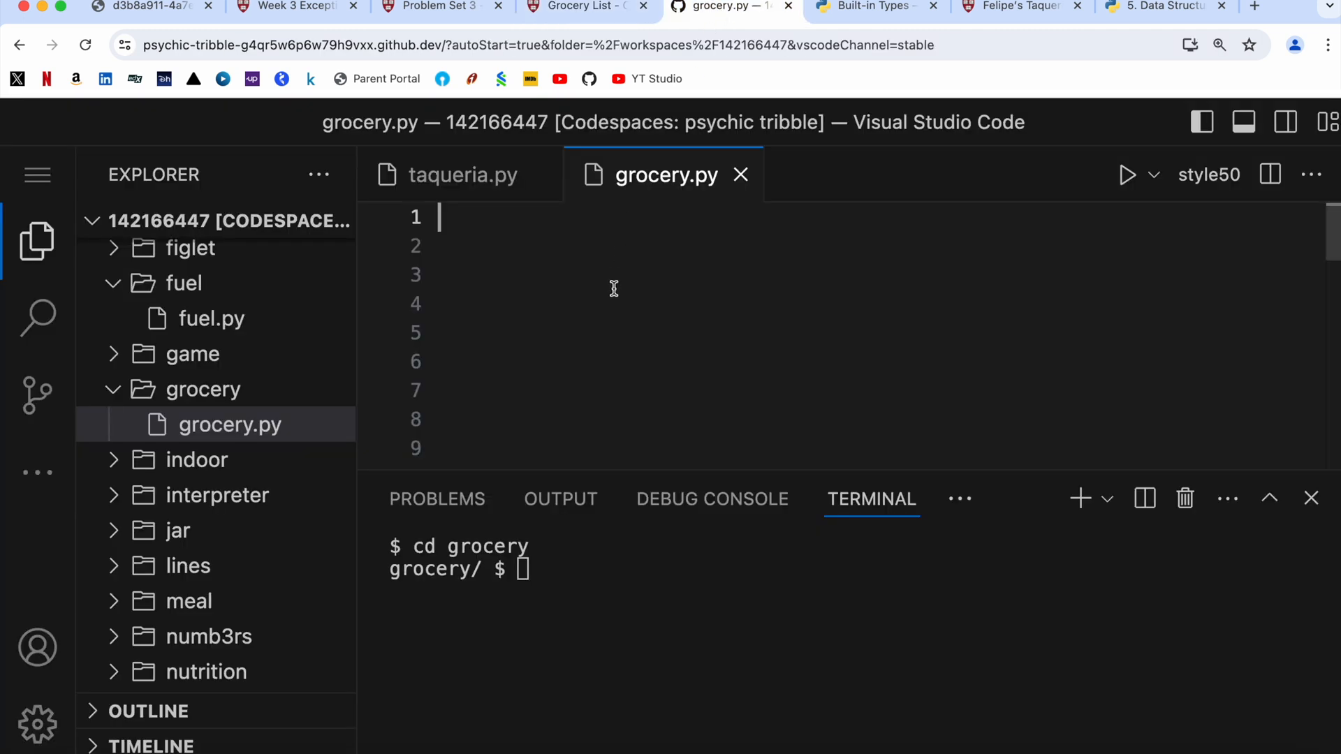
- Write d = {} followed by a while True: loop containing try:
{"action": "type", "text": "d ="}
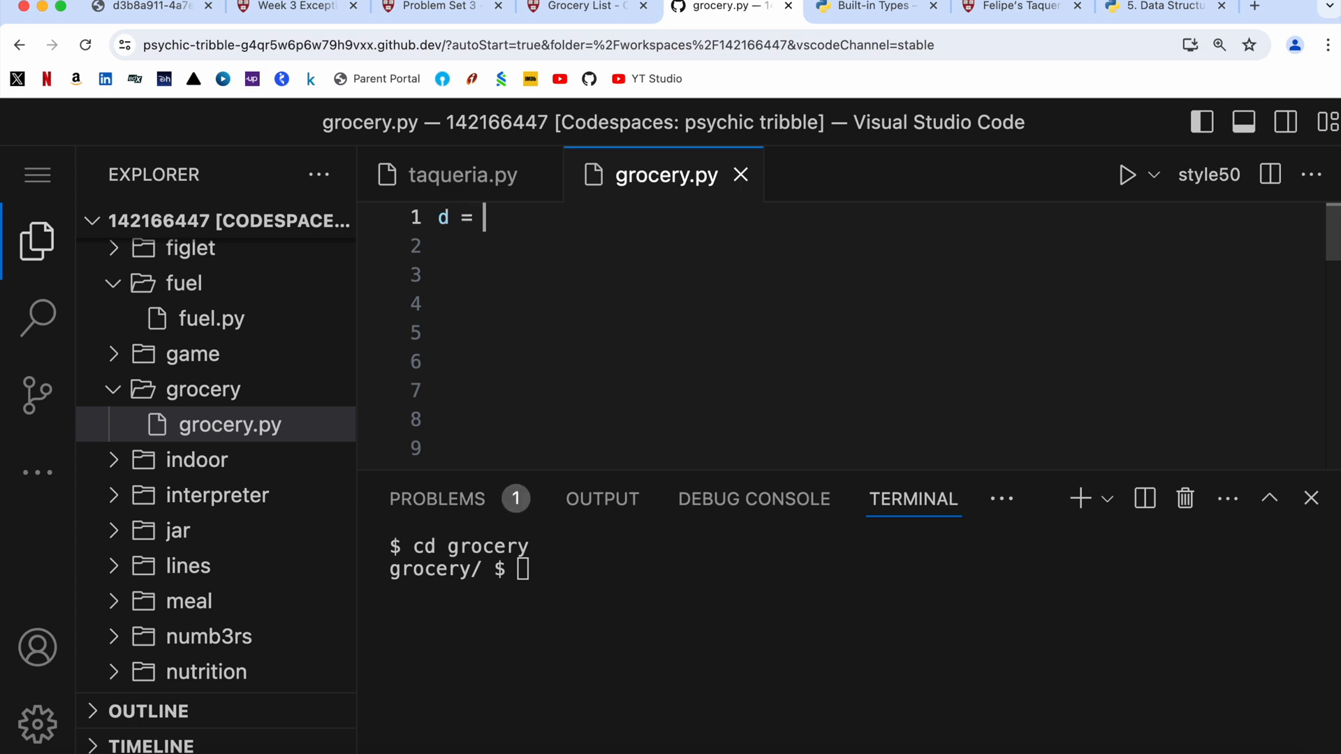
{"action": "type", "text": "{}"}
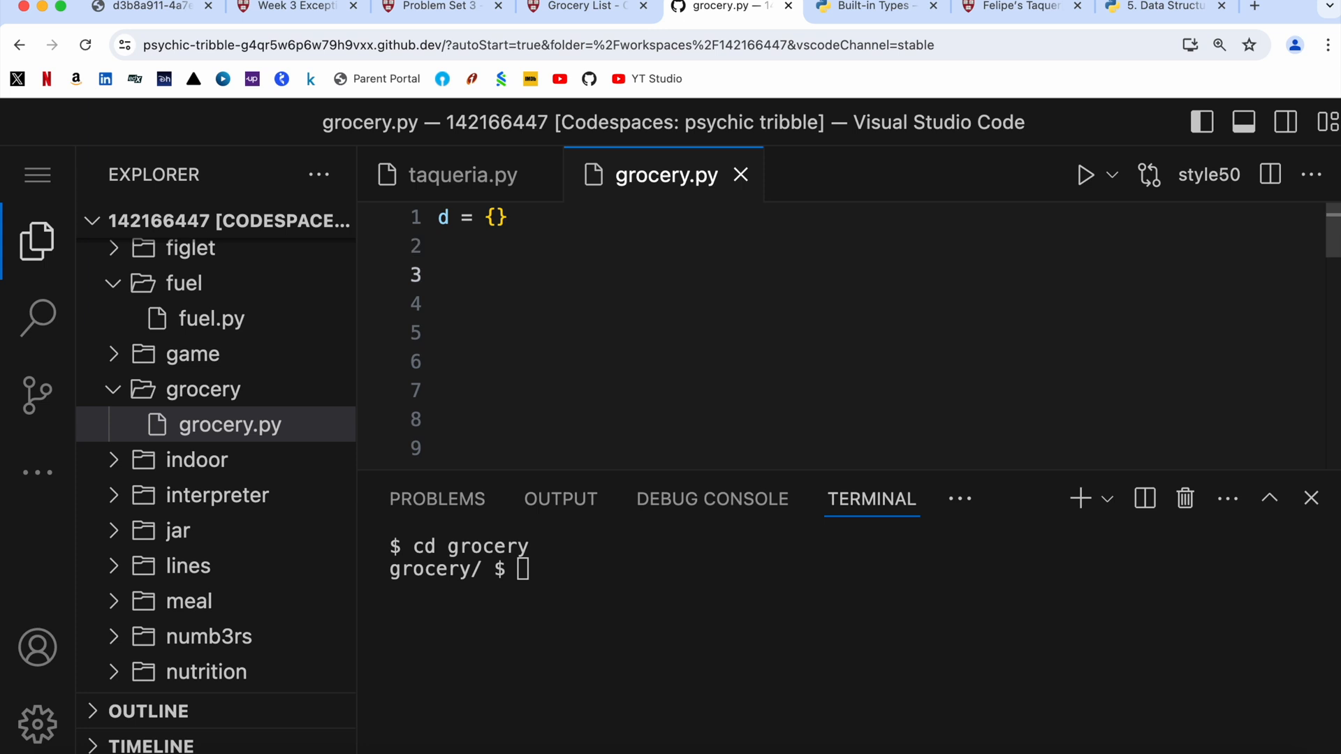
{"action": "type", "text": "while"}
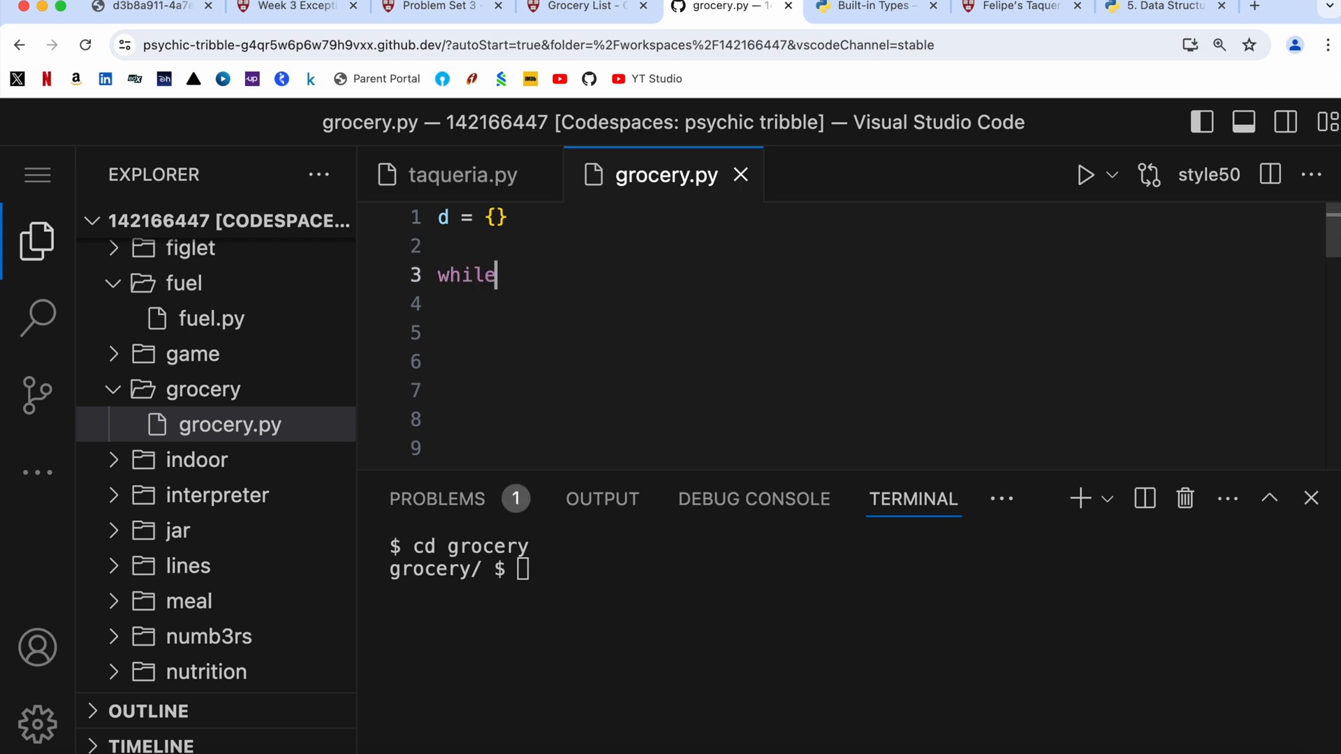
{"action": "type", "text": "True:"}
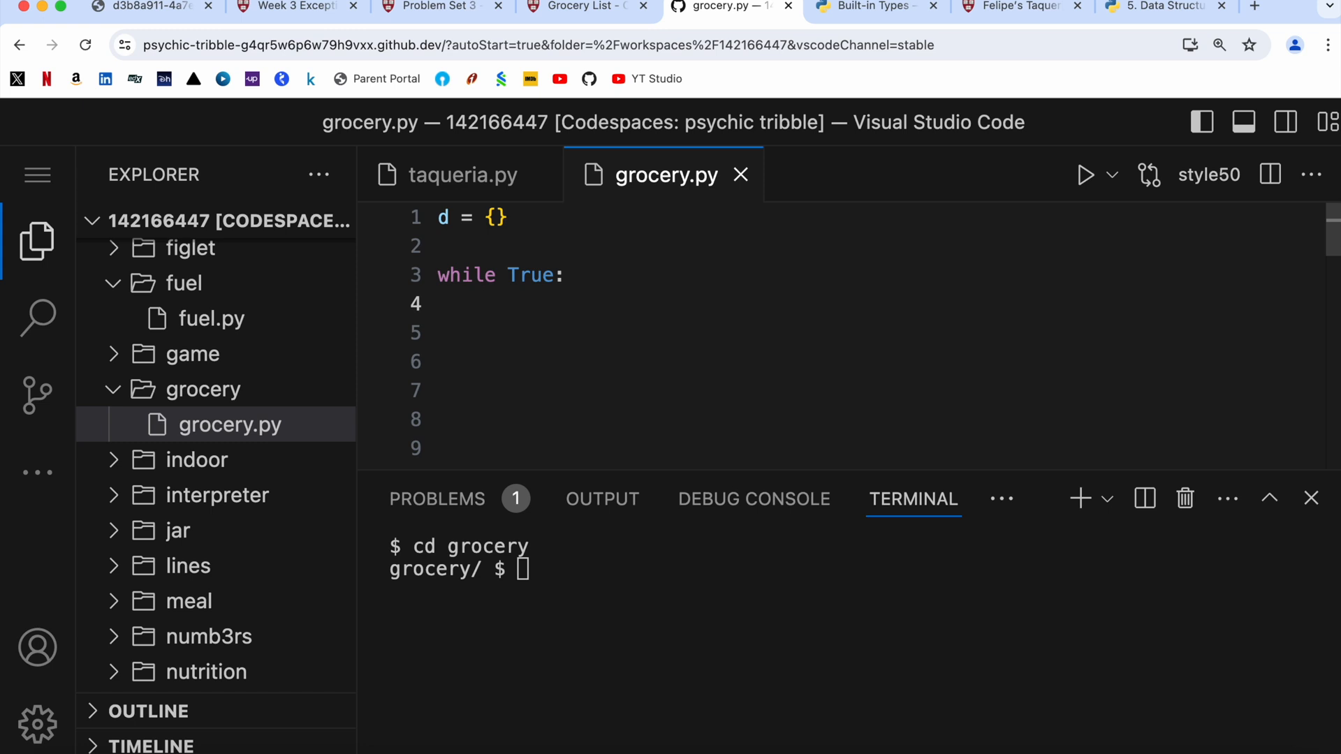
{"action": "type", "text": "try"}
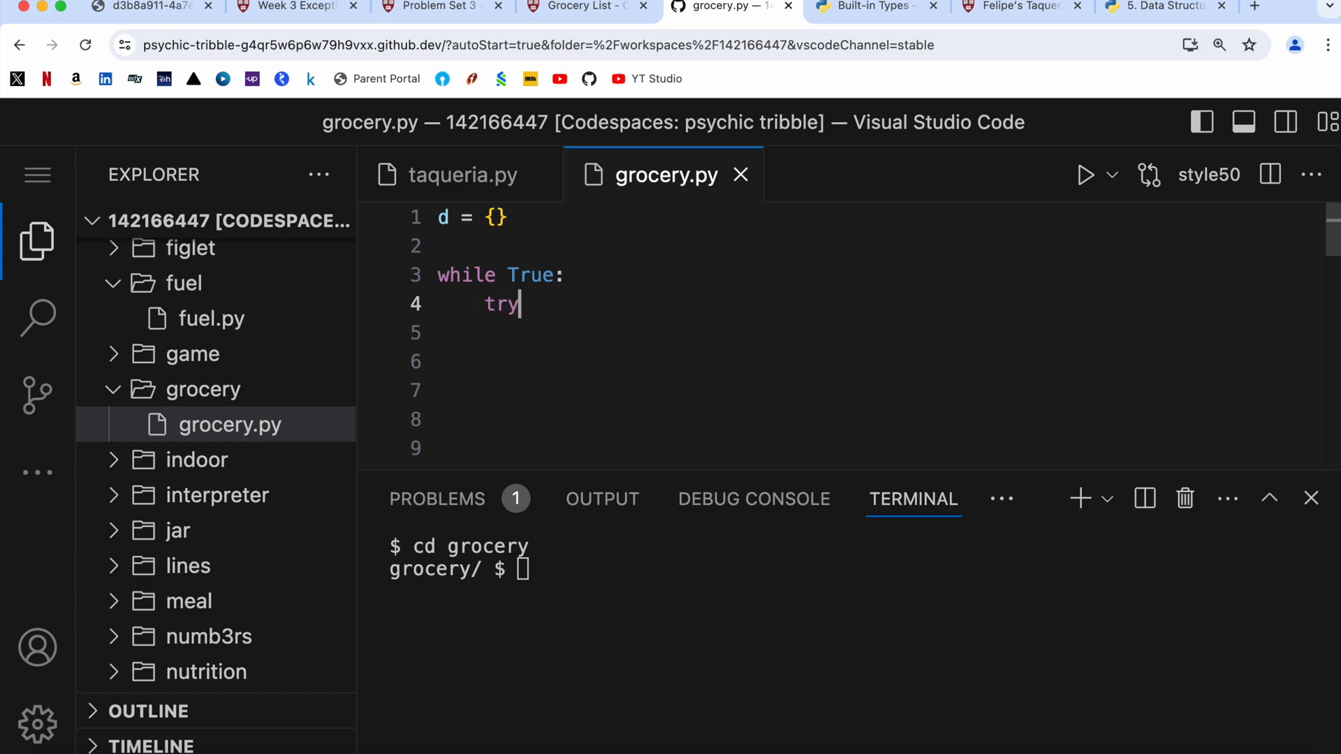
{"action": "type", "text": ":"}
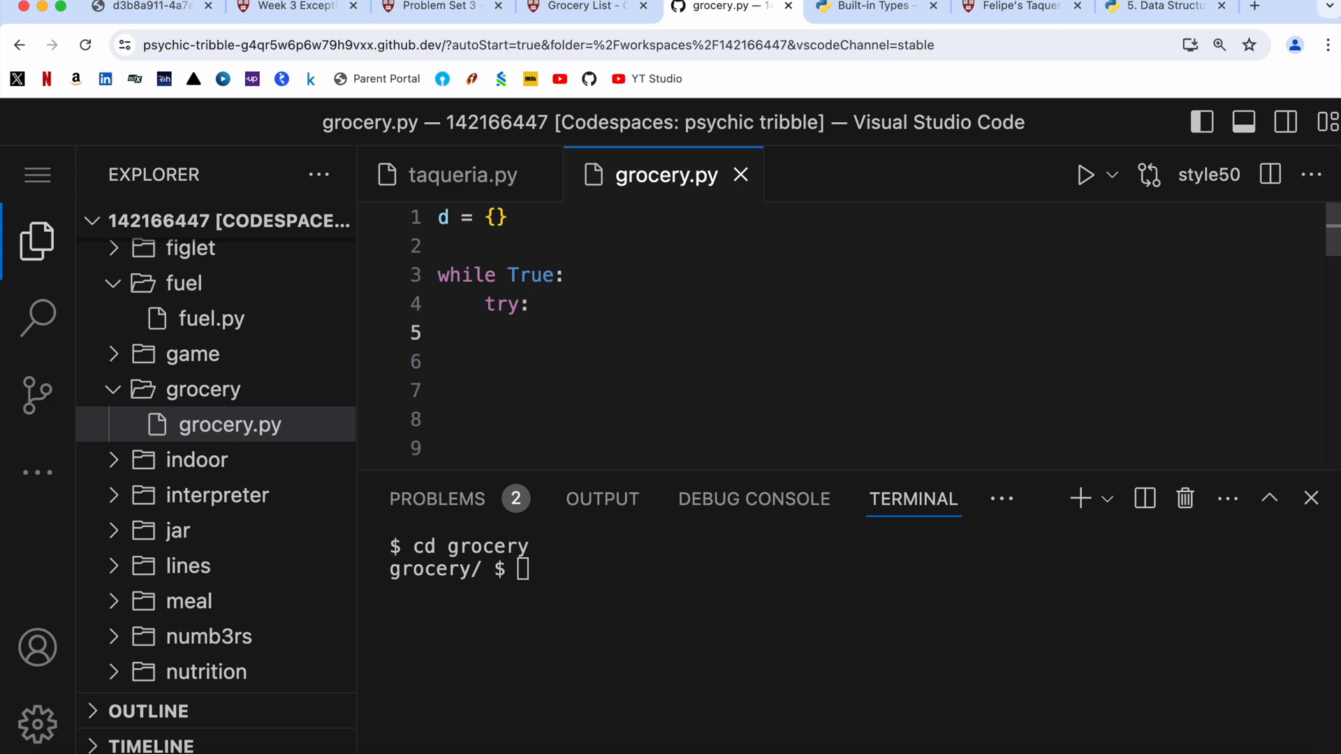
{"action": "mouse_move", "coordinate": [585, 6]}
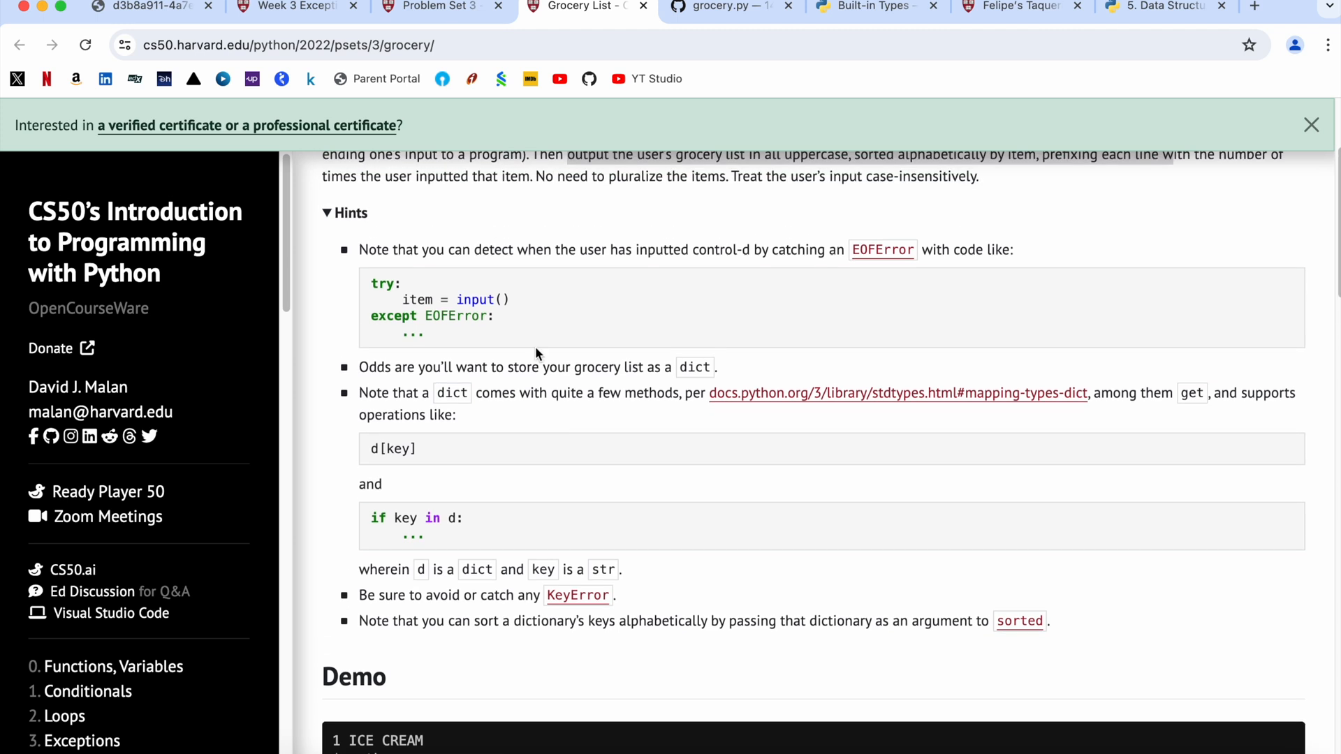
{"action": "mouse_move", "coordinate": [571, 250]}
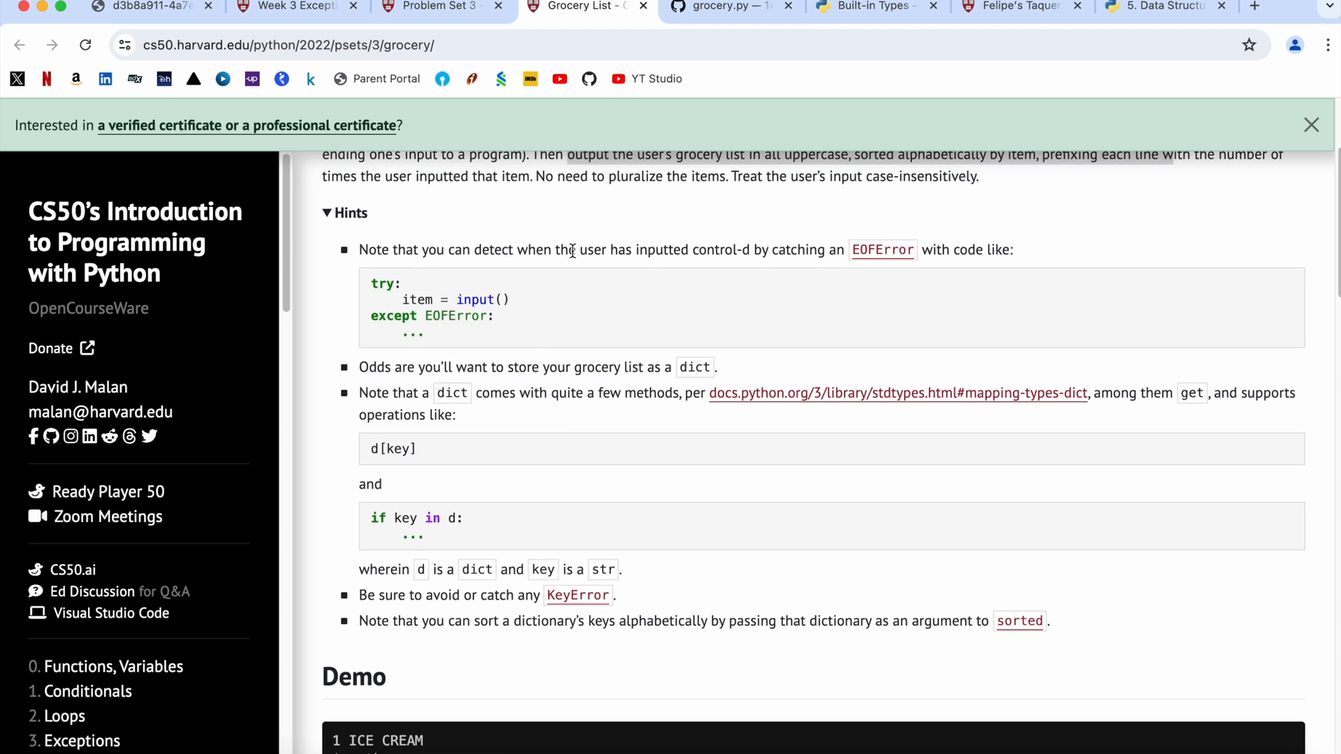
{"action": "mouse_move", "coordinate": [791, 250]}
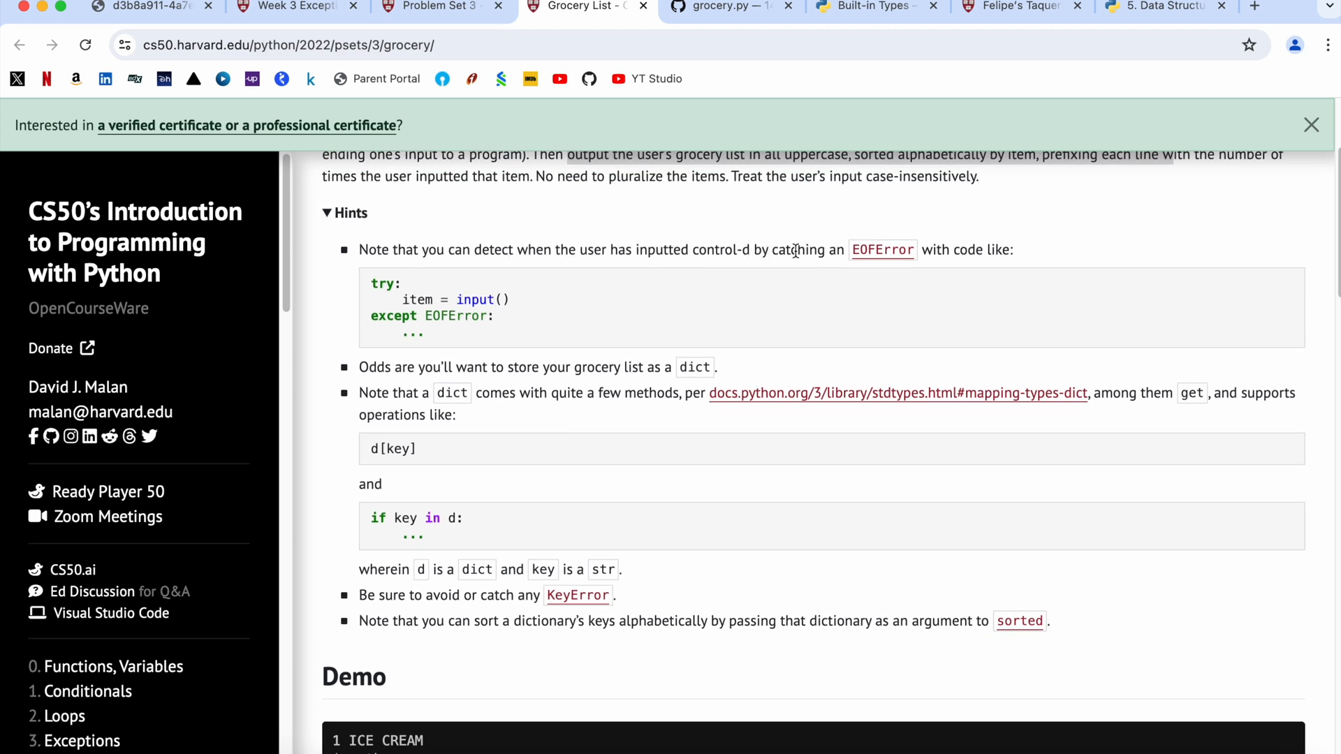
- Read each item as item = input("").upper() inside the try block
{"action": "left_click_drag", "start_coordinate": [358, 250], "coordinate": [614, 250]}
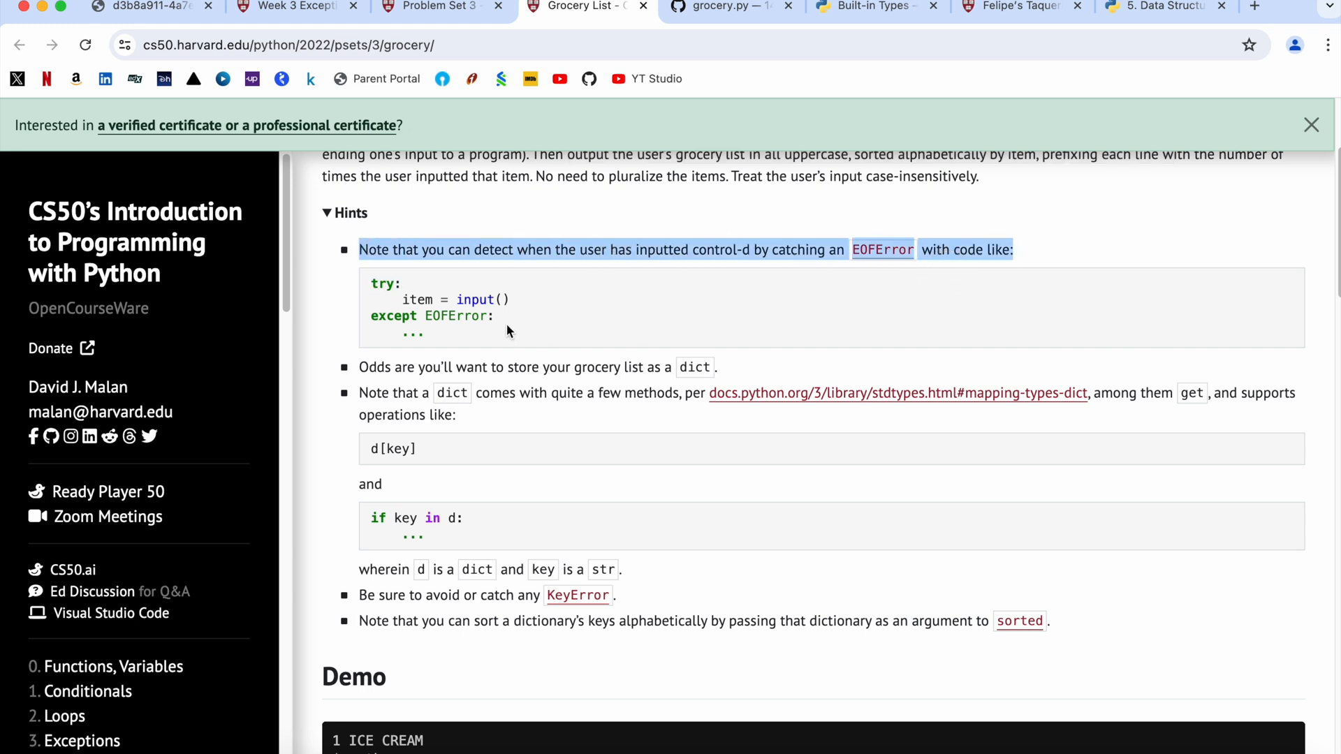
{"action": "left_click", "coordinate": [732, 7]}
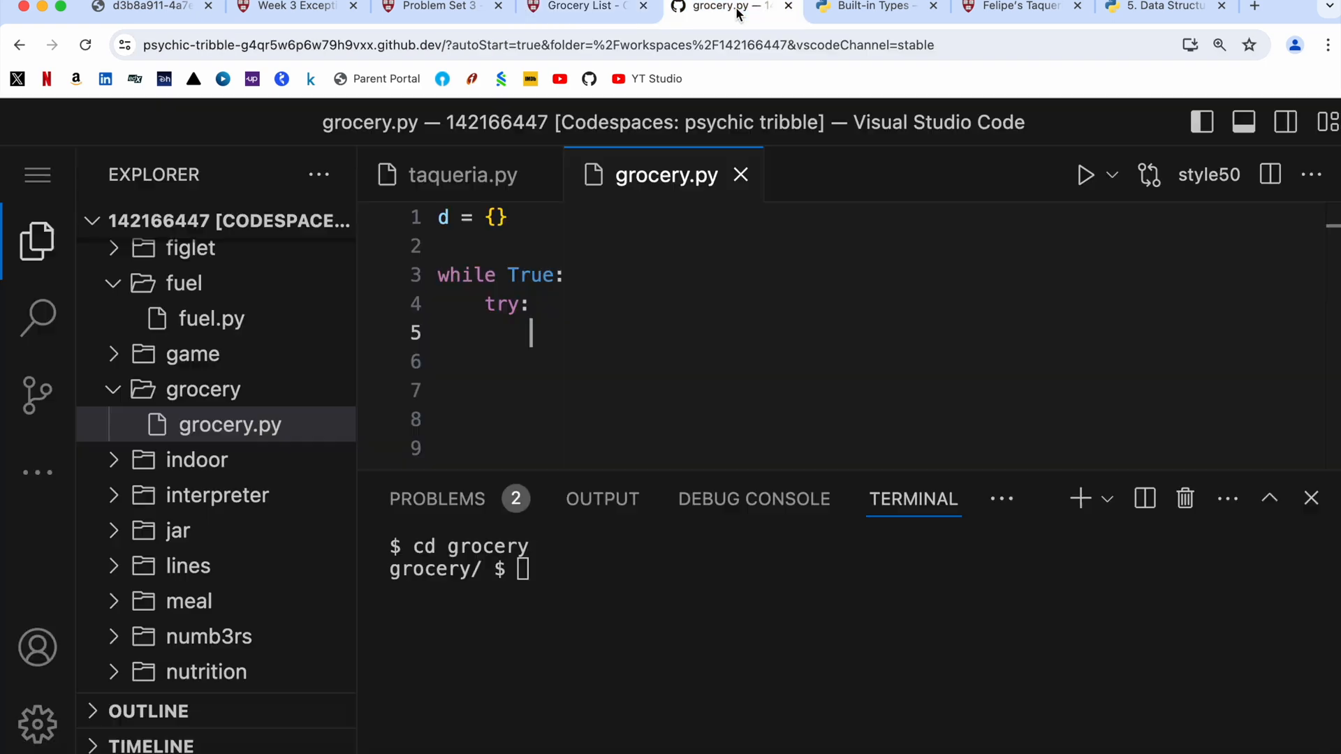
{"action": "mouse_move", "coordinate": [681, 286]}
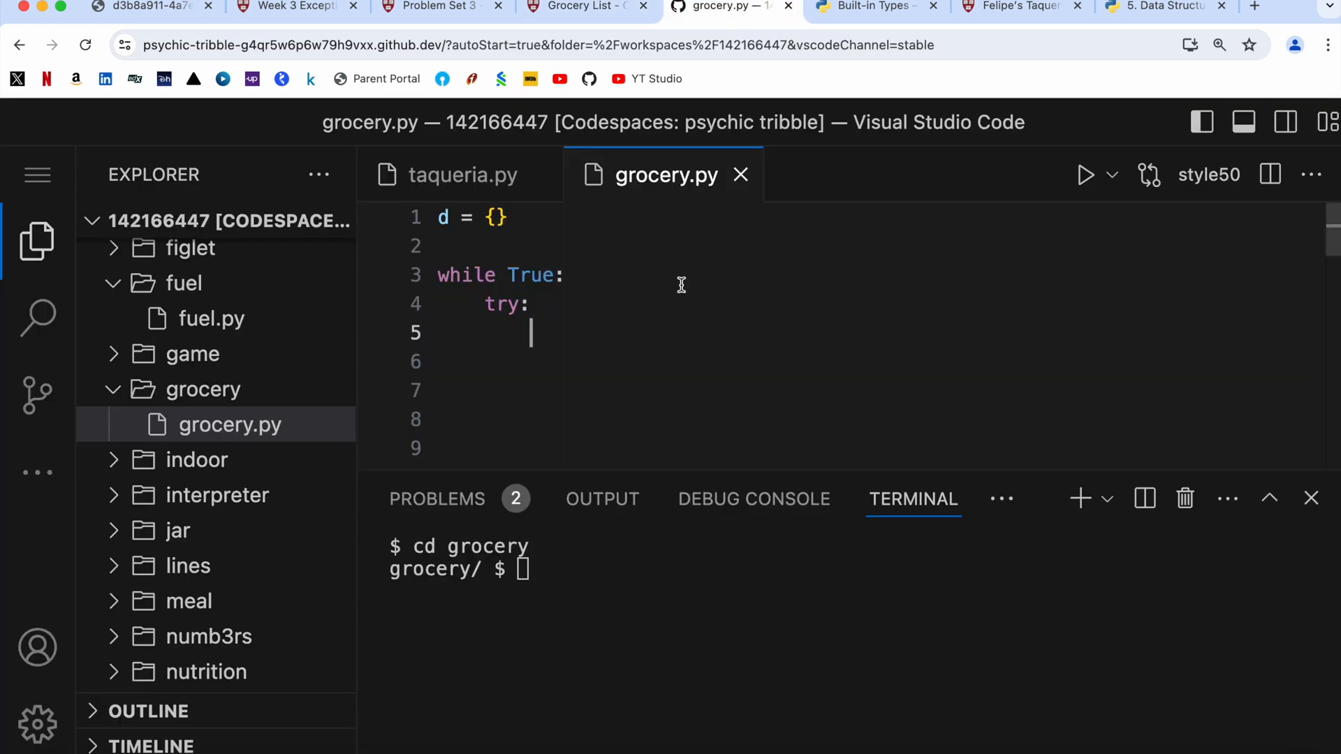
{"action": "type", "text": "item ="}
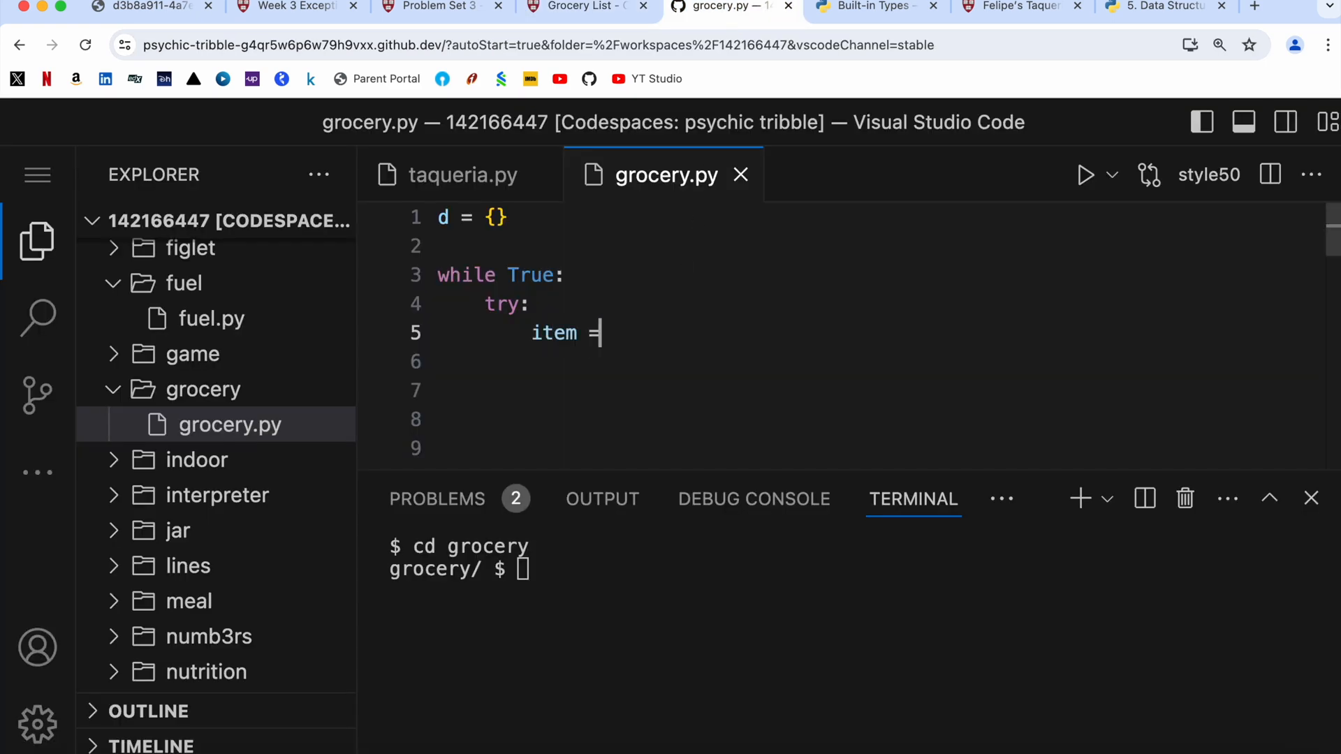
{"action": "type", "text": "input"}
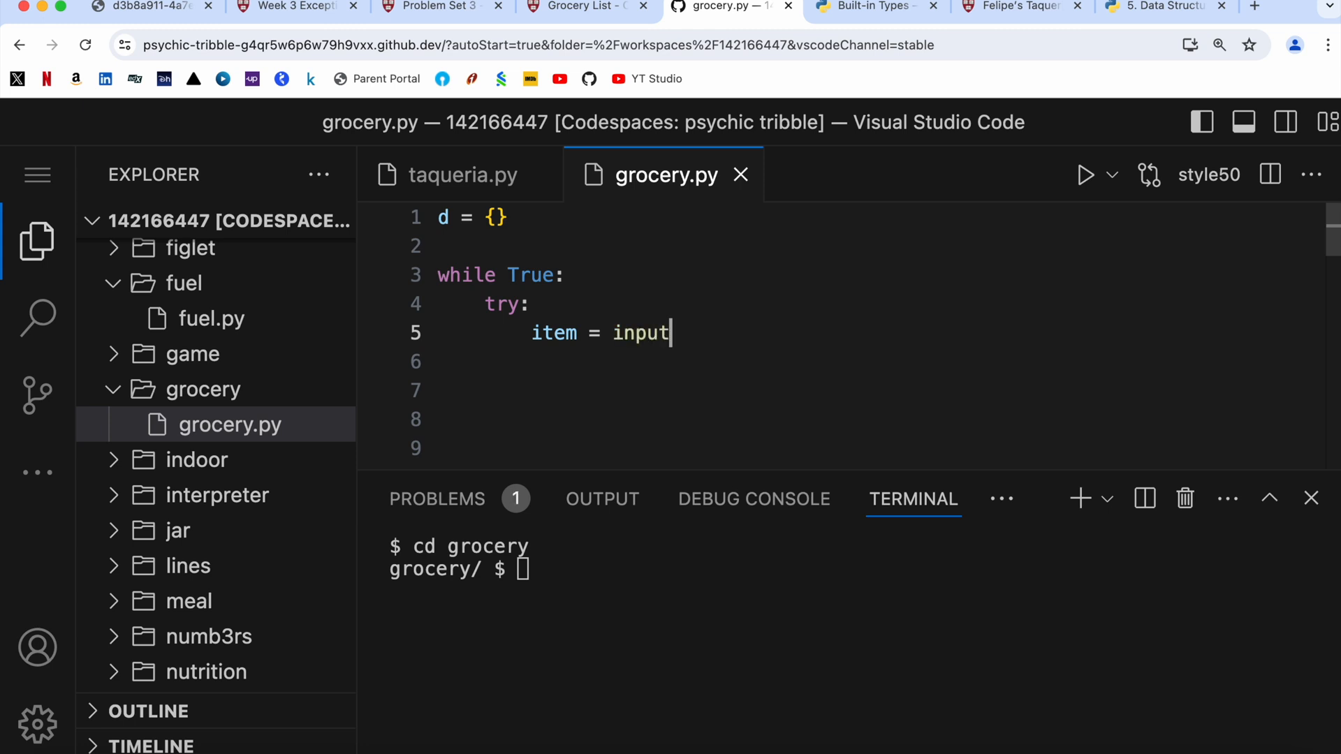
{"action": "type", "text": "(\"\")"}
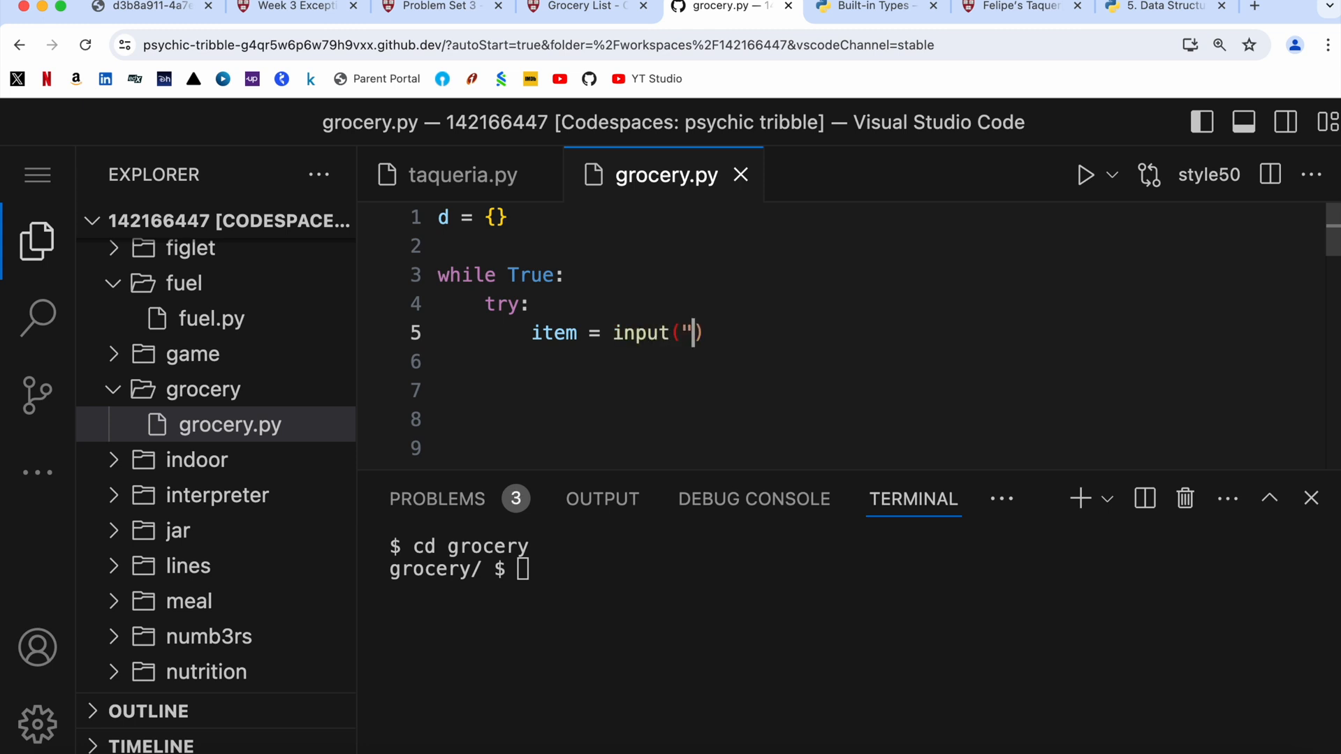
{"action": "type", "text": "\"."}
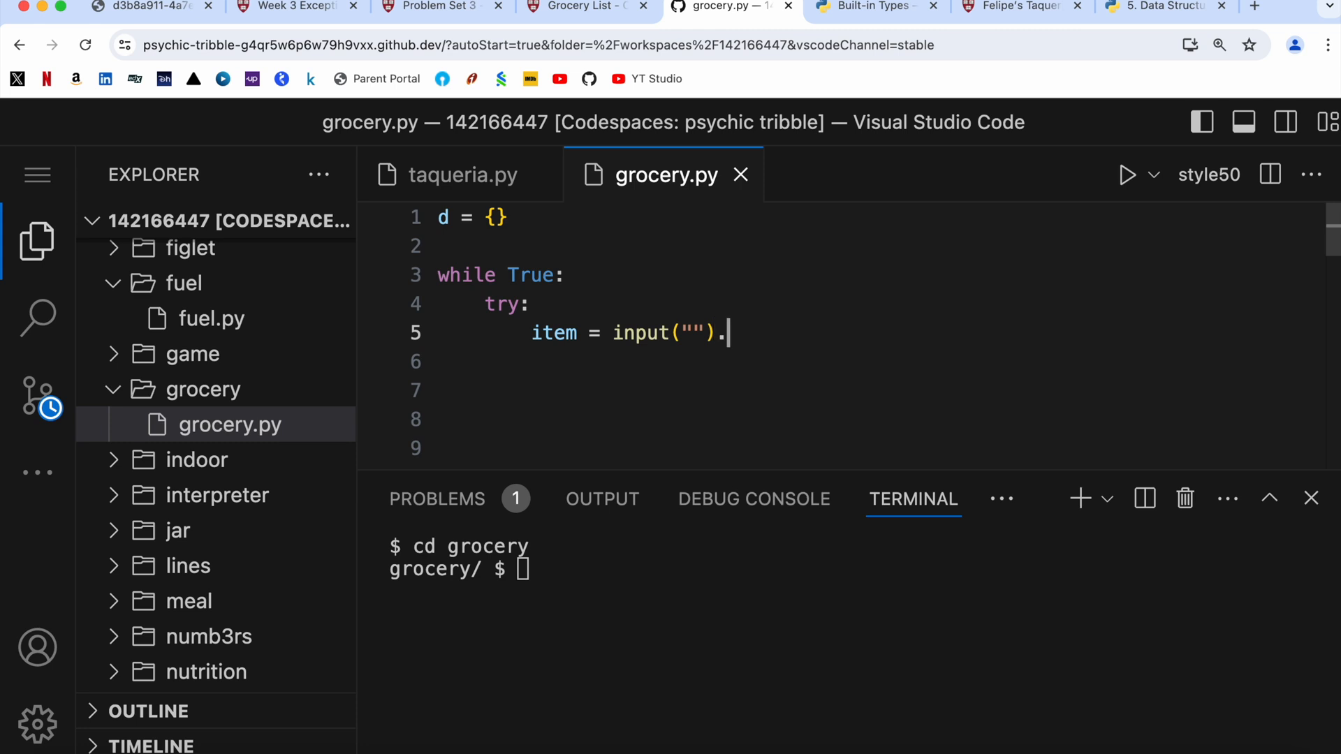
{"action": "type", "text": "upper"}
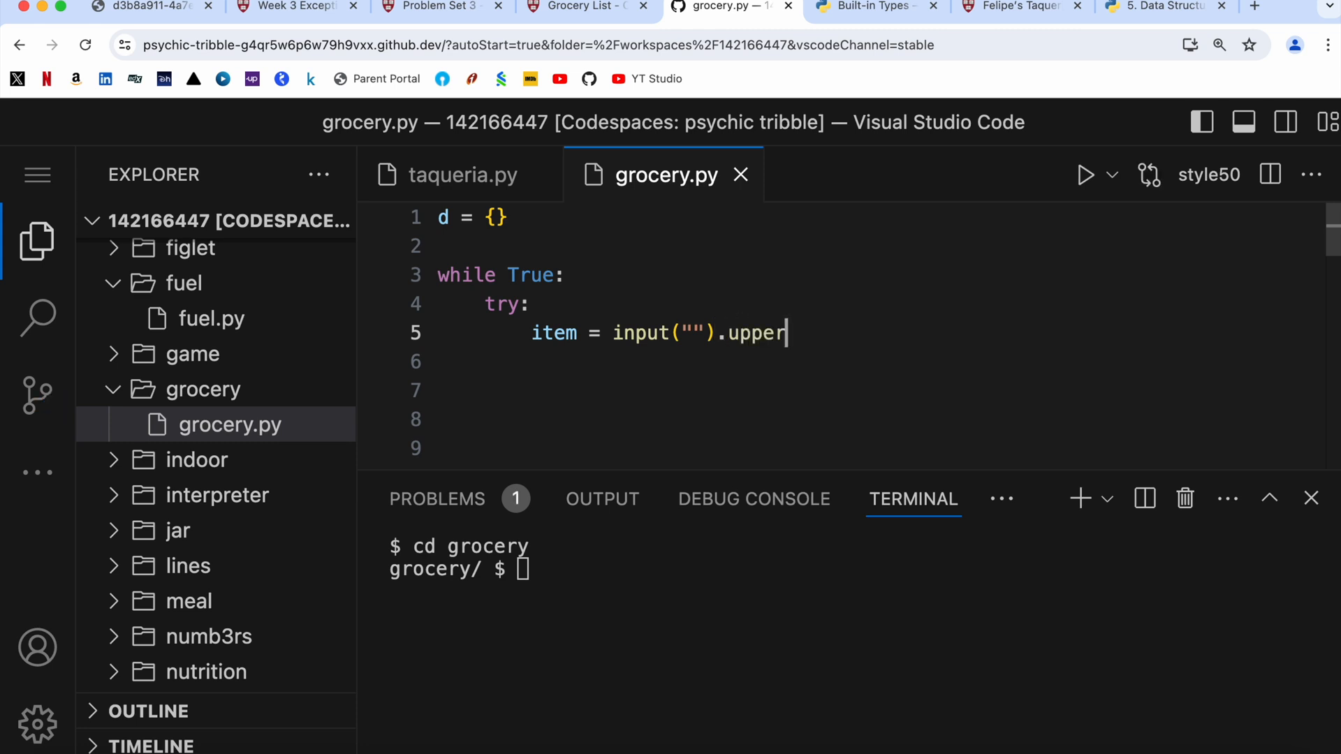
{"action": "type", "text": "()"}
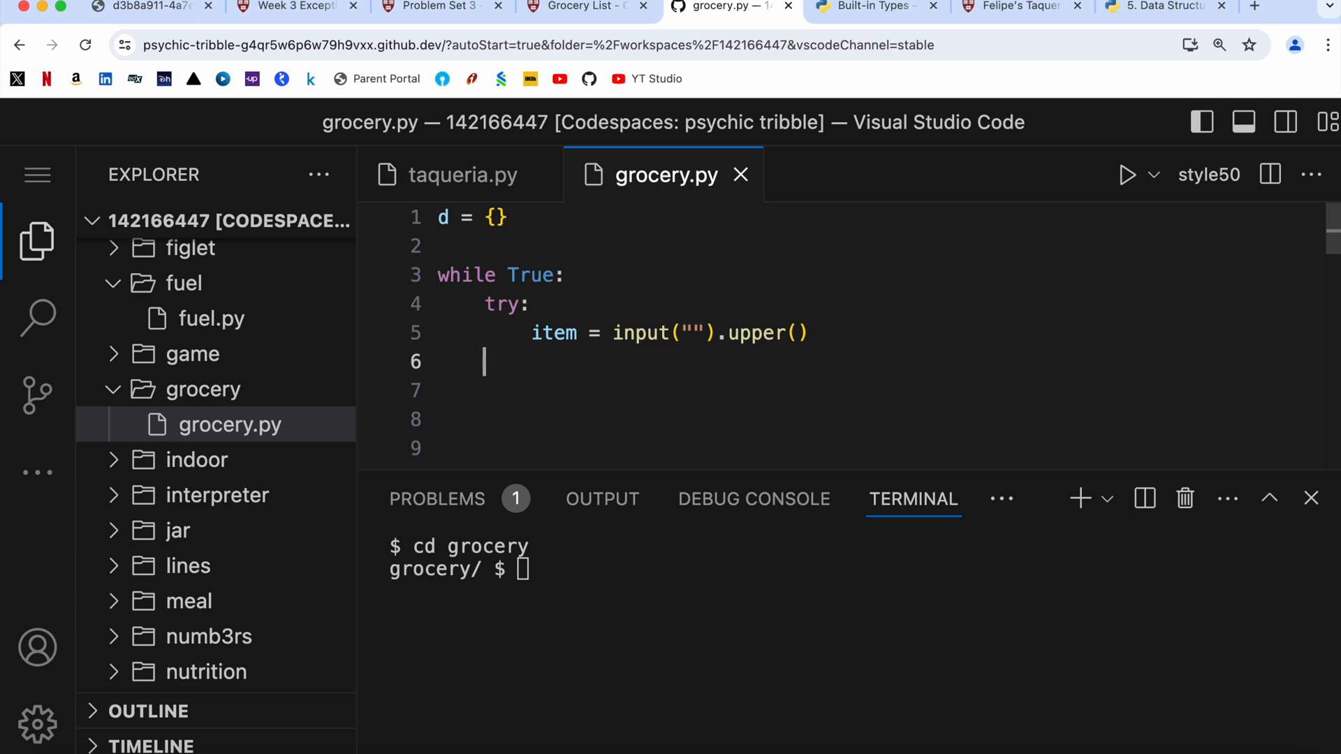
- Add except EOFError: break to end the loop at end of input
{"action": "type", "text": "exce"}
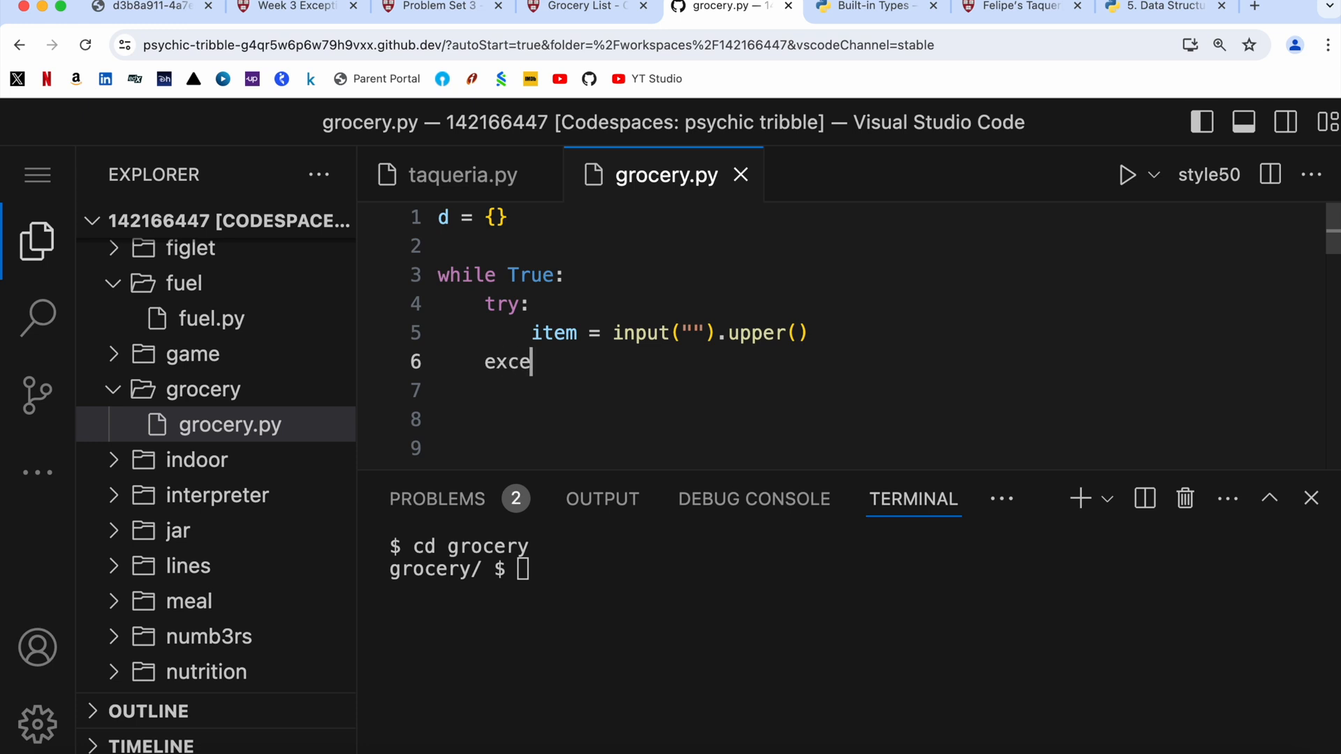
{"action": "type", "text": "pt"}
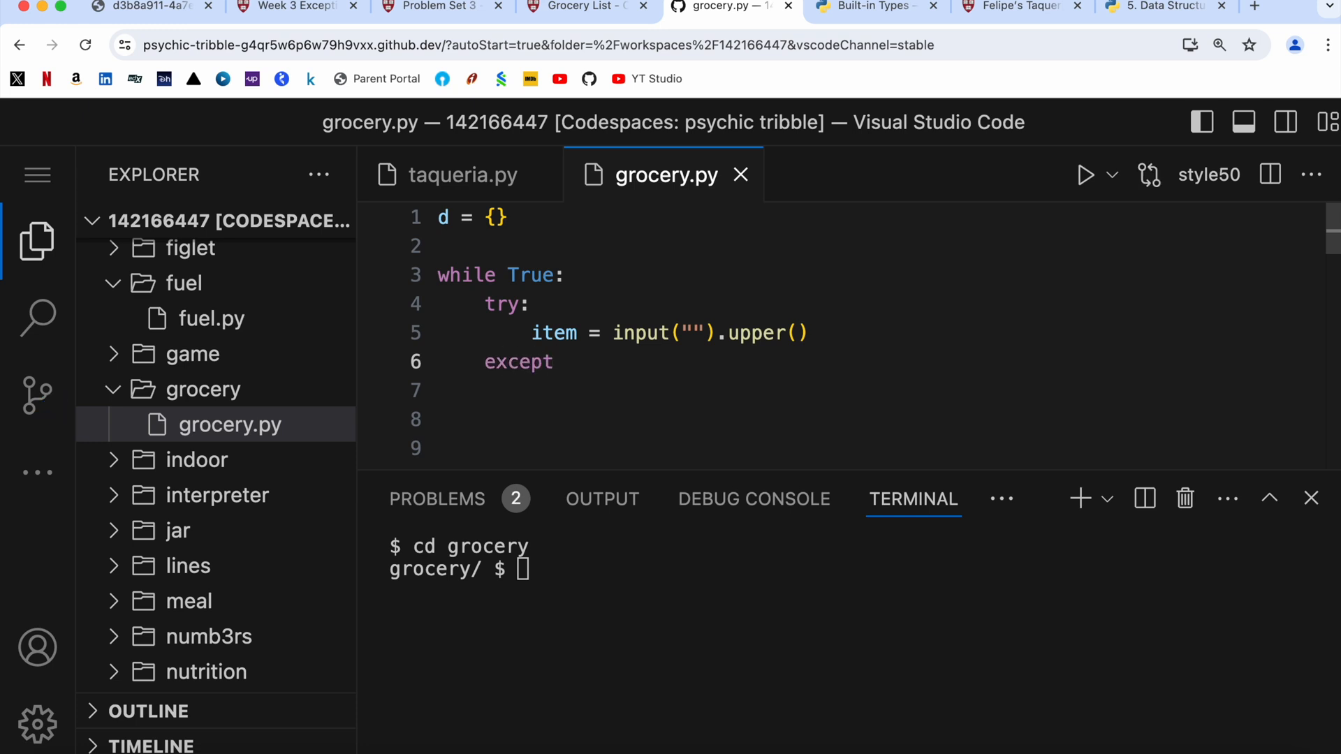
{"action": "type", "text": "EOFE"}
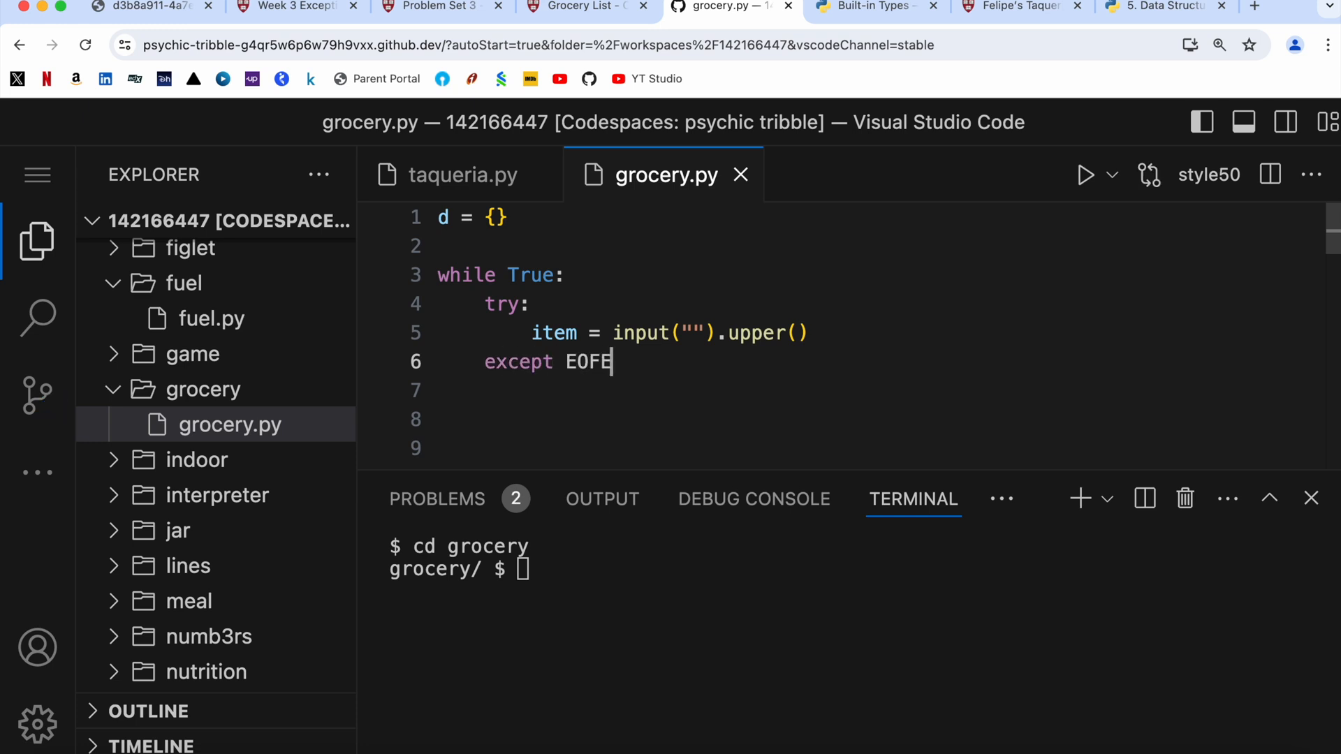
{"action": "type", "text": "rror:"}
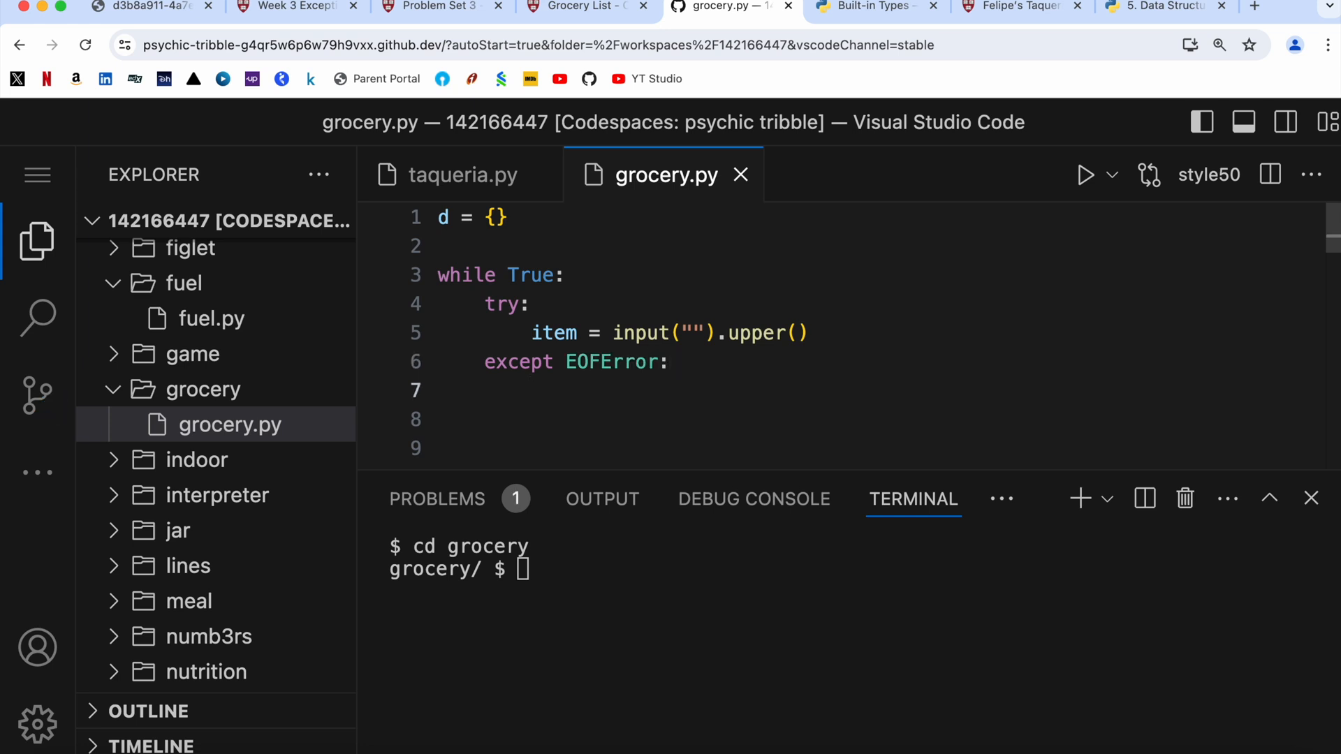
{"action": "type", "text": "break"}
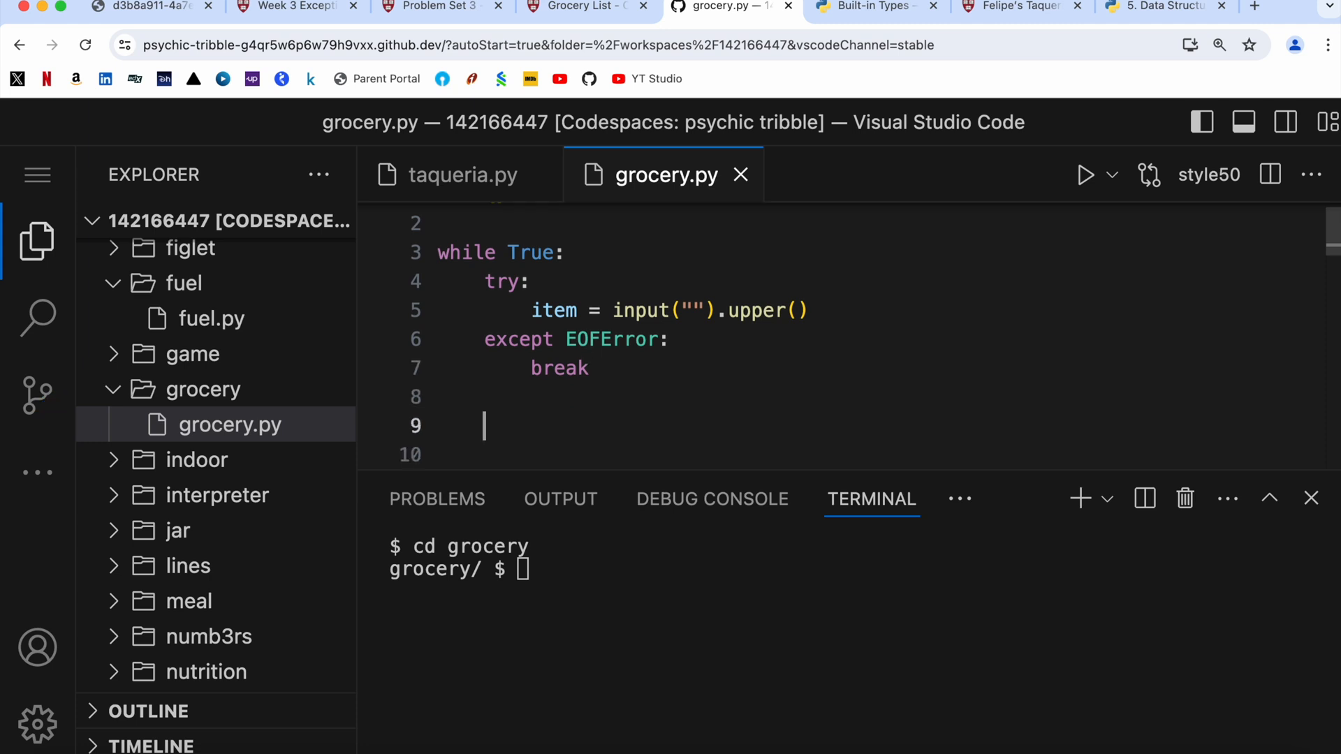
- Start an if item in d: check after reading the item
{"action": "type", "text": "if"}
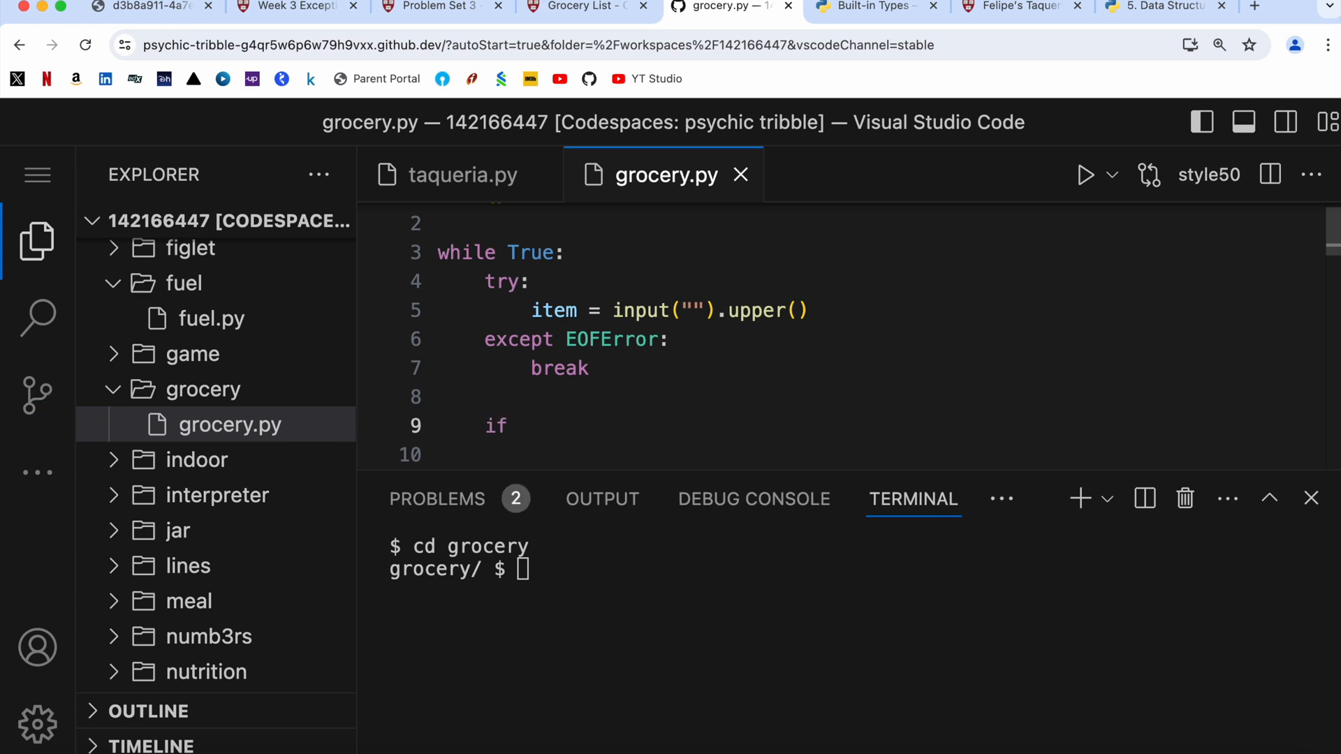
{"action": "type", "text": "it"}
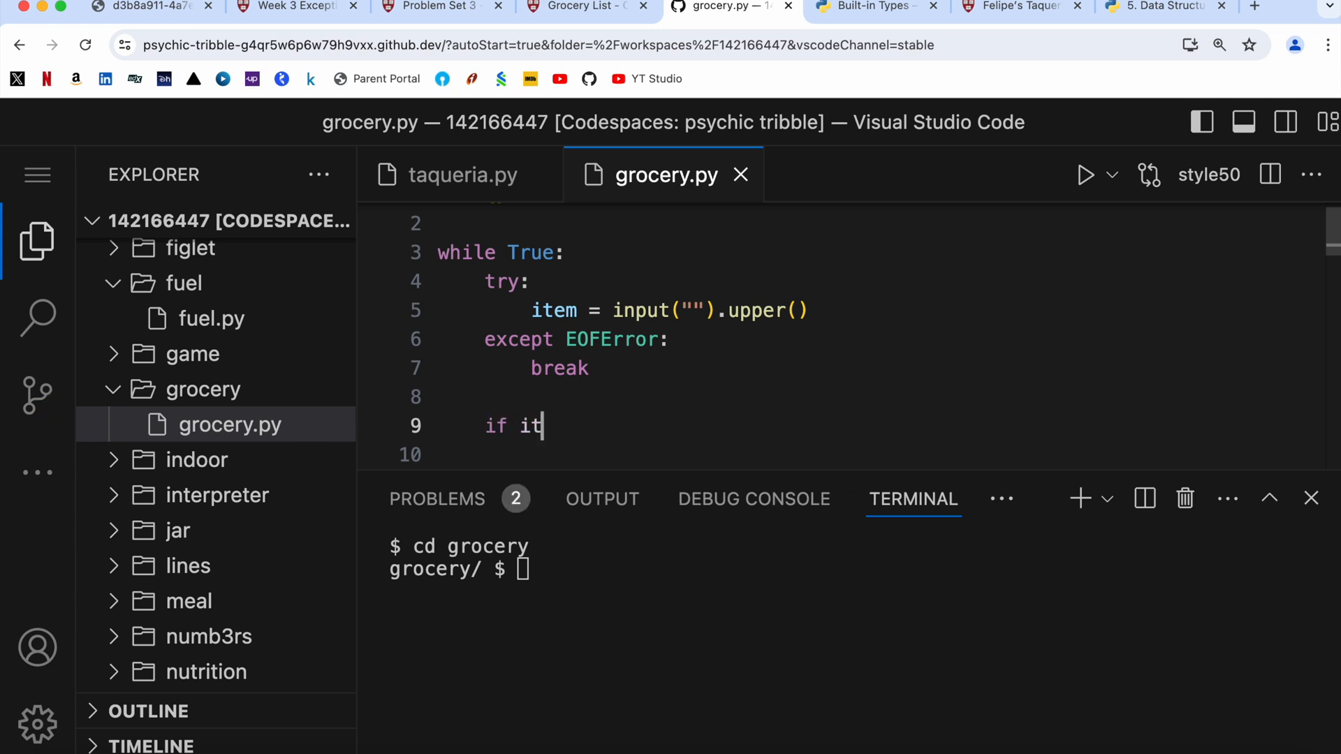
{"action": "type", "text": "em i"}
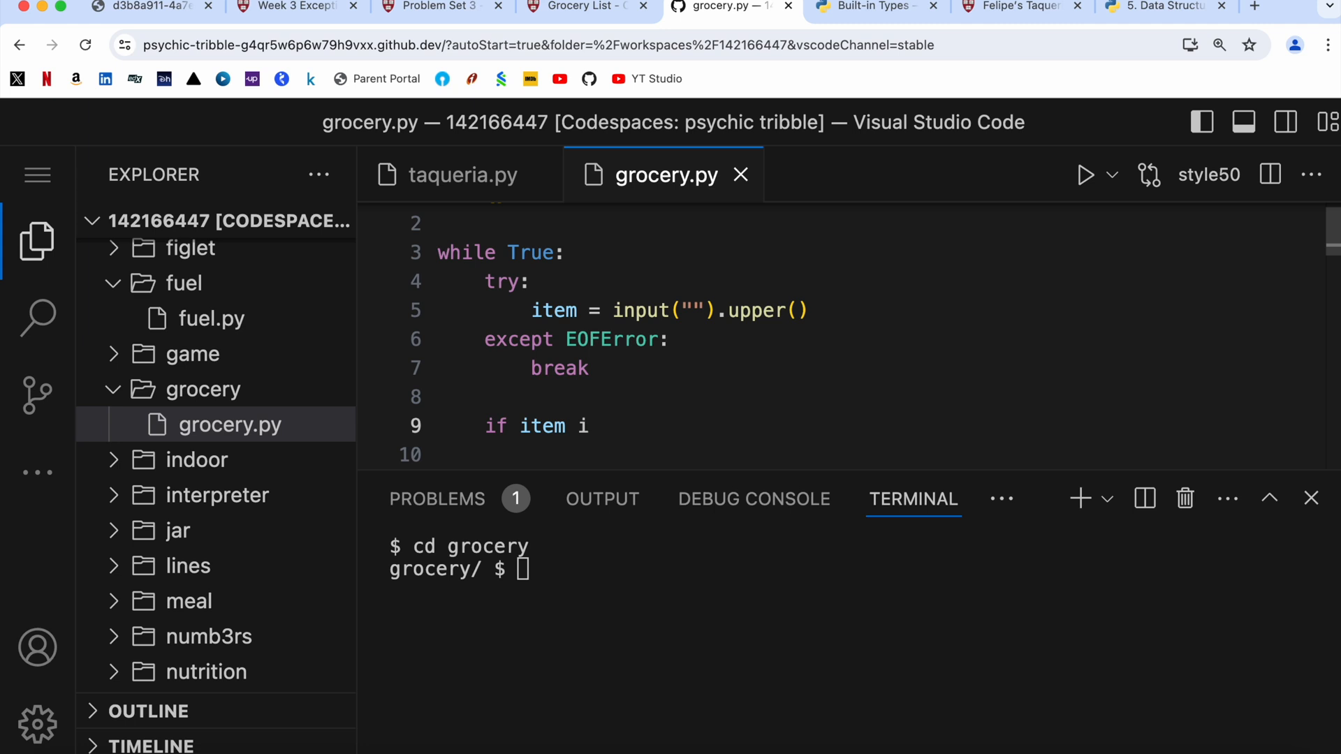
{"action": "type", "text": "n d"}
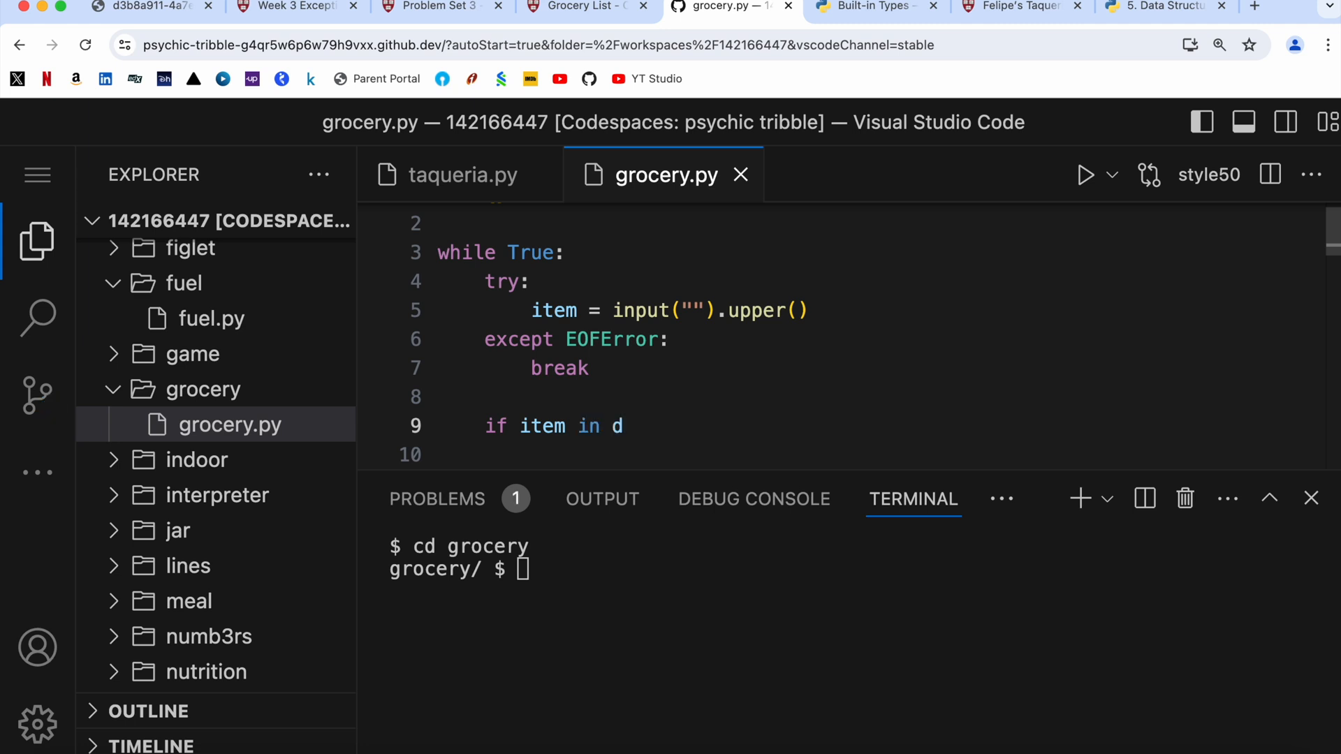
{"action": "type", "text": ":"}
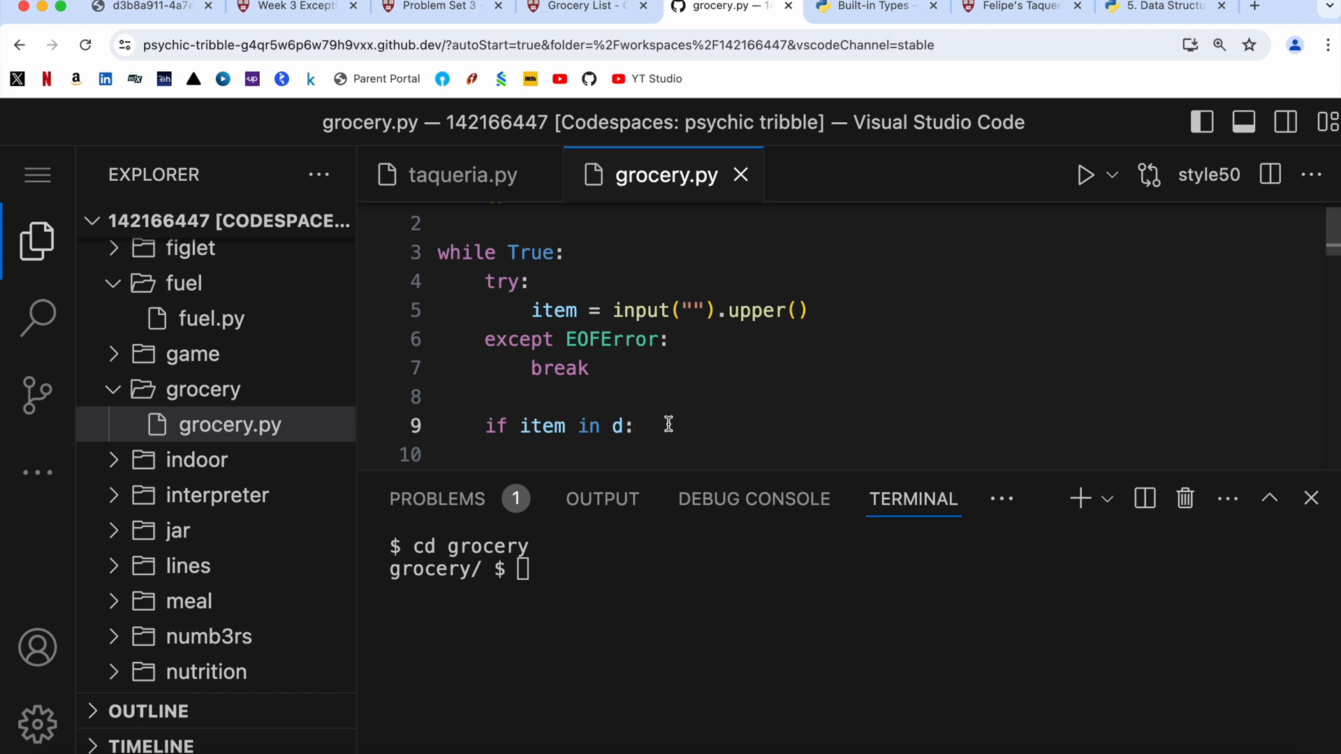
- Comment out the loop lines after rechecking the Grocery List description
{"action": "left_click_drag", "start_coordinate": [668, 425], "coordinate": [414, 212]}
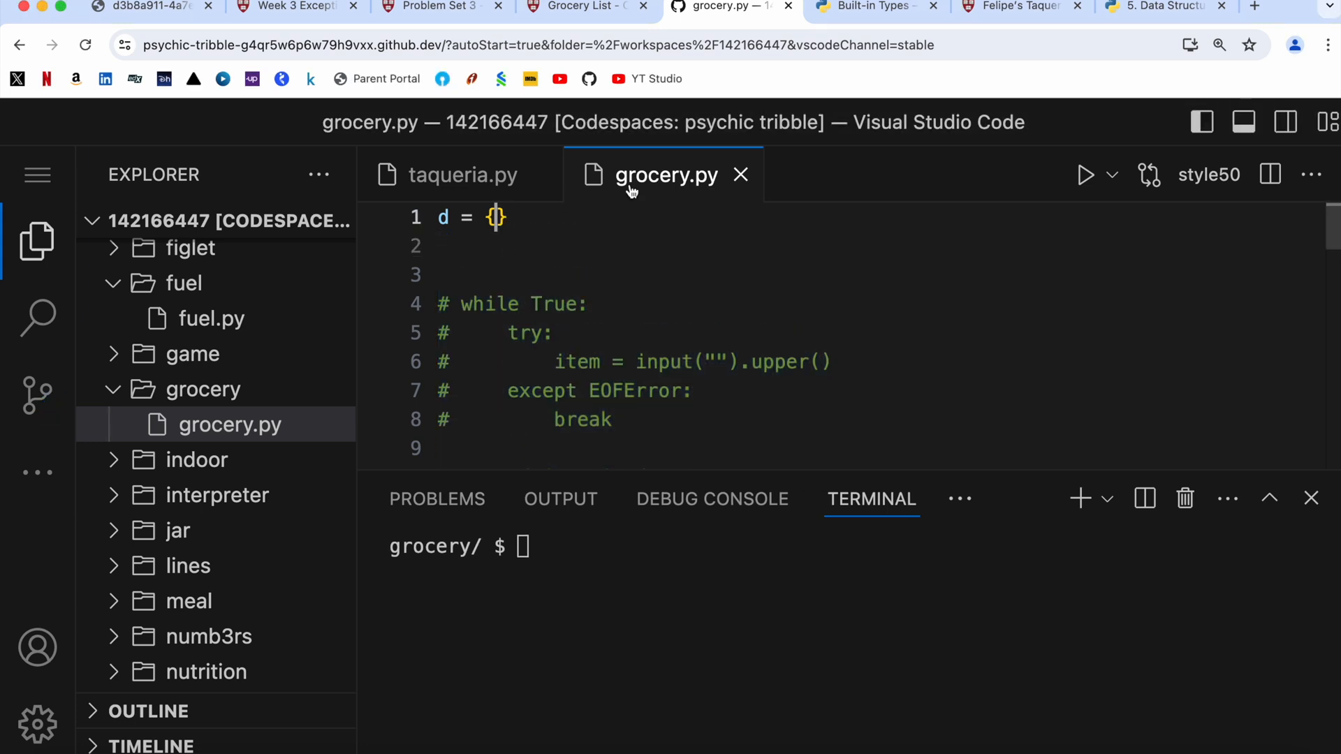
{"action": "left_click", "coordinate": [586, 7]}
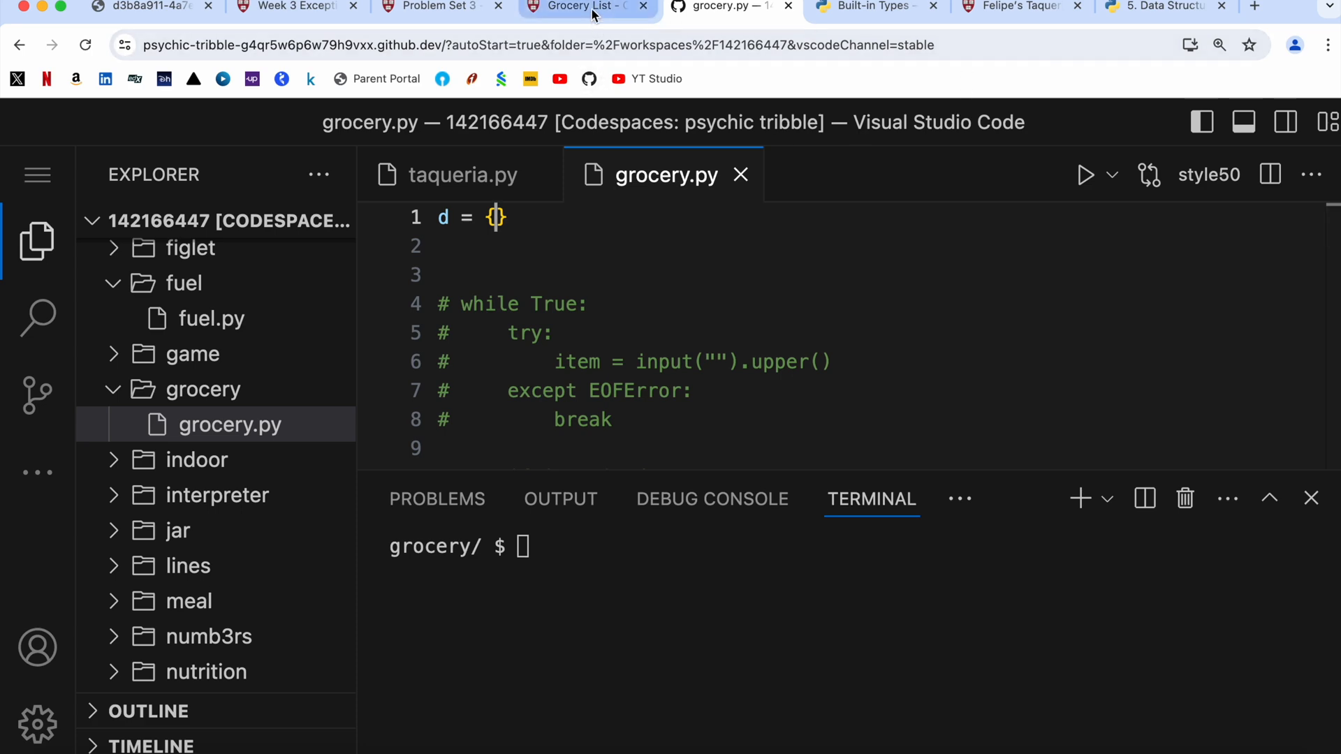
{"action": "left_click", "coordinate": [587, 7]}
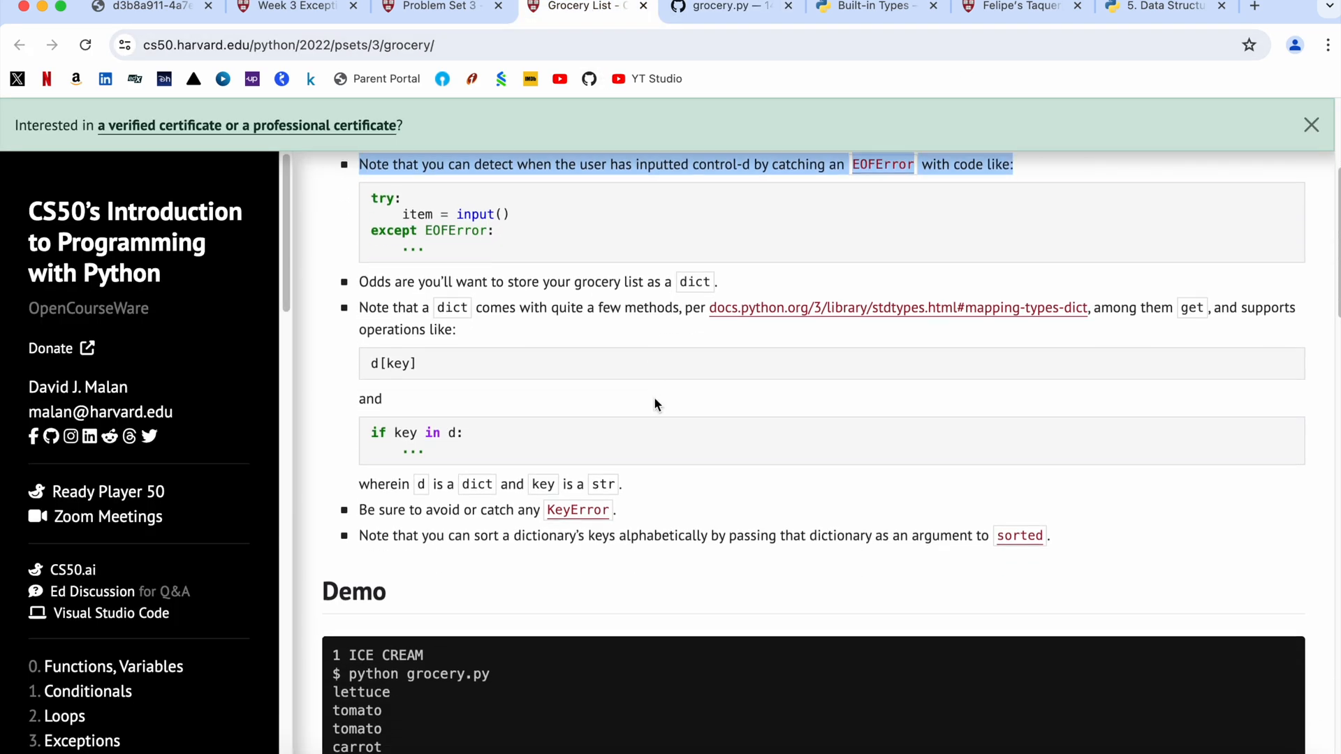
{"action": "scroll", "scroll_direction": "down", "scroll_amount": 3}
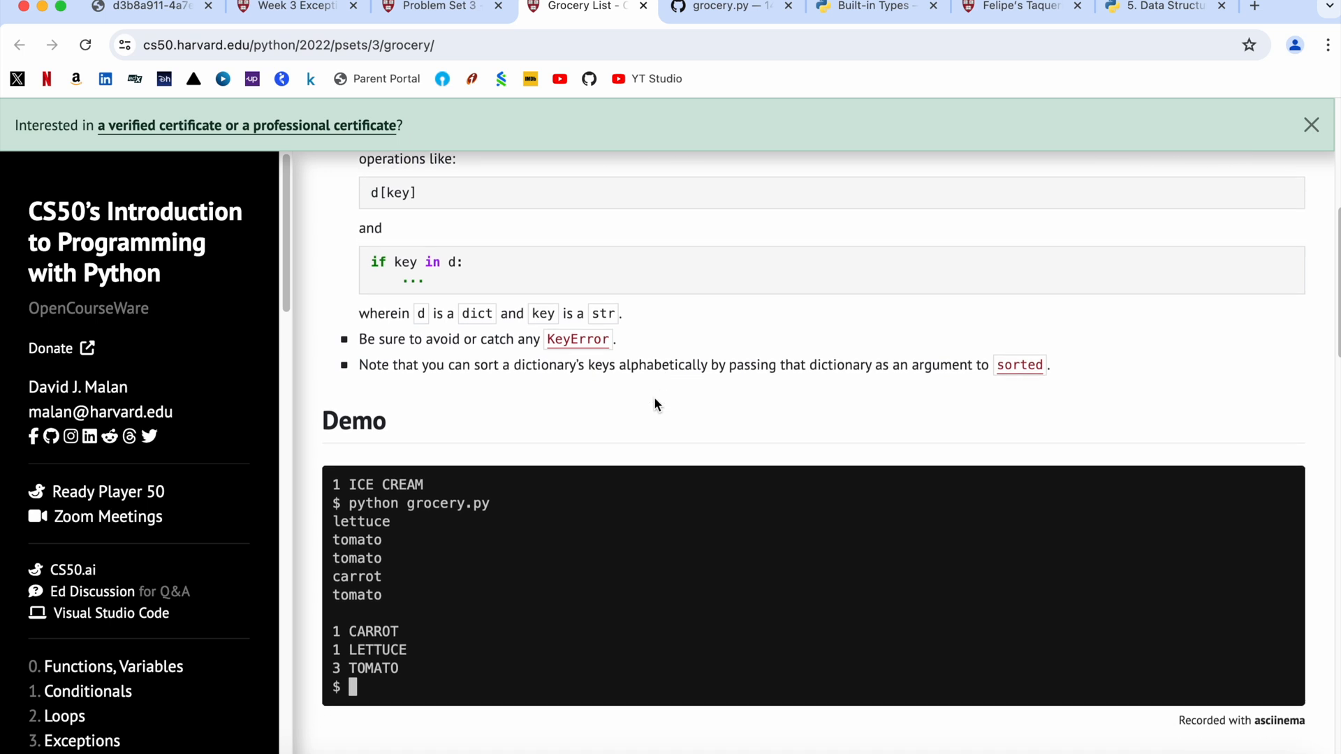
{"action": "left_click", "coordinate": [732, 7]}
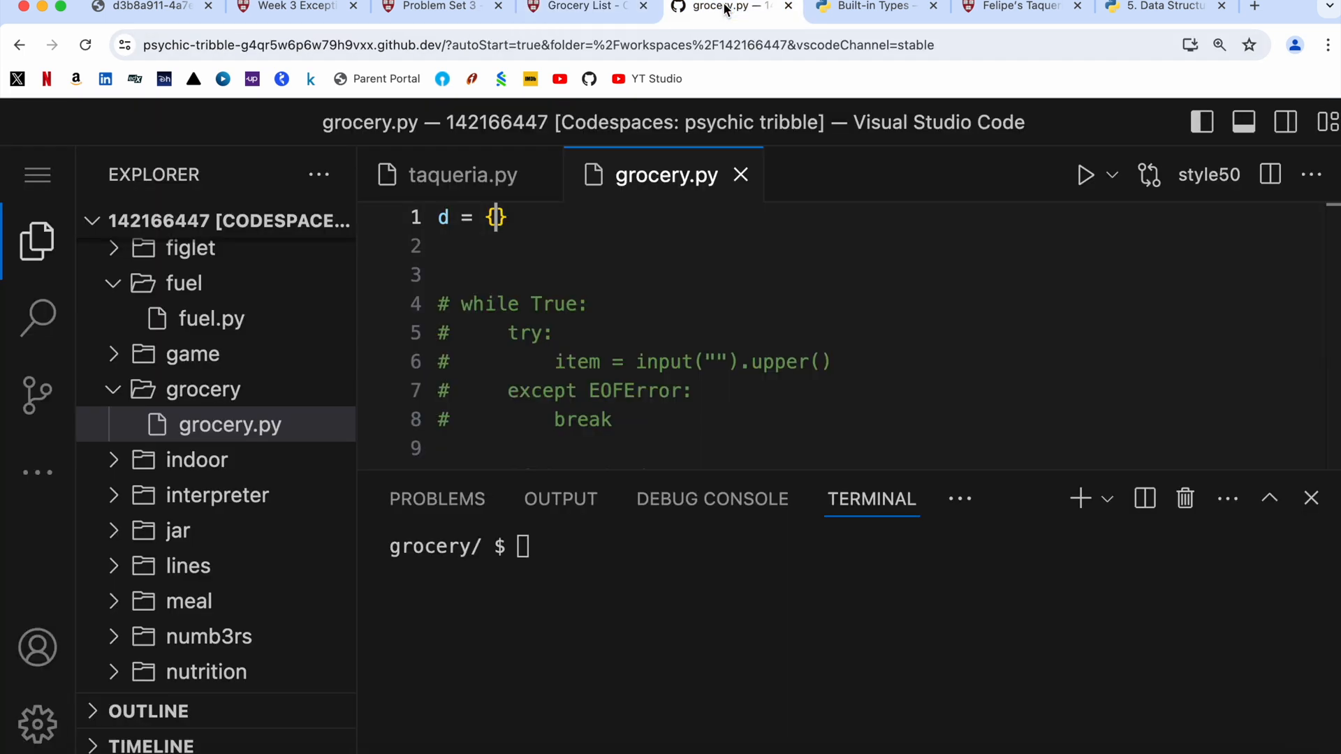
- Fill test dictionary d with CARROT: 1 and LETTUCE: 2
{"action": "type", "text": "\"C"}
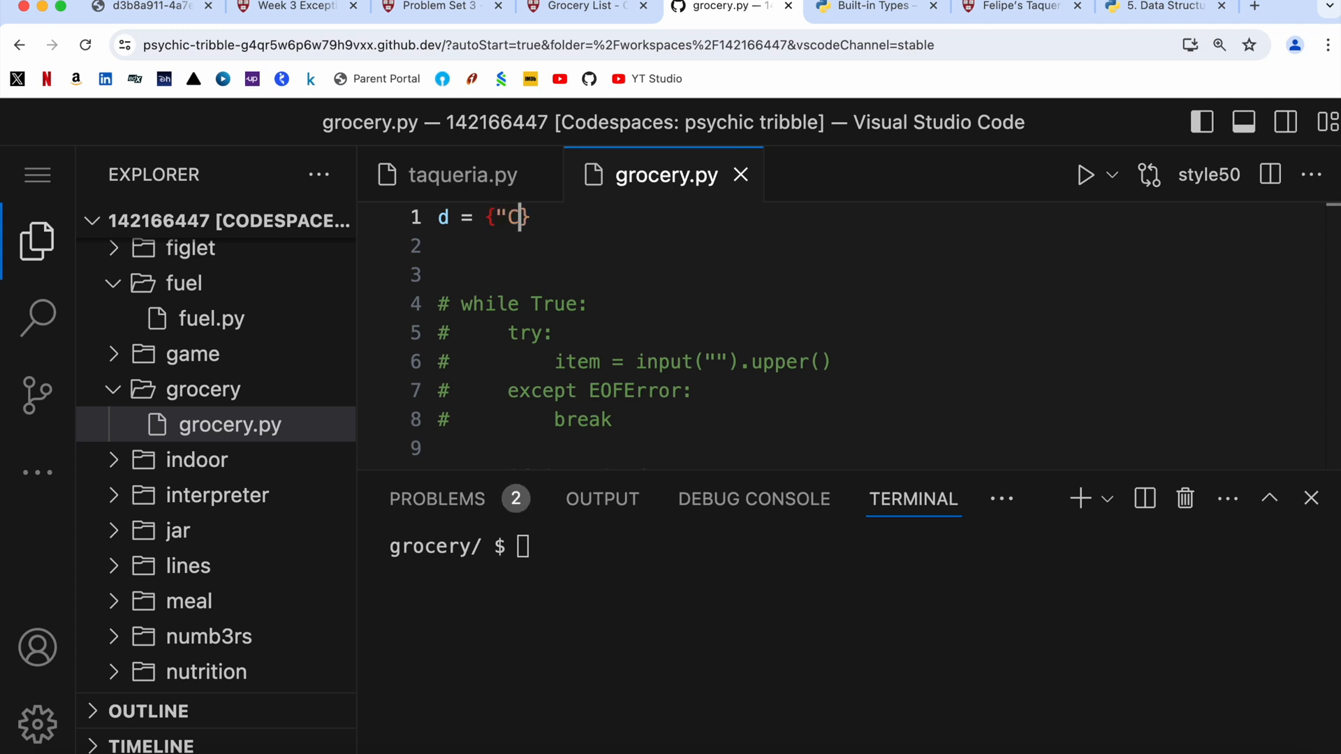
{"action": "type", "text": "ARROT"}
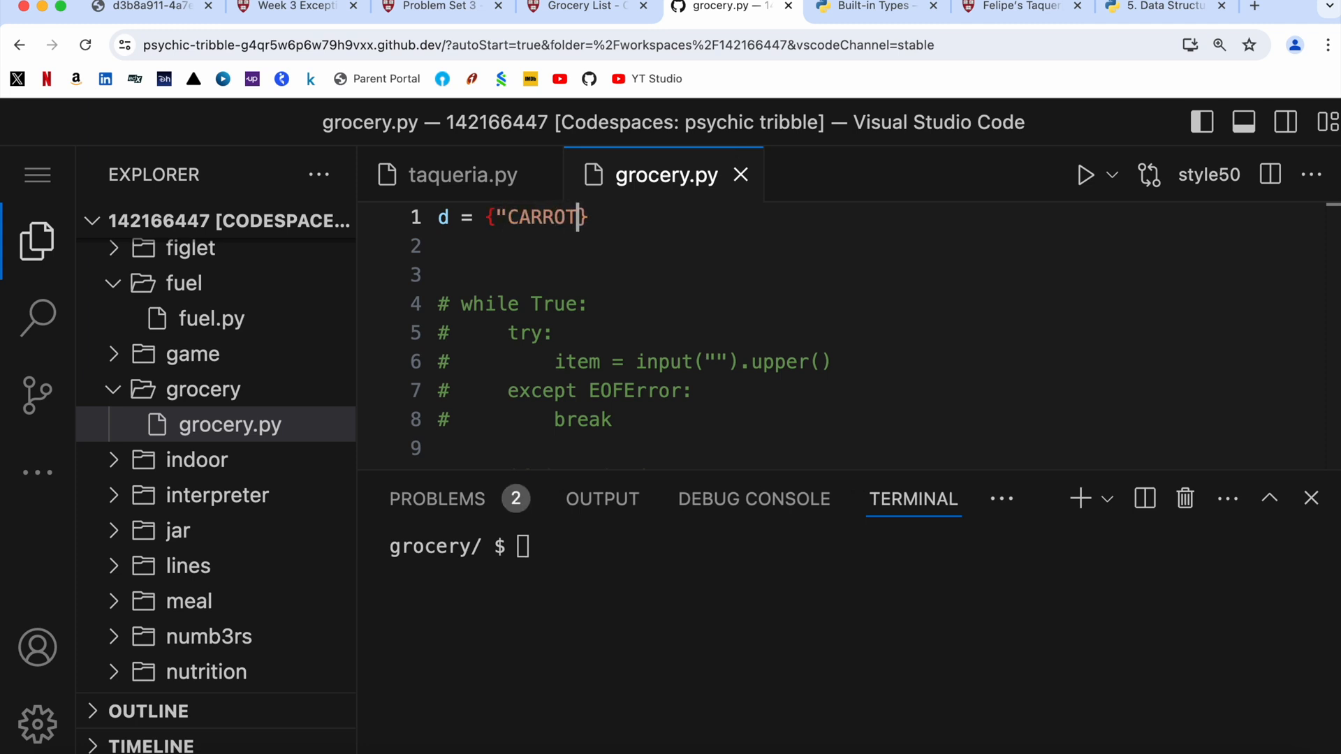
{"action": "type", "text": ":1"}
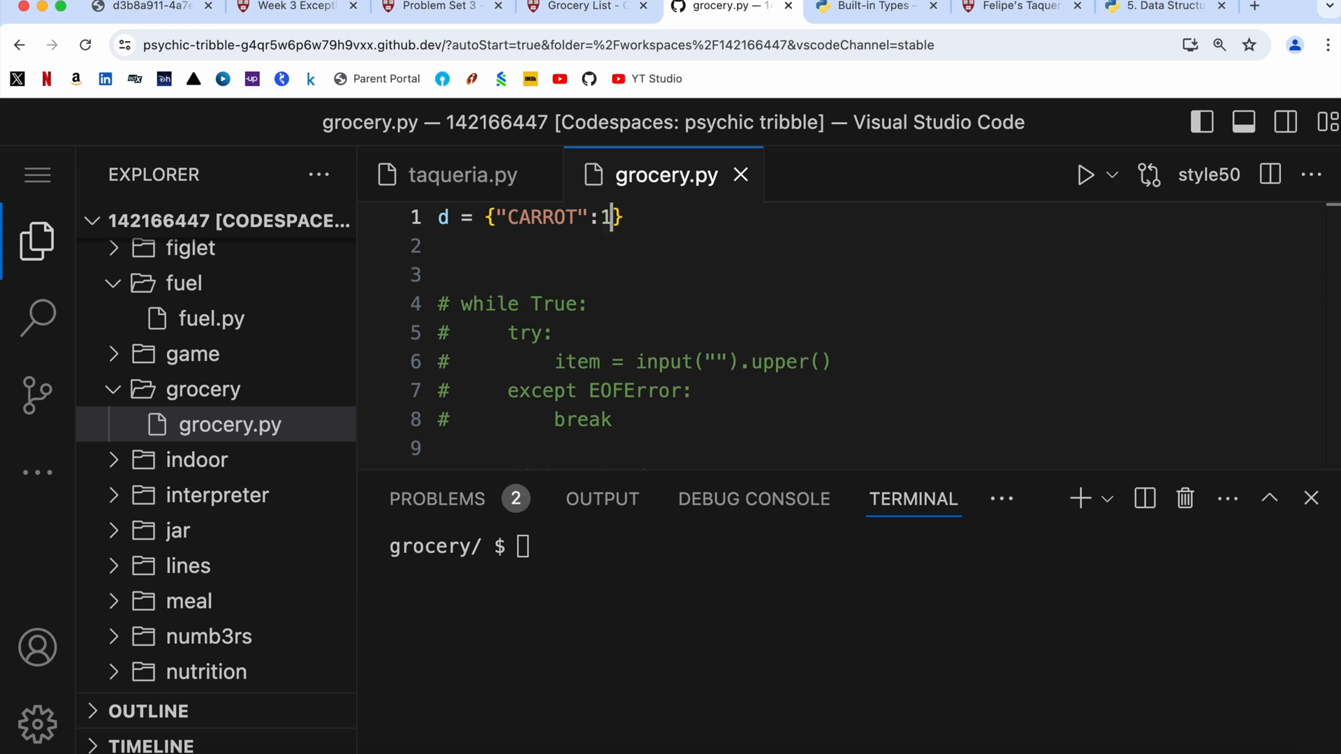
{"action": "type", "text": ",\""}
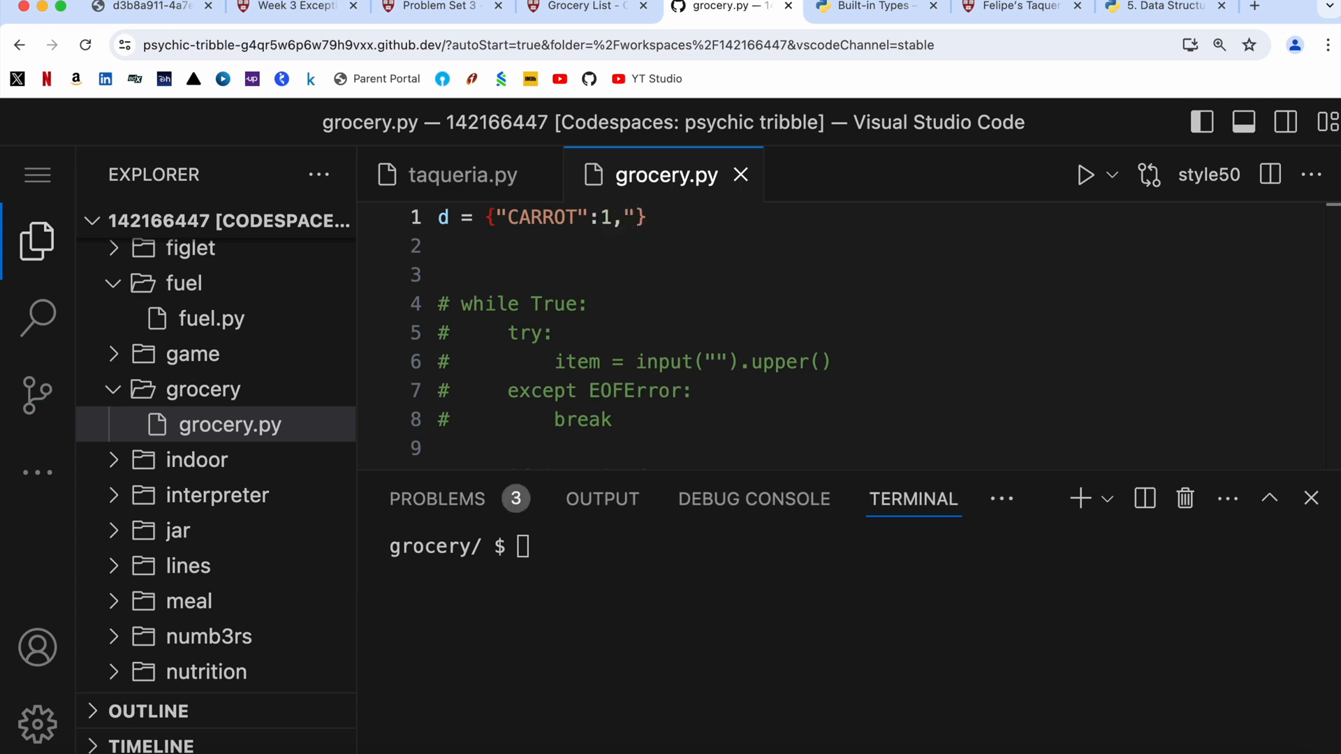
{"action": "type", "text": "LETTUCE"}
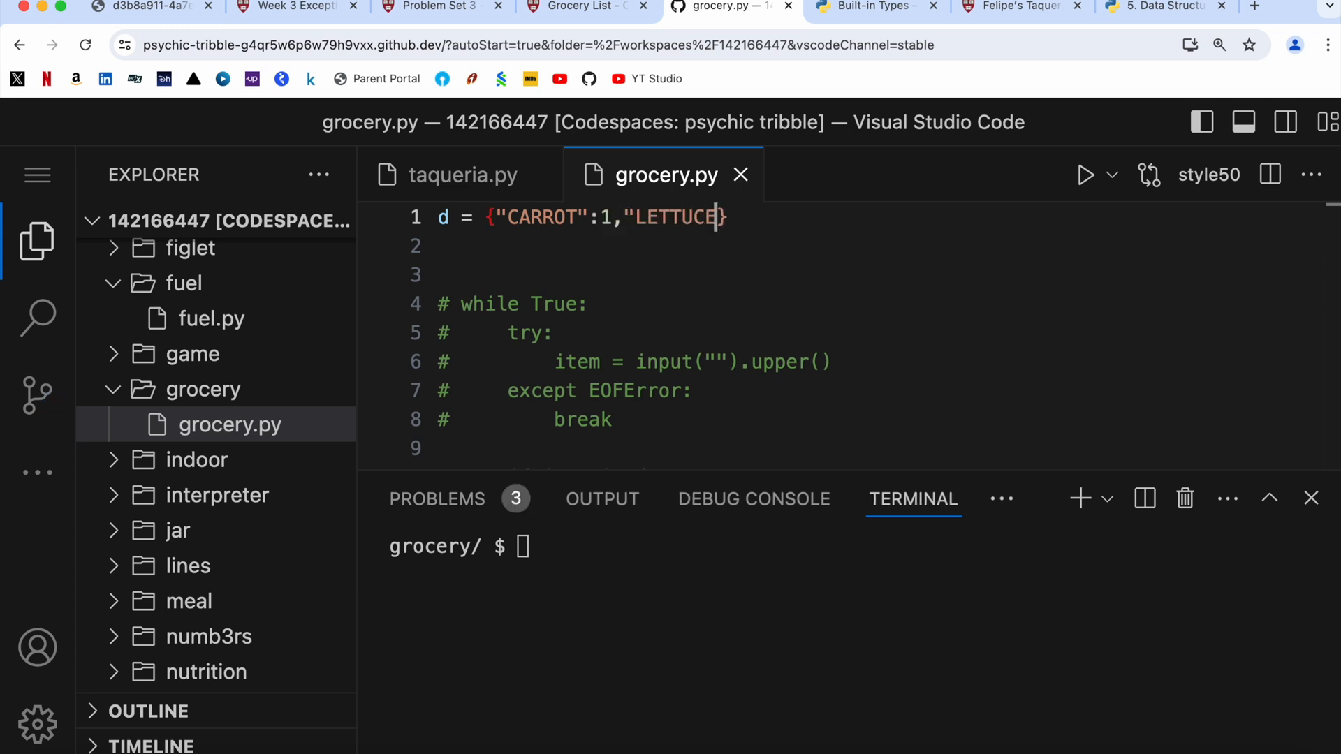
{"action": "type", "text": ":"}
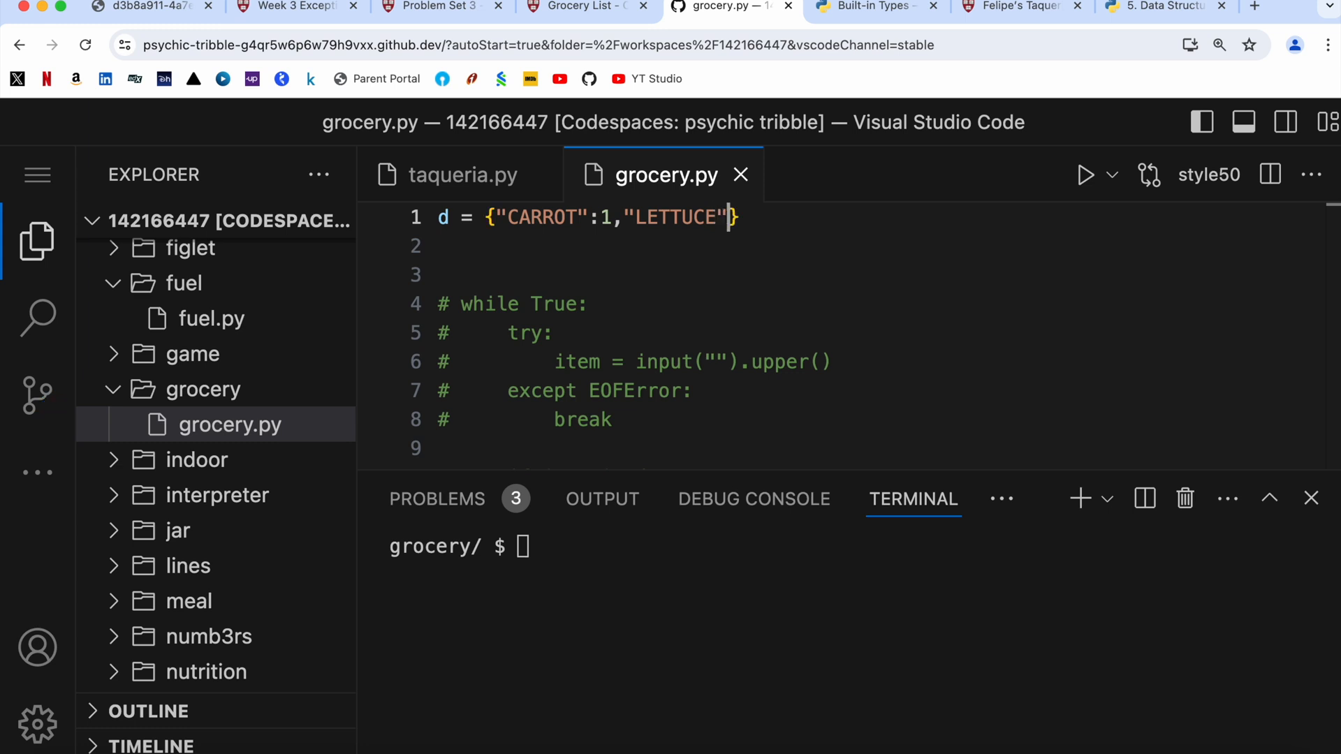
{"action": "type", "text": ":2"}
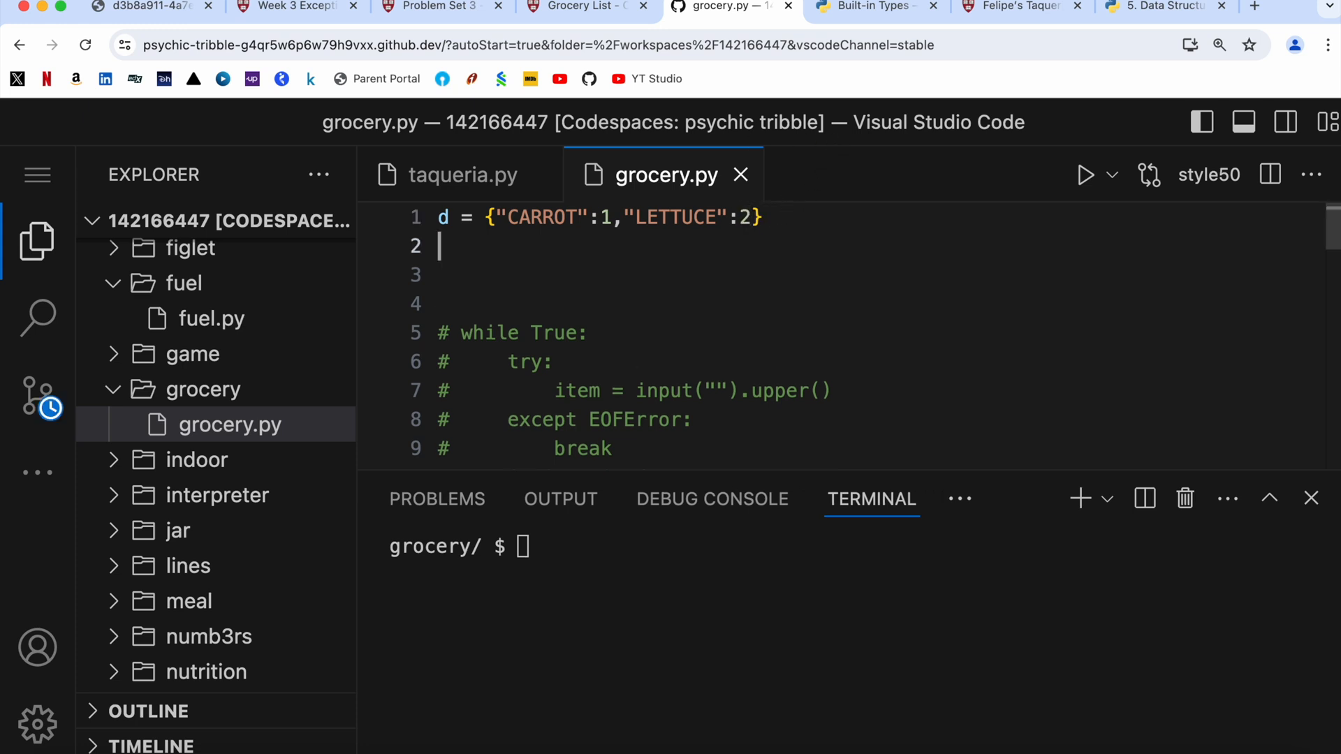
- Add print("CARROT" in d) as a membership test line
{"action": "type", "text": "print("}
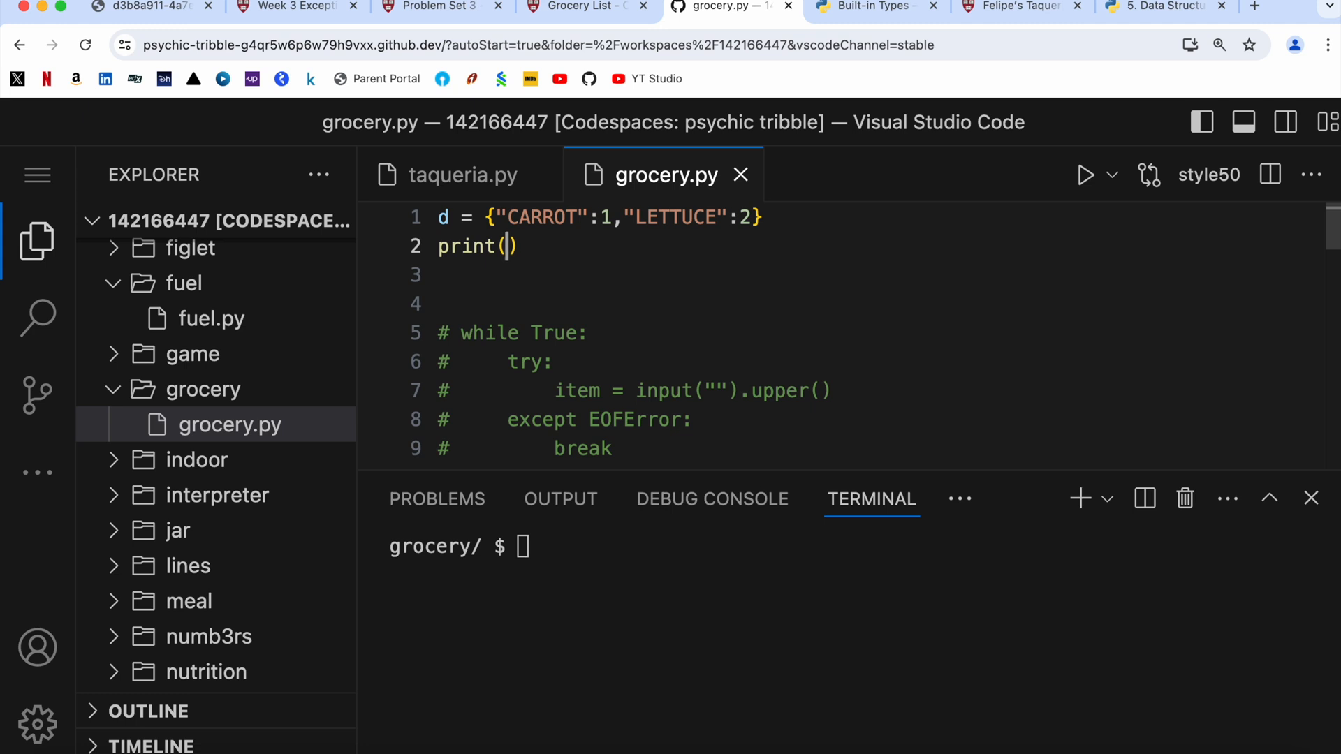
{"action": "type", "text": "\"\""}
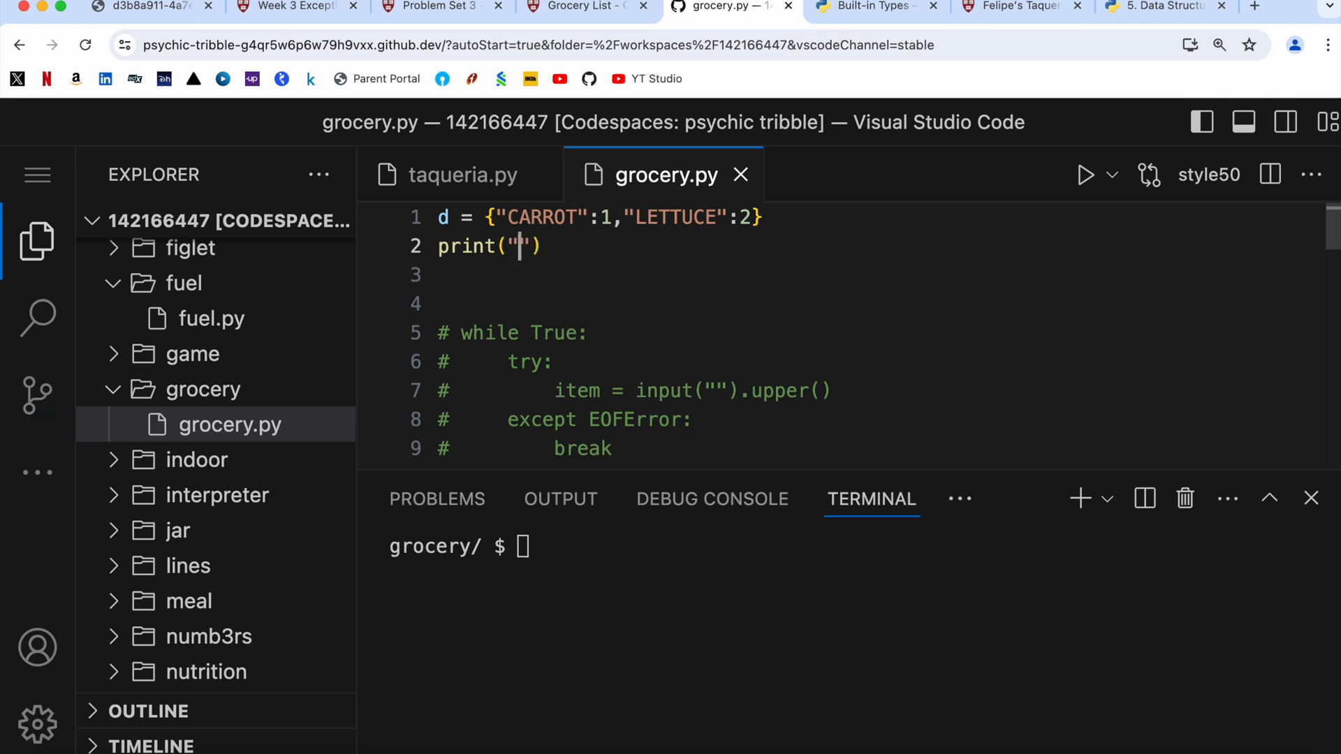
{"action": "type", "text": "CARR"}
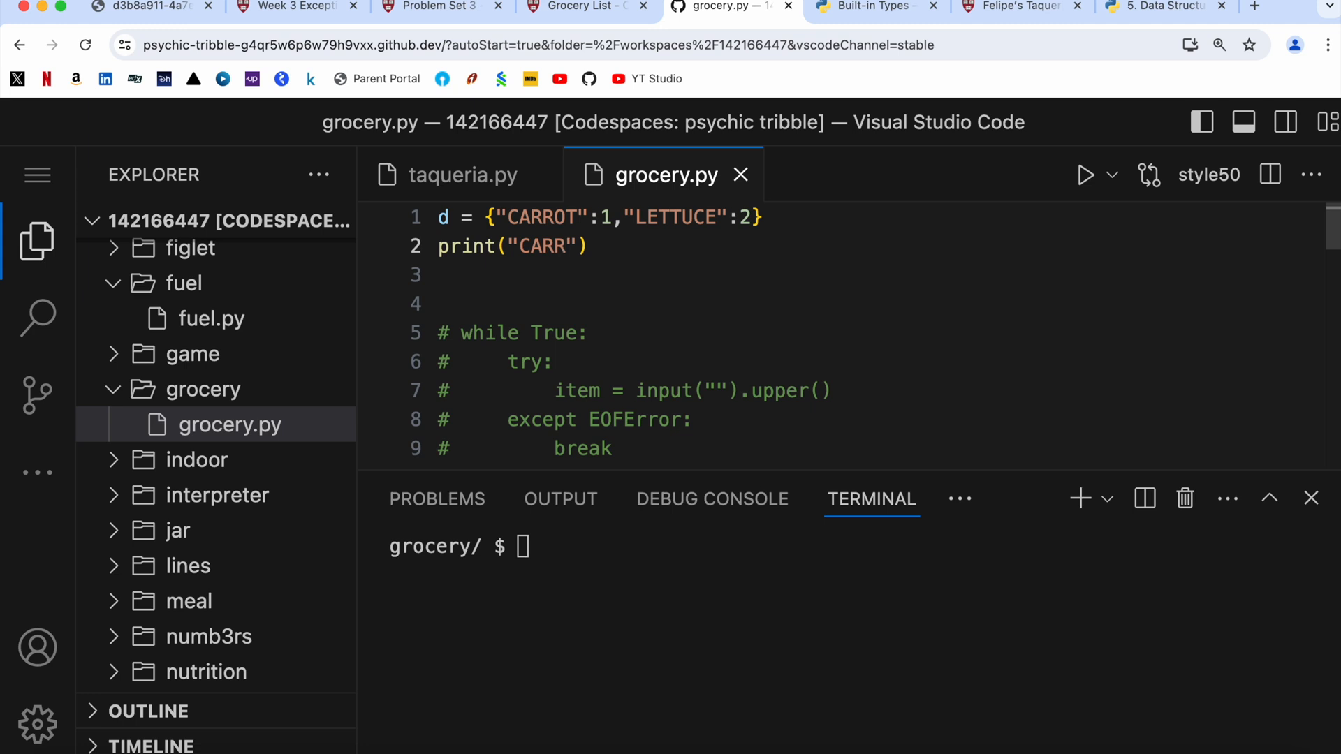
{"action": "type", "text": "OT"}
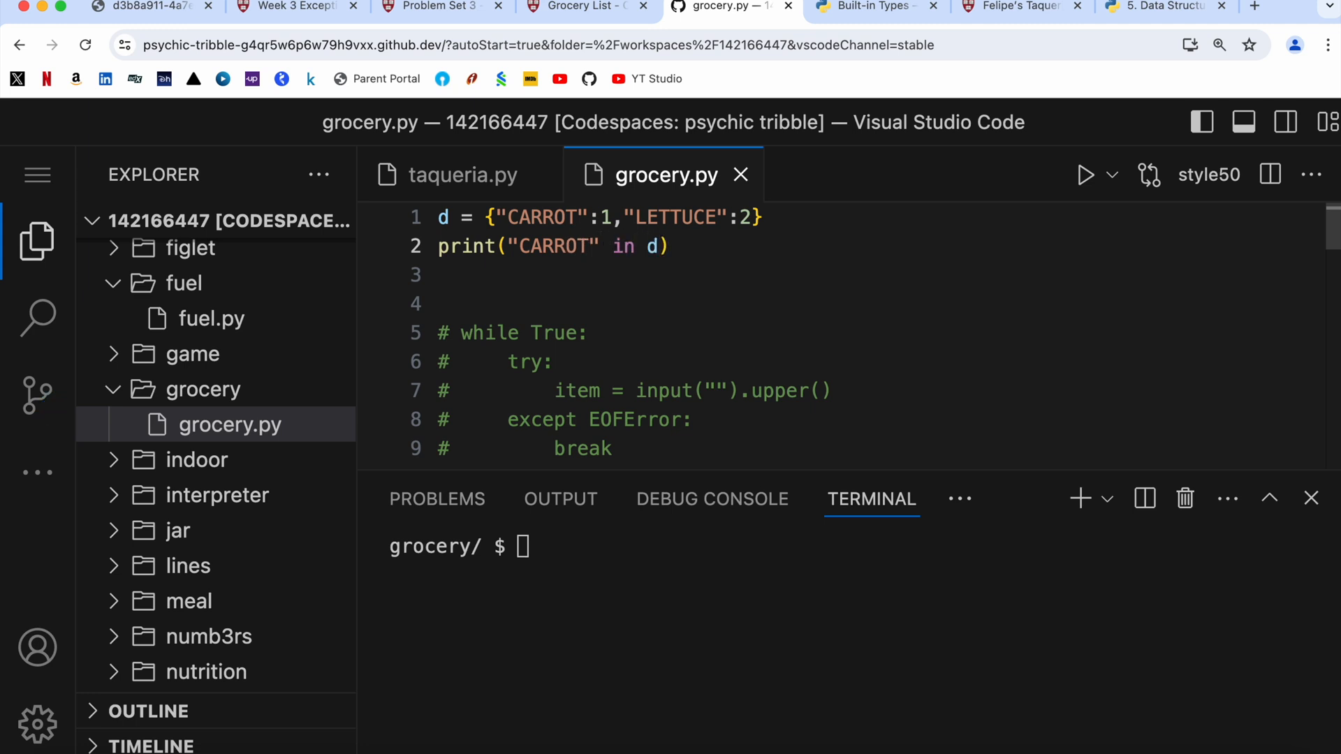
- Run the membership test for CARROT, rerun with APPLE, then select the test code
{"action": "left_click", "coordinate": [522, 546]}
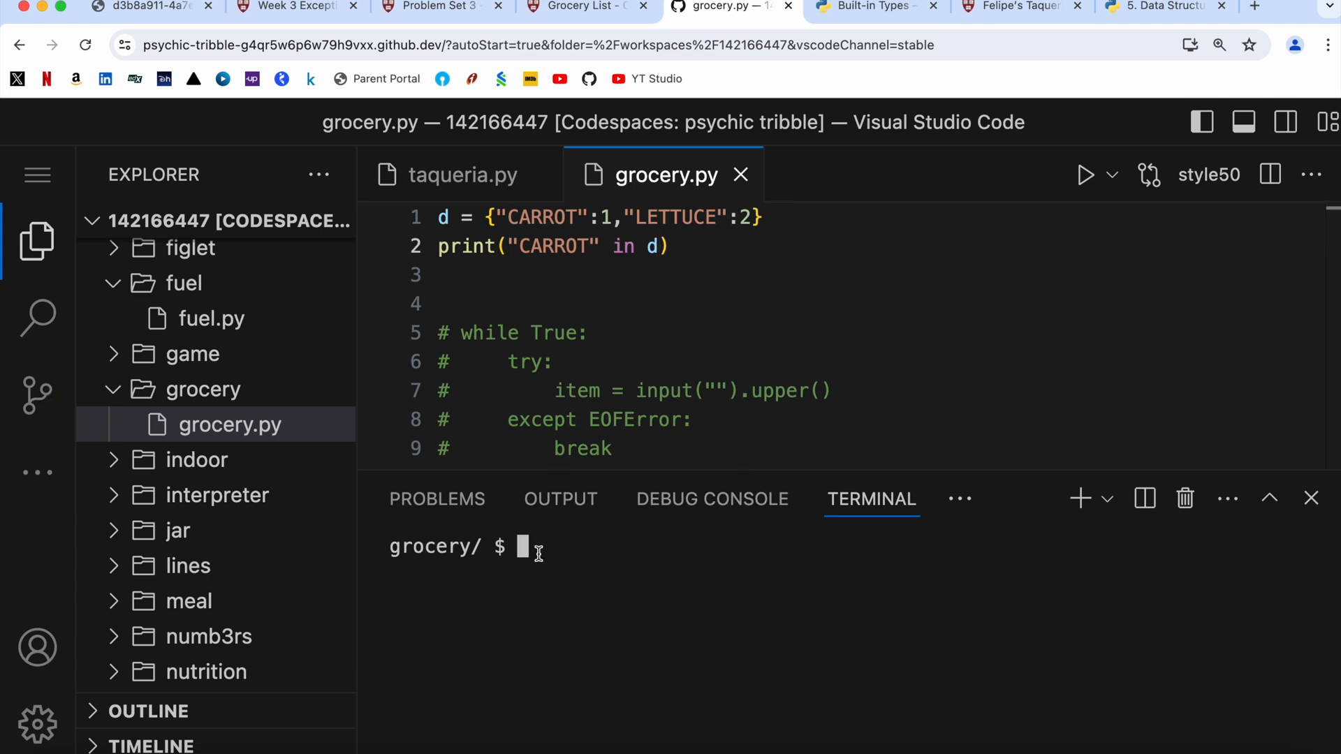
{"action": "type", "text": "python"}
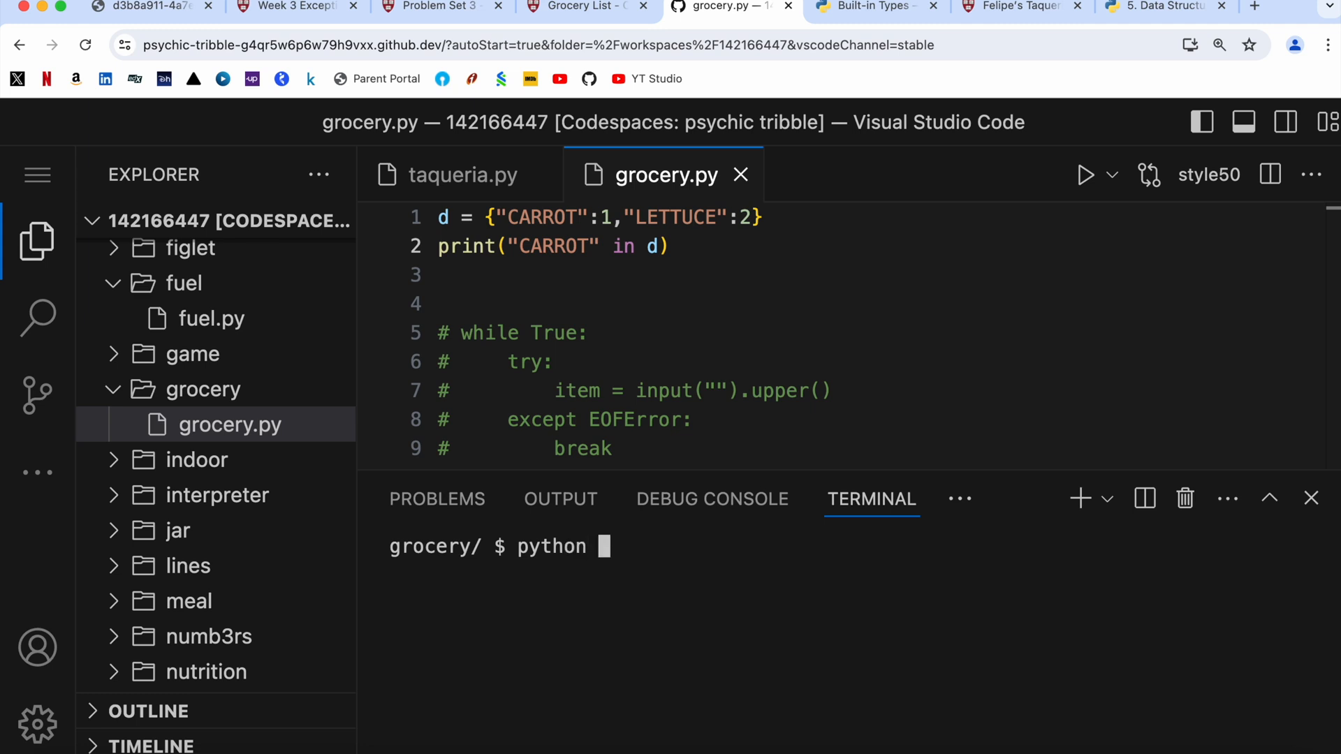
{"action": "type", "text": "grocery.py"}
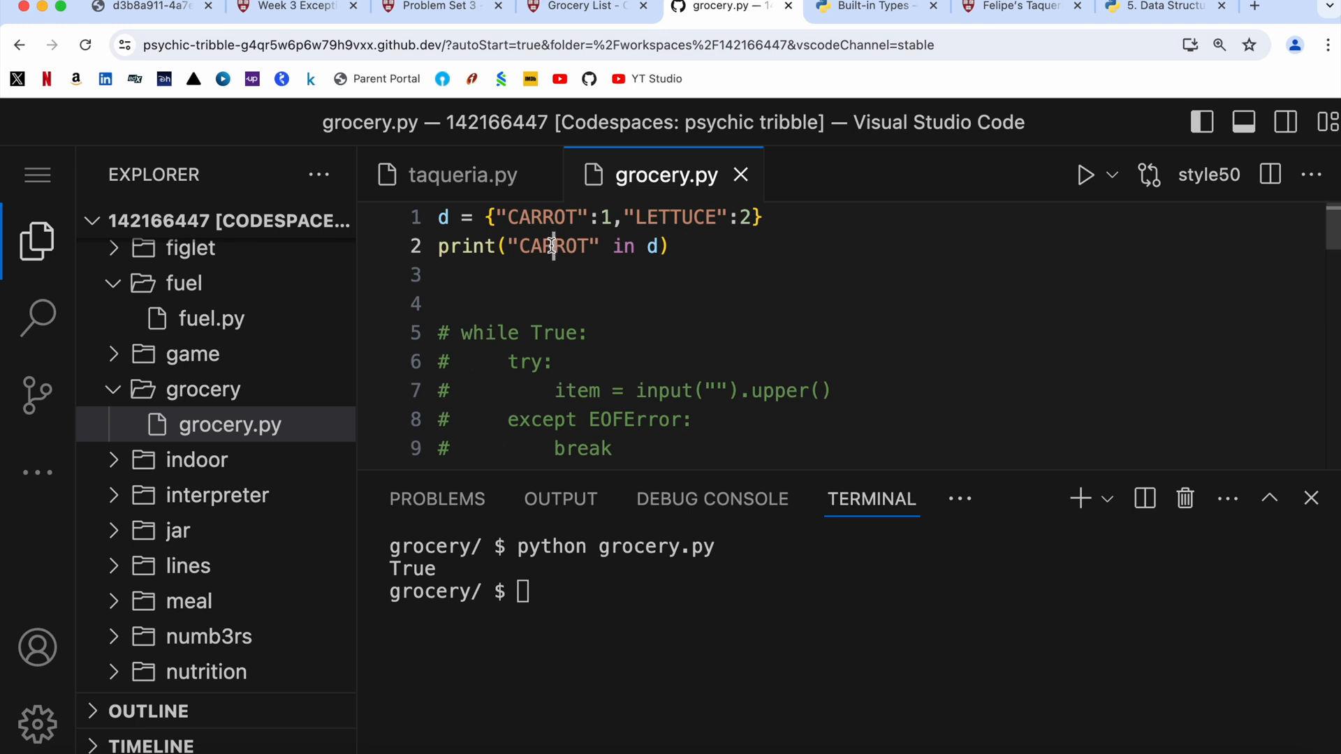
{"action": "type", "text": "APPLE"}
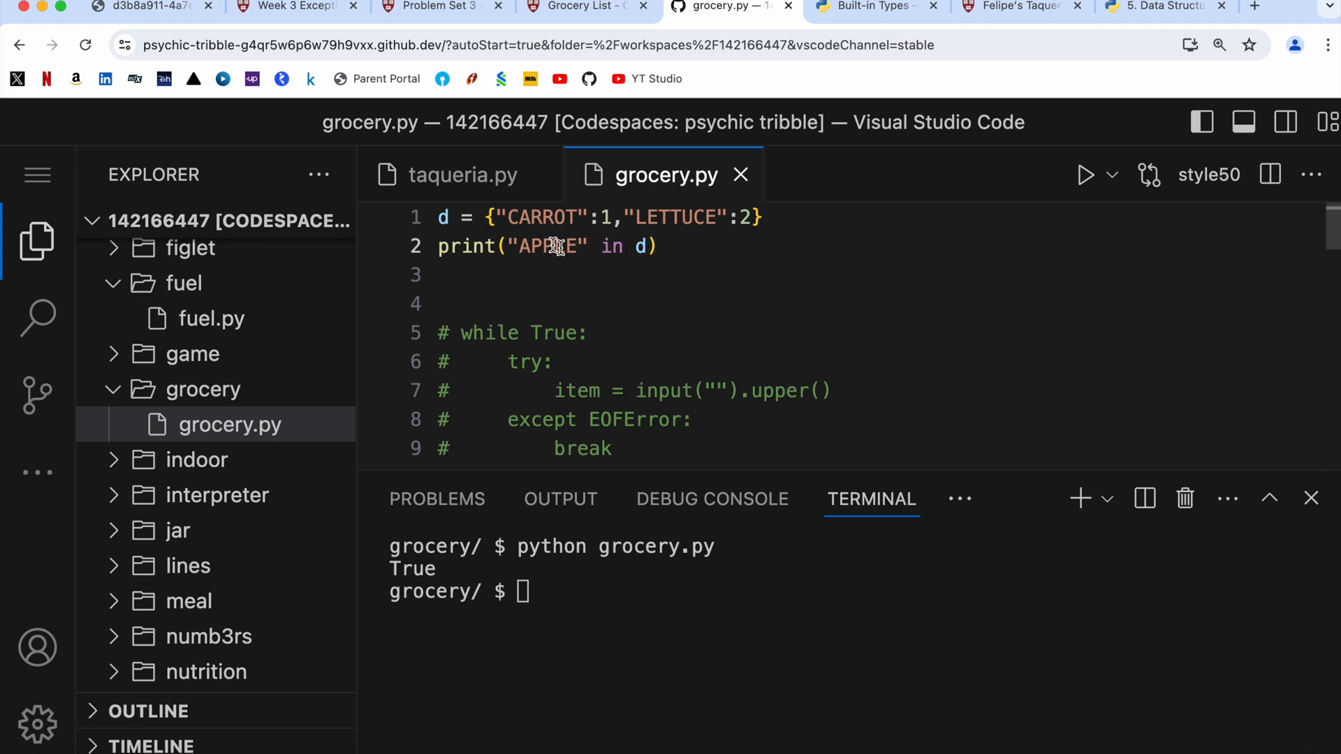
{"action": "type", "text": "python grocery.py"}
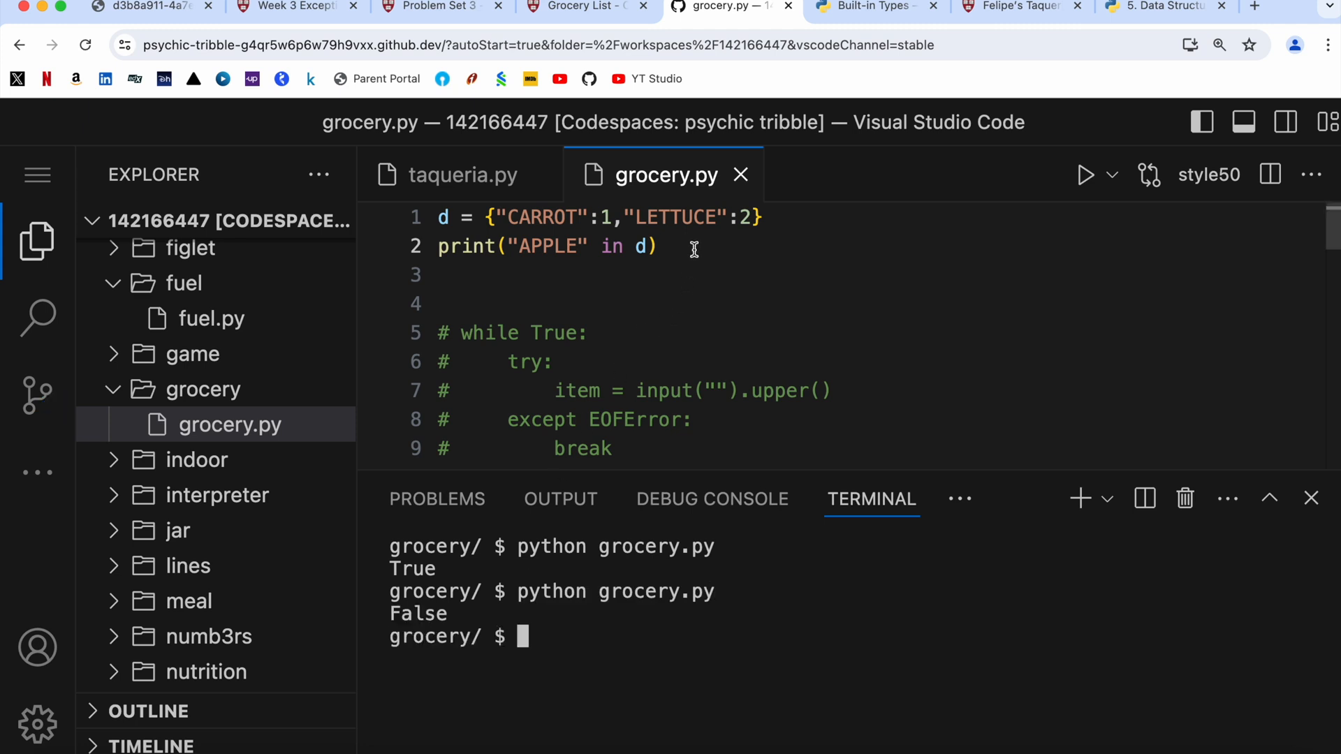
{"action": "mouse_move", "coordinate": [500, 217]}
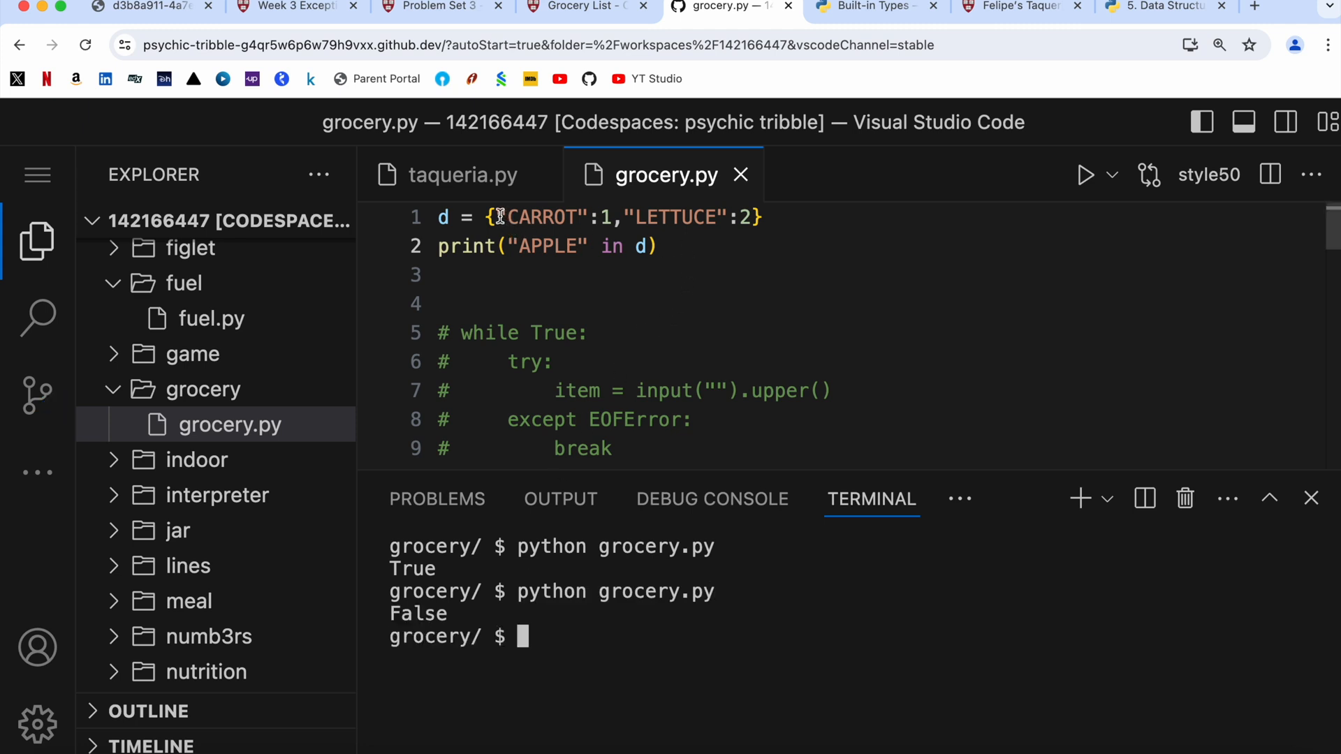
{"action": "left_click_drag", "start_coordinate": [498, 217], "coordinate": [751, 217]}
{"action": "type", "text": "if item in d:"}
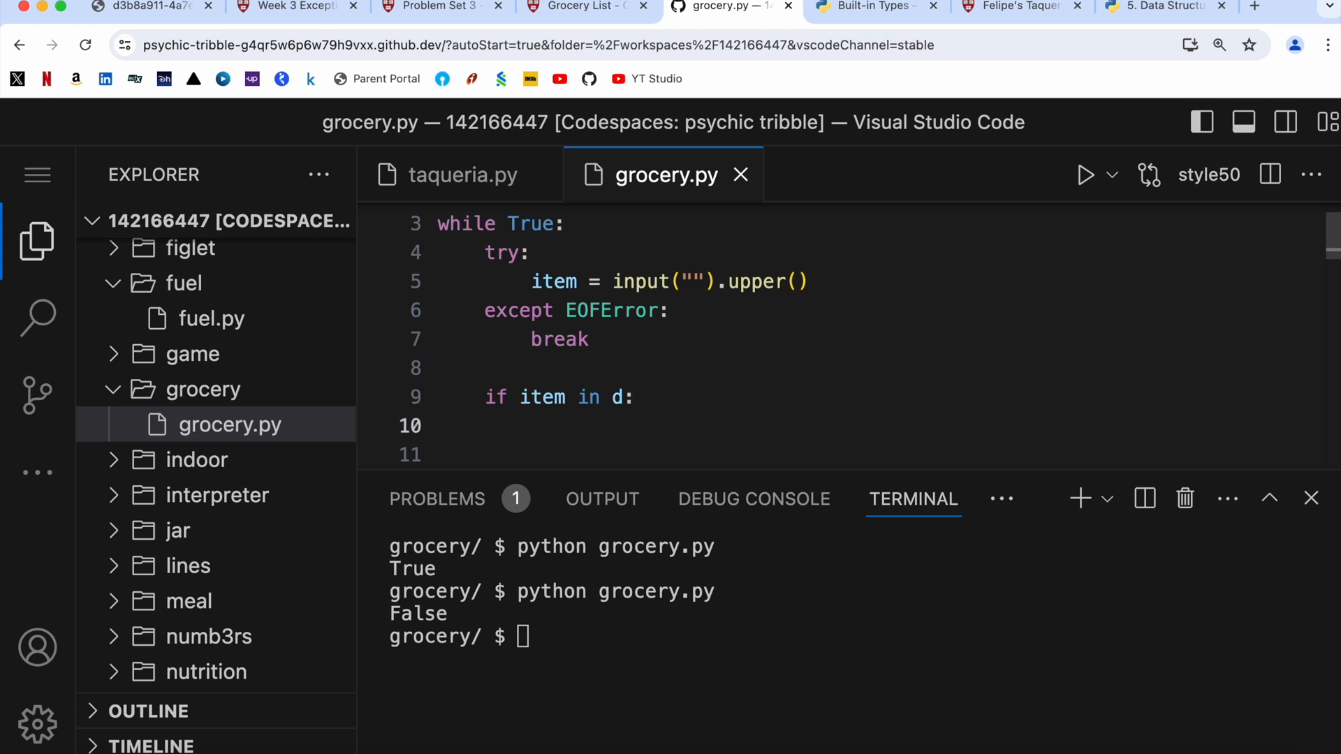
- Increment d[item] += 1 for known items, else set d[item] = 1
{"action": "type", "text": "d[]"}
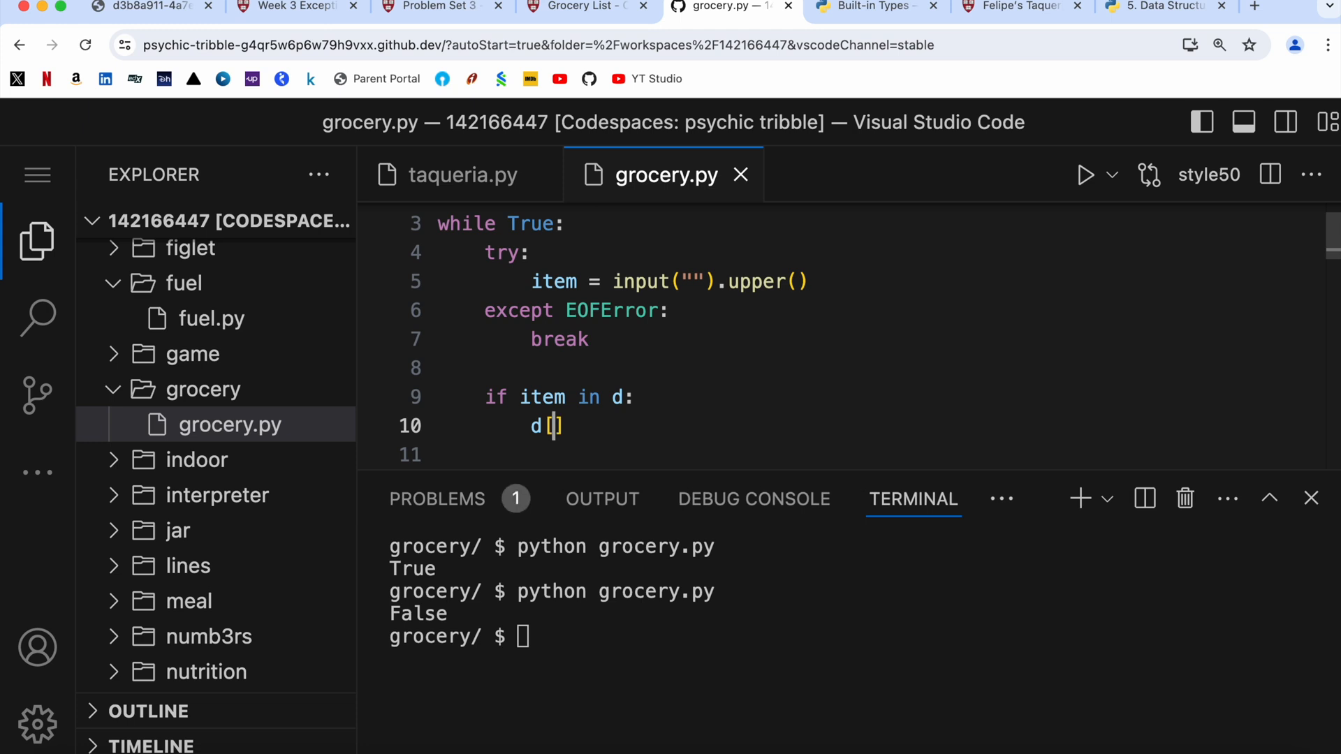
{"action": "type", "text": "item"}
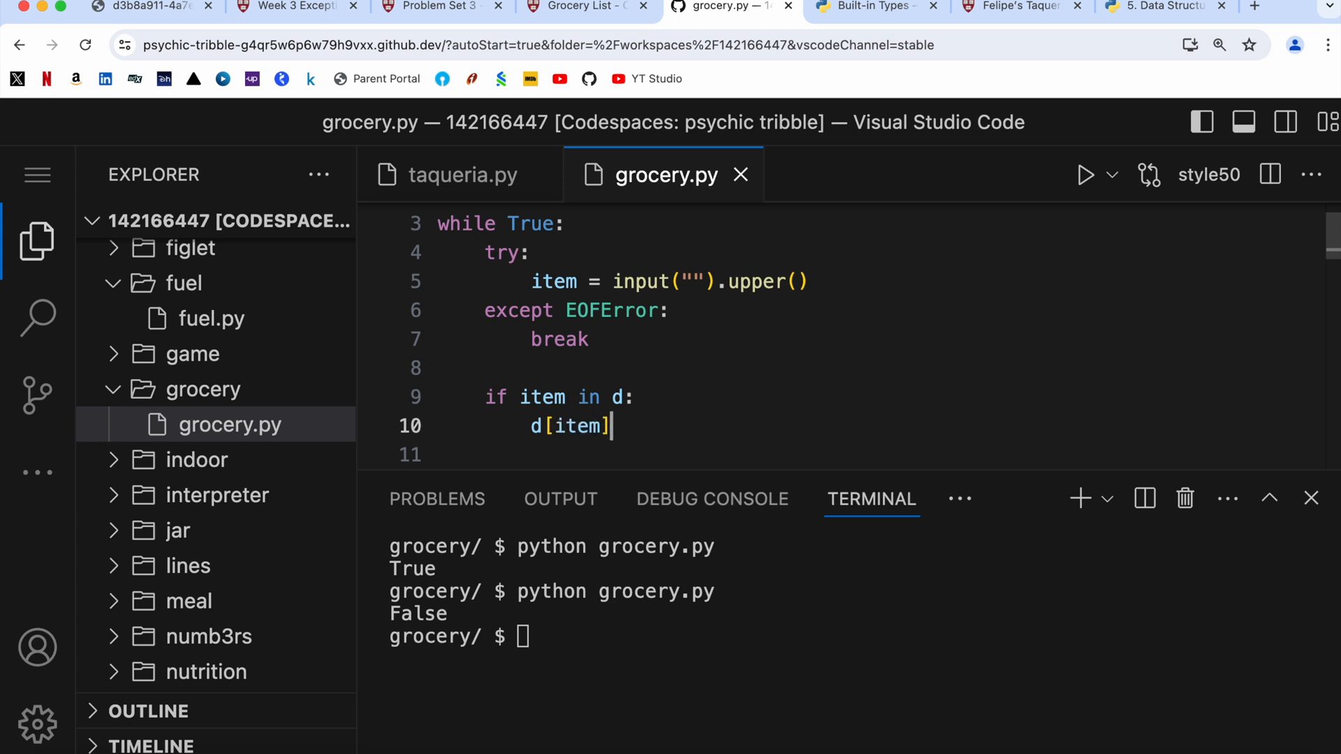
{"action": "type", "text": "+= 1"}
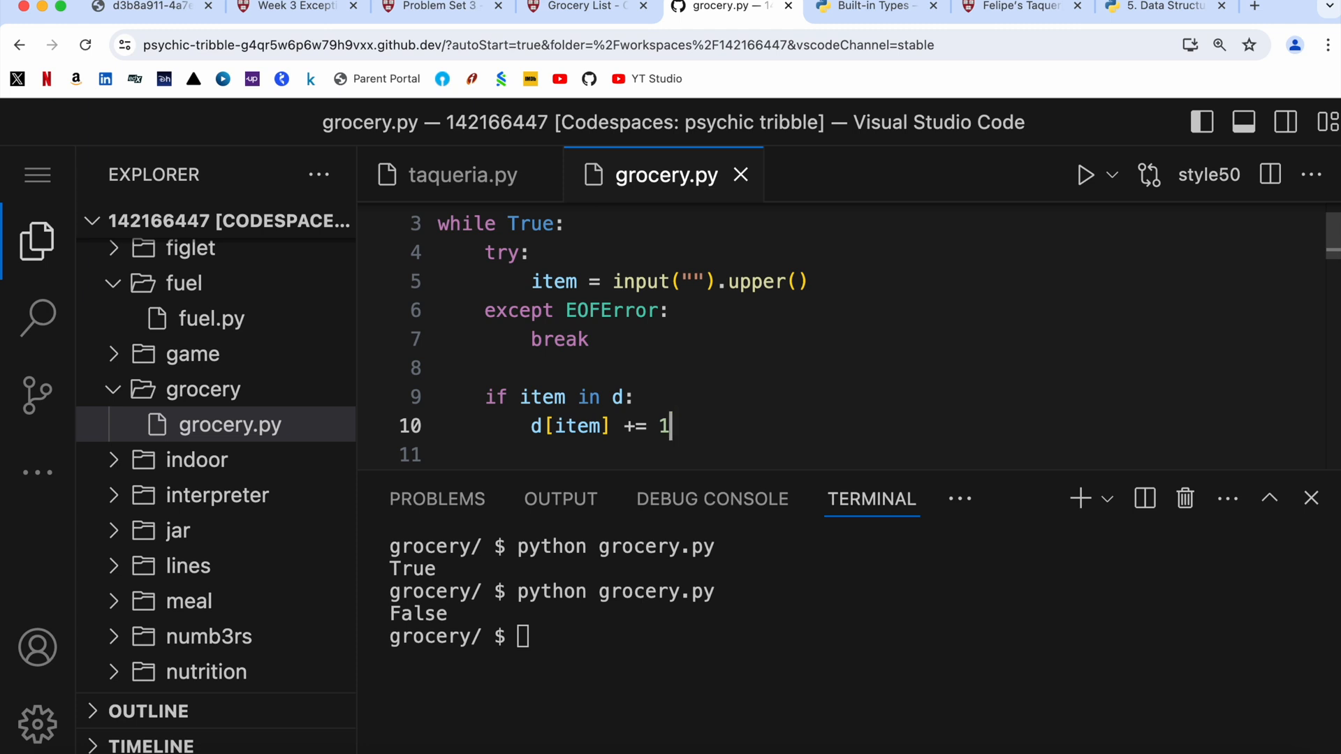
{"action": "scroll", "scroll_direction": "down", "scroll_amount": 3}
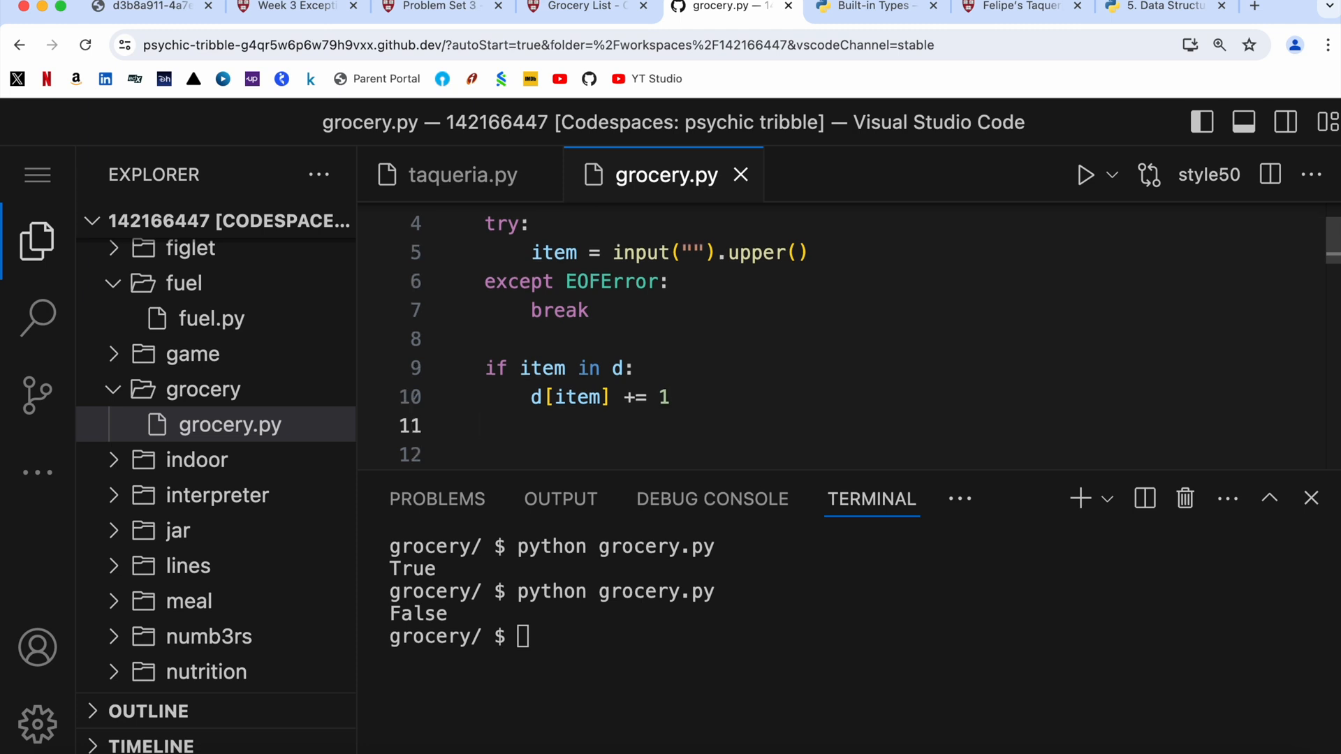
{"action": "type", "text": "else:"}
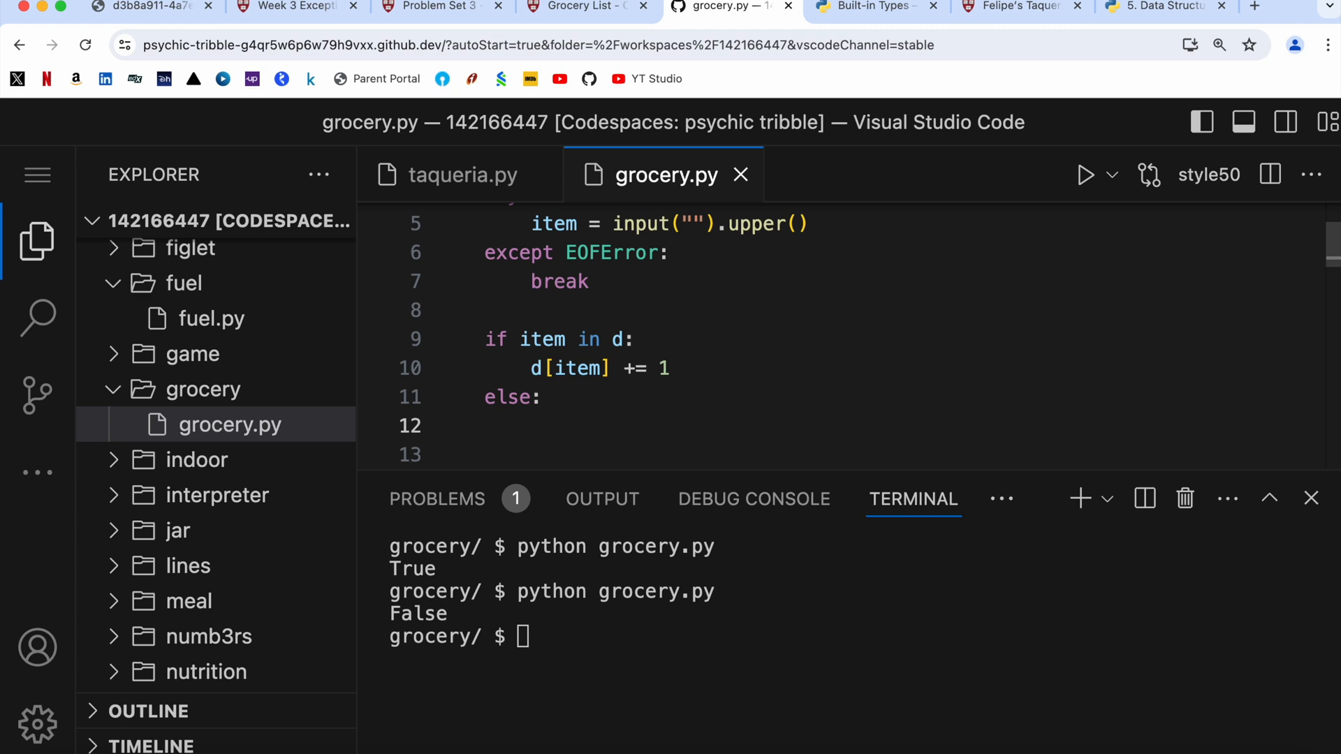
{"action": "type", "text": "d[]"}
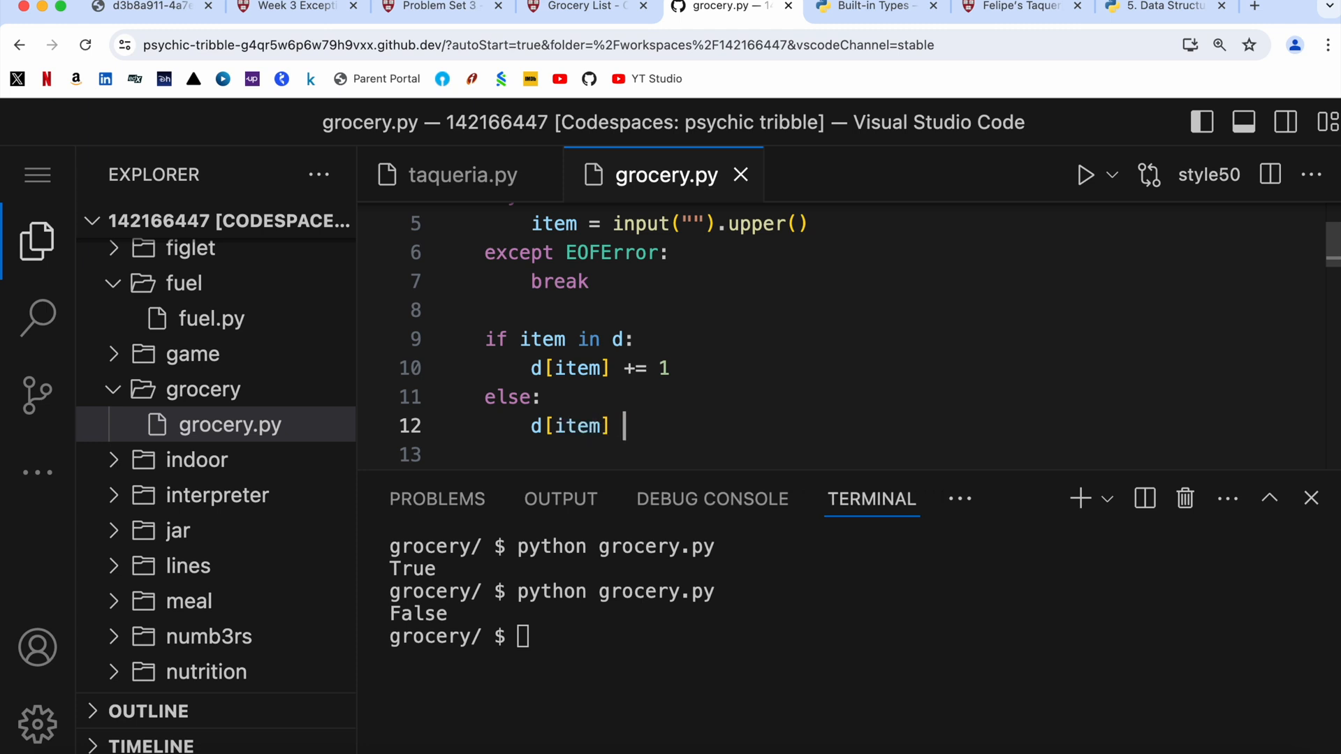
{"action": "type", "text": "= 1"}
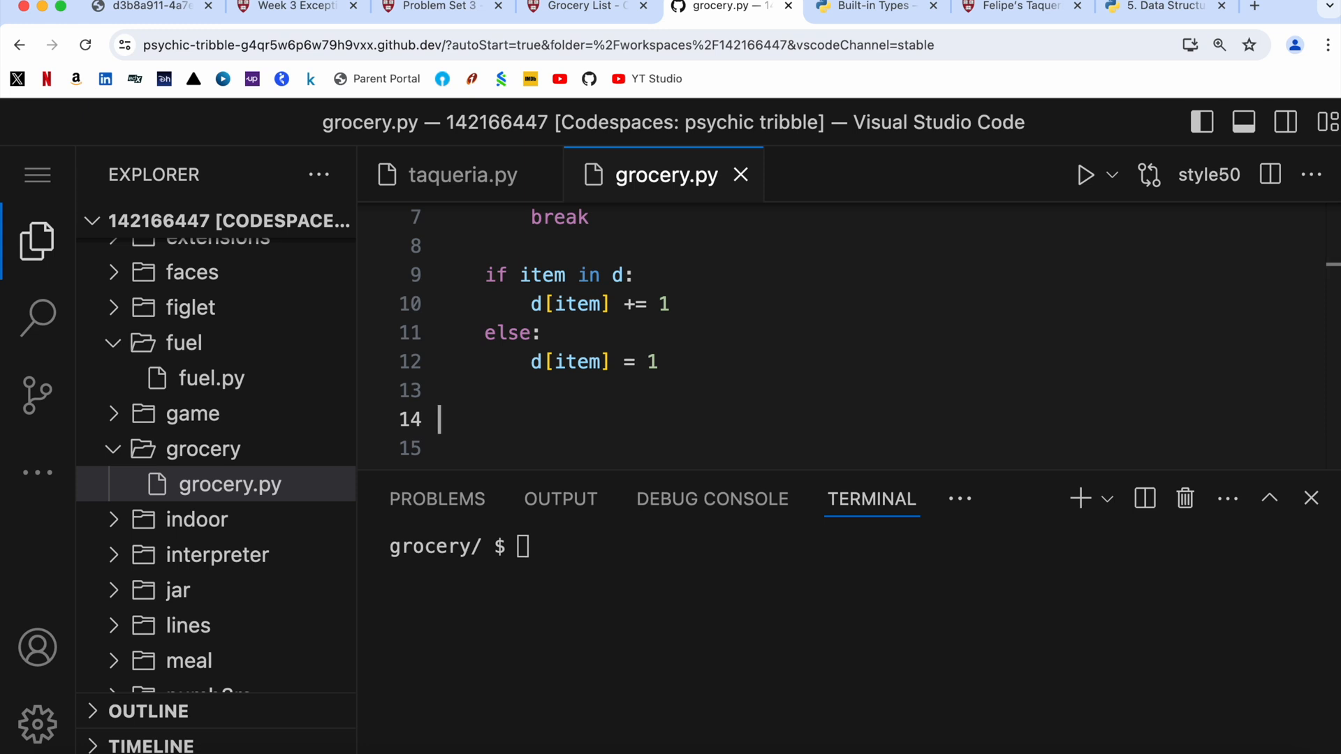
- Loop over sorted(d.keys()) printing d[i] and i for each item
{"action": "type", "text": "for"}
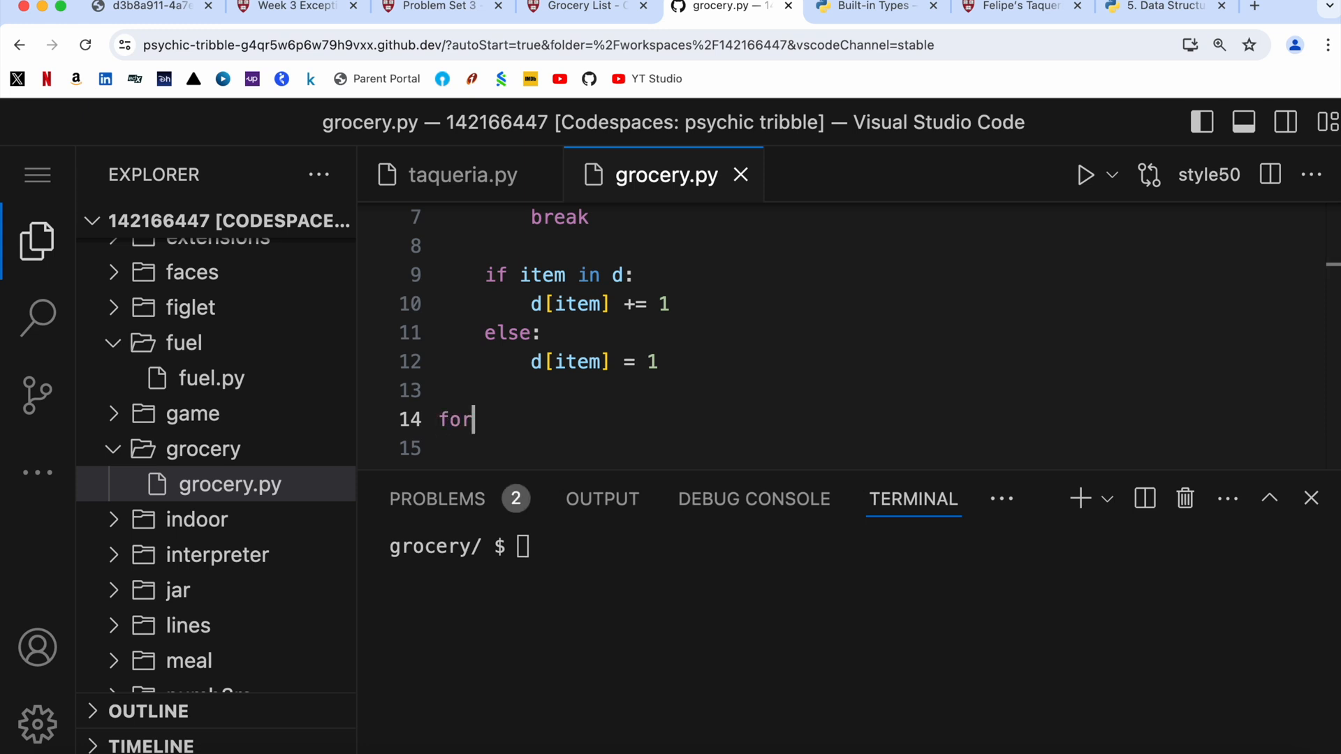
{"action": "type", "text": "i in"}
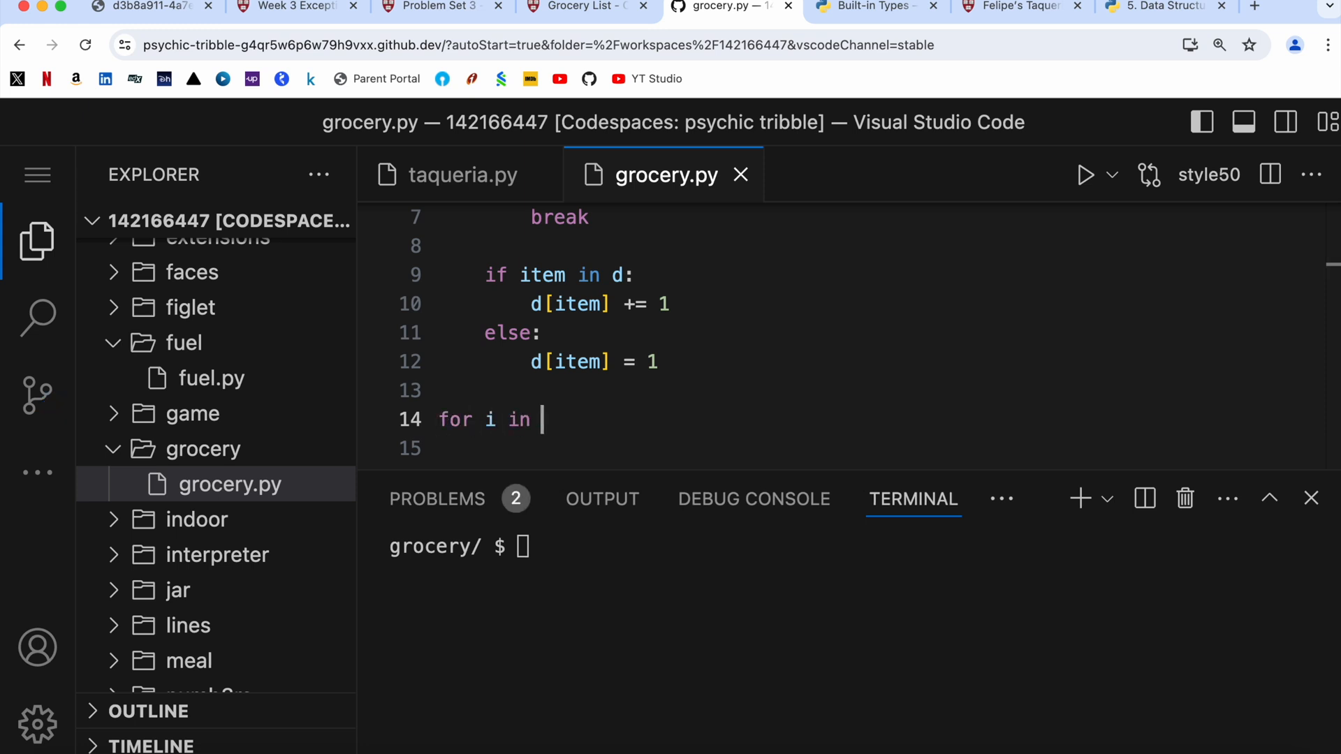
{"action": "type", "text": "d.k"}
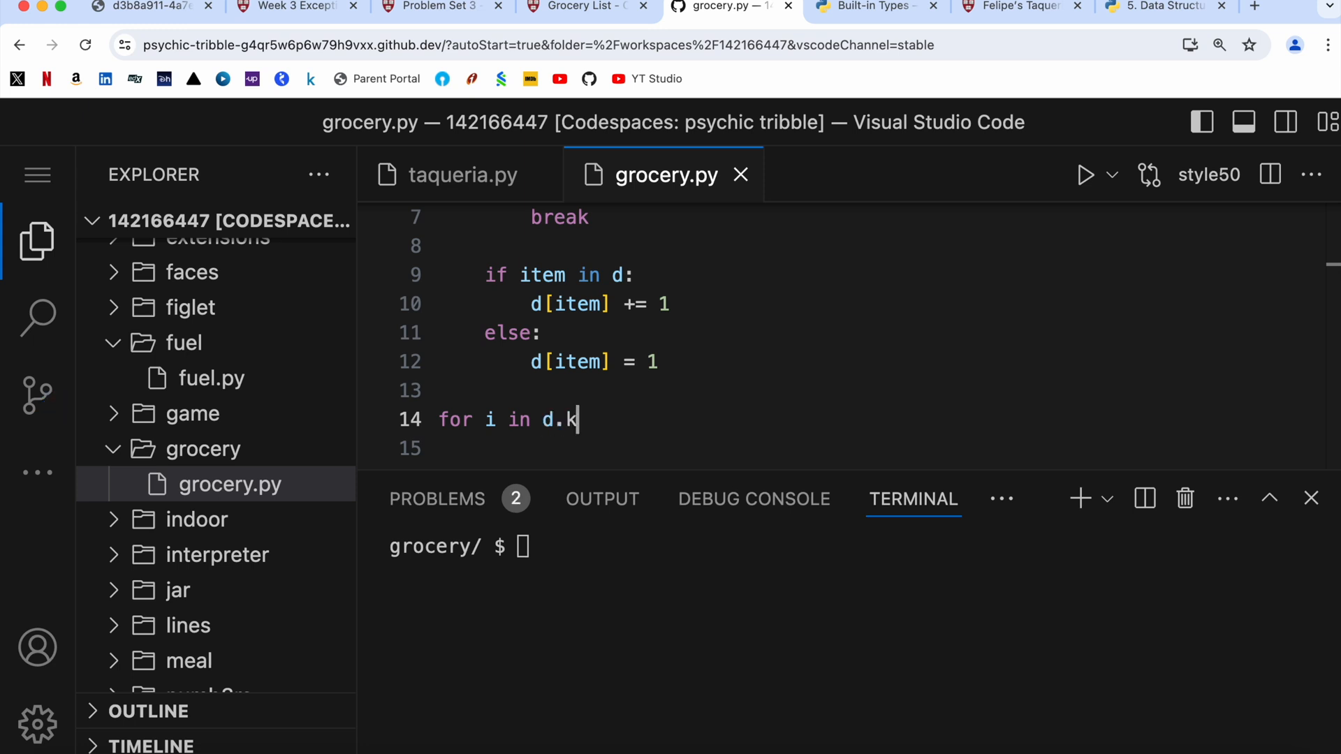
{"action": "type", "text": "ey()"}
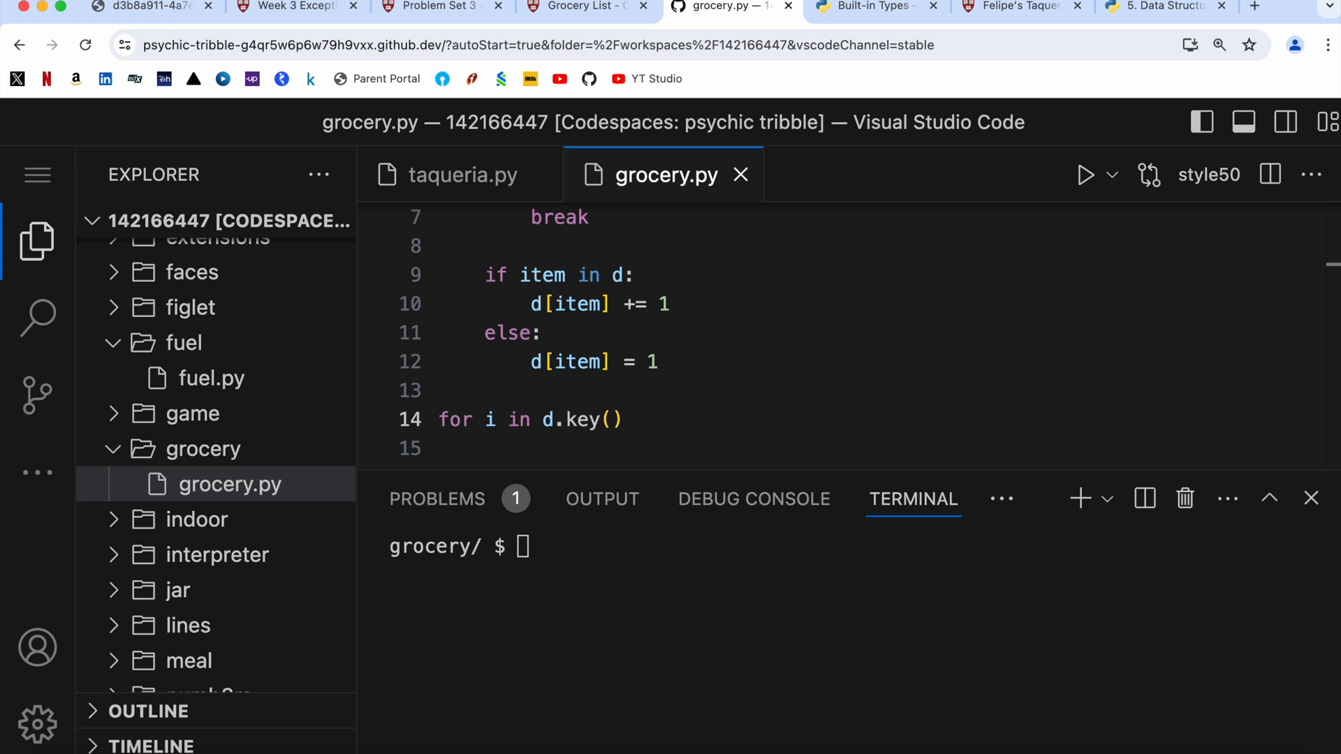
{"action": "type", "text": "s"}
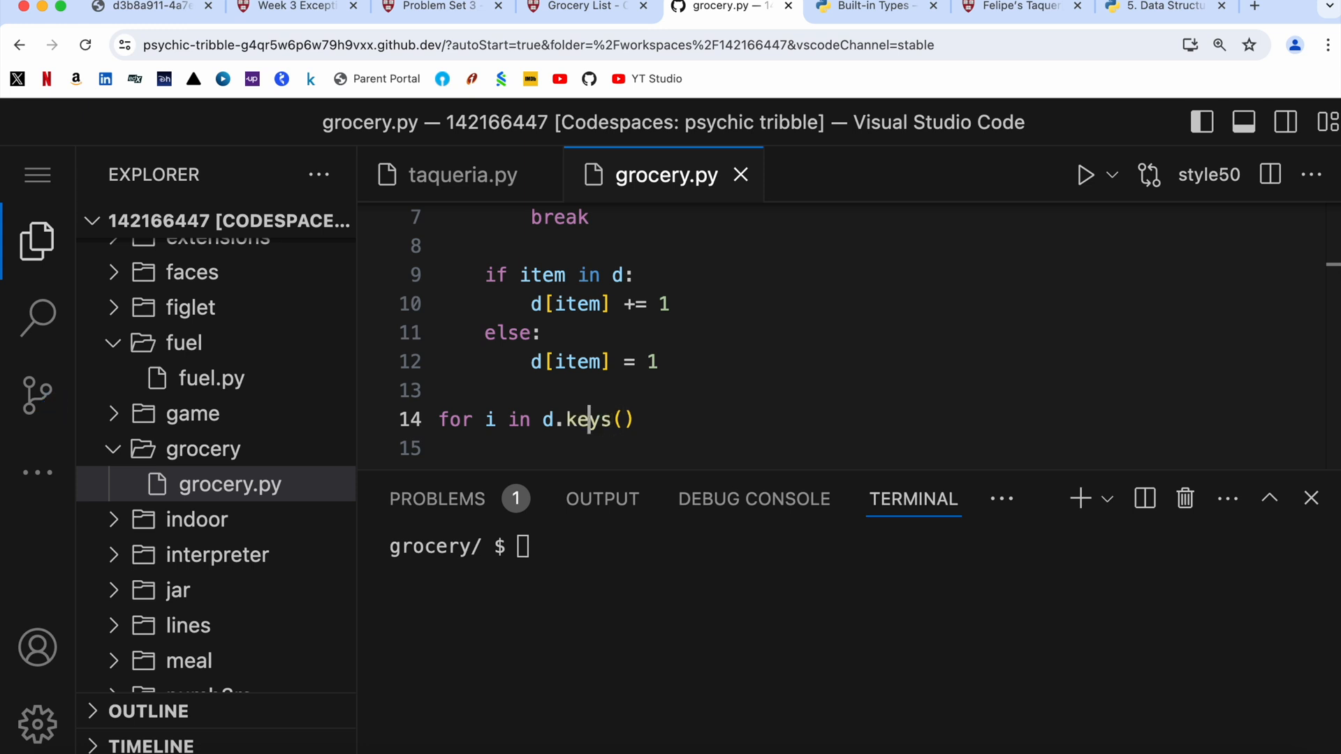
{"action": "type", "text": "sorted("}
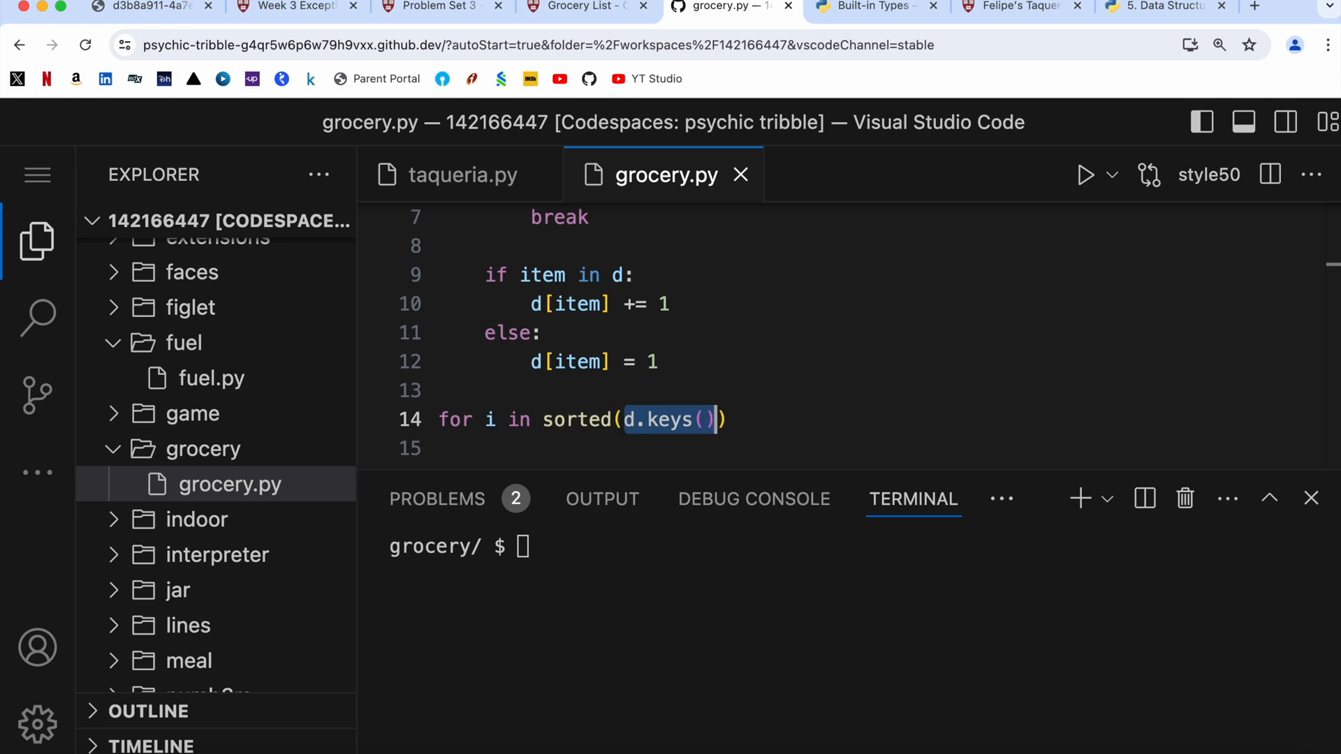
{"action": "type", "text": ":"}
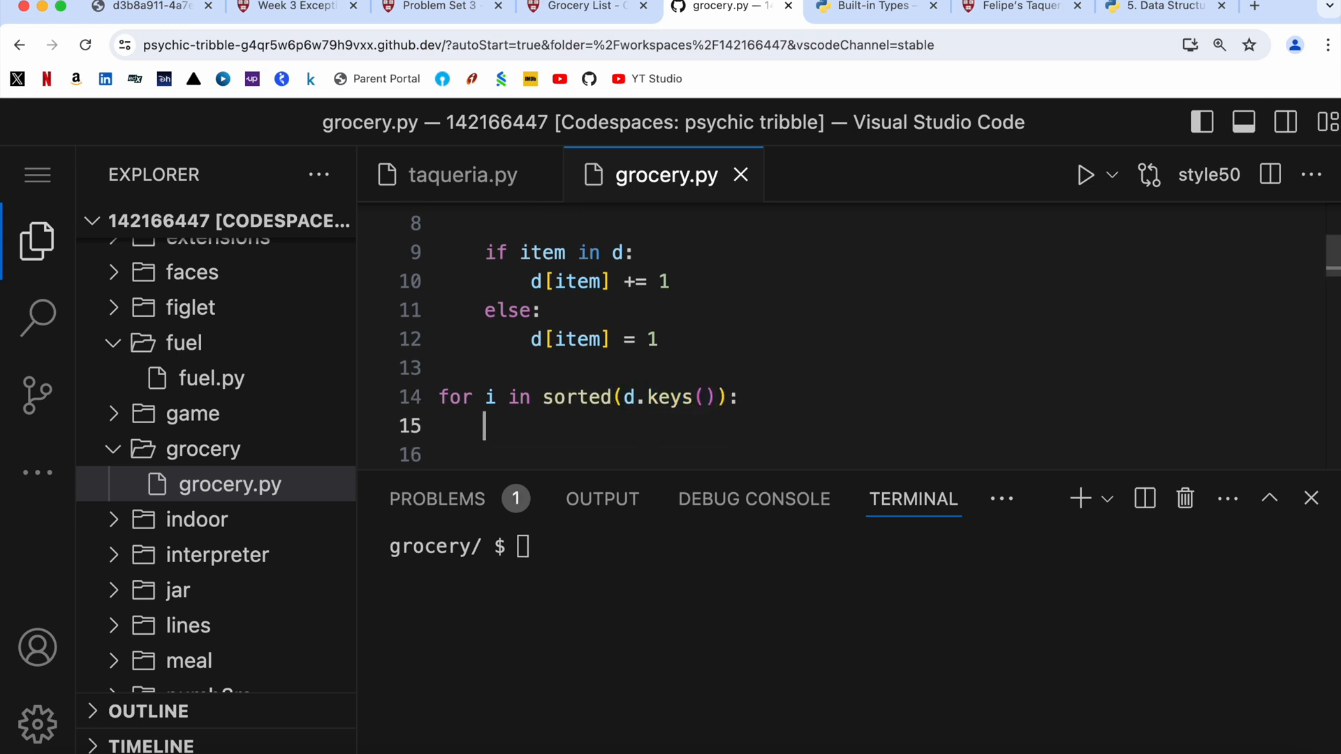
{"action": "type", "text": "print"}
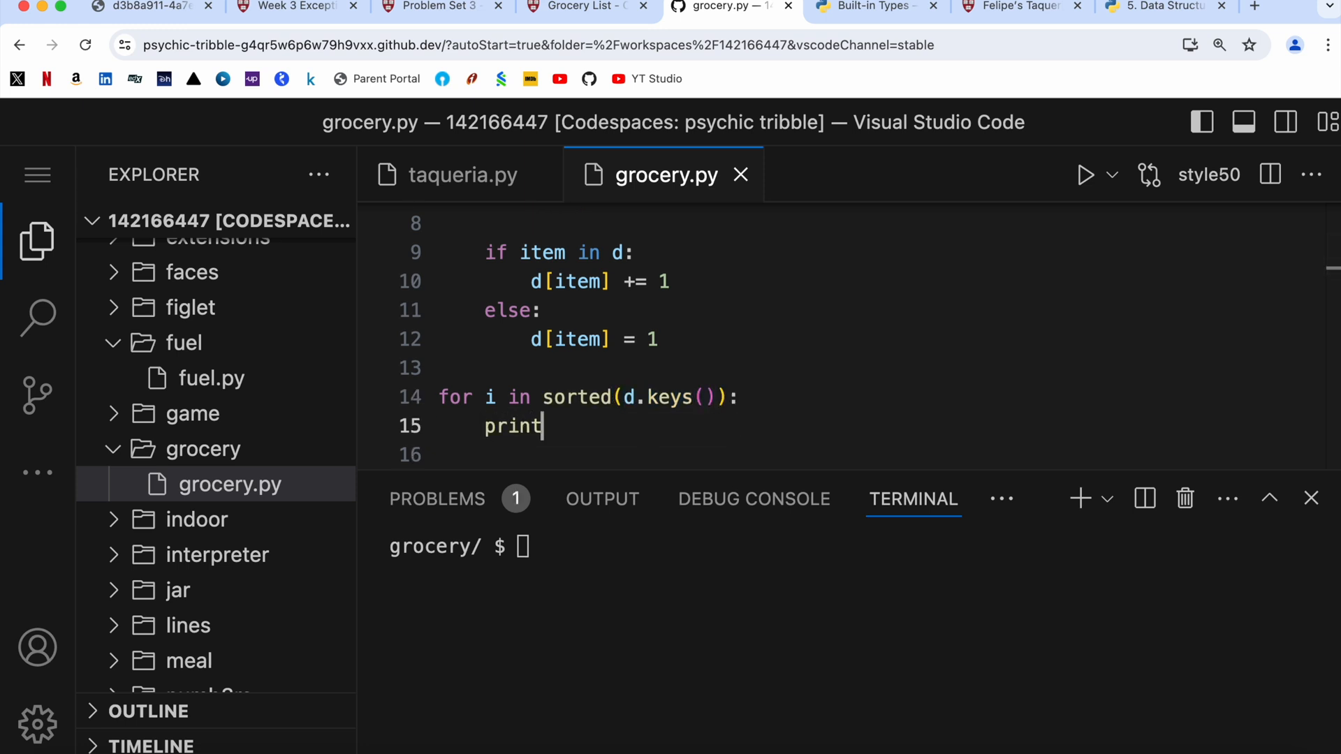
{"action": "type", "text": "(d[i])"}
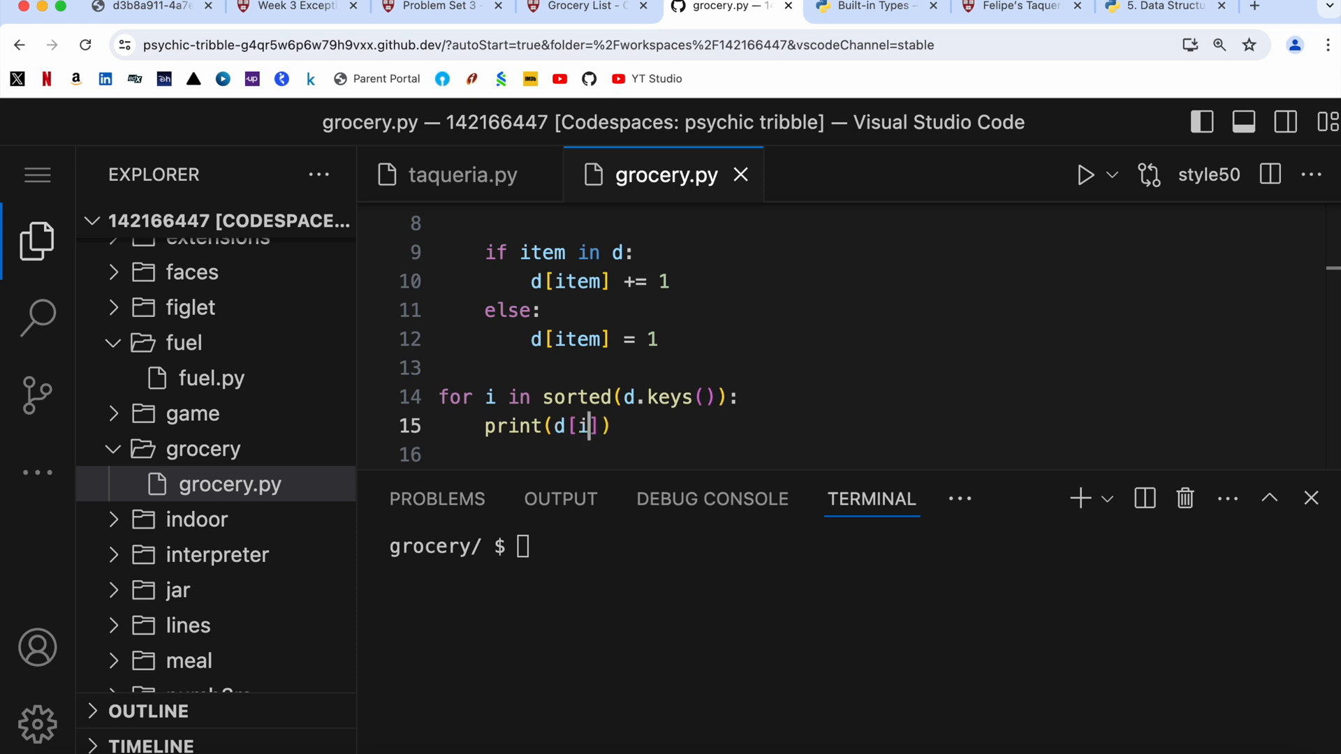
{"action": "type", "text": ", i"}
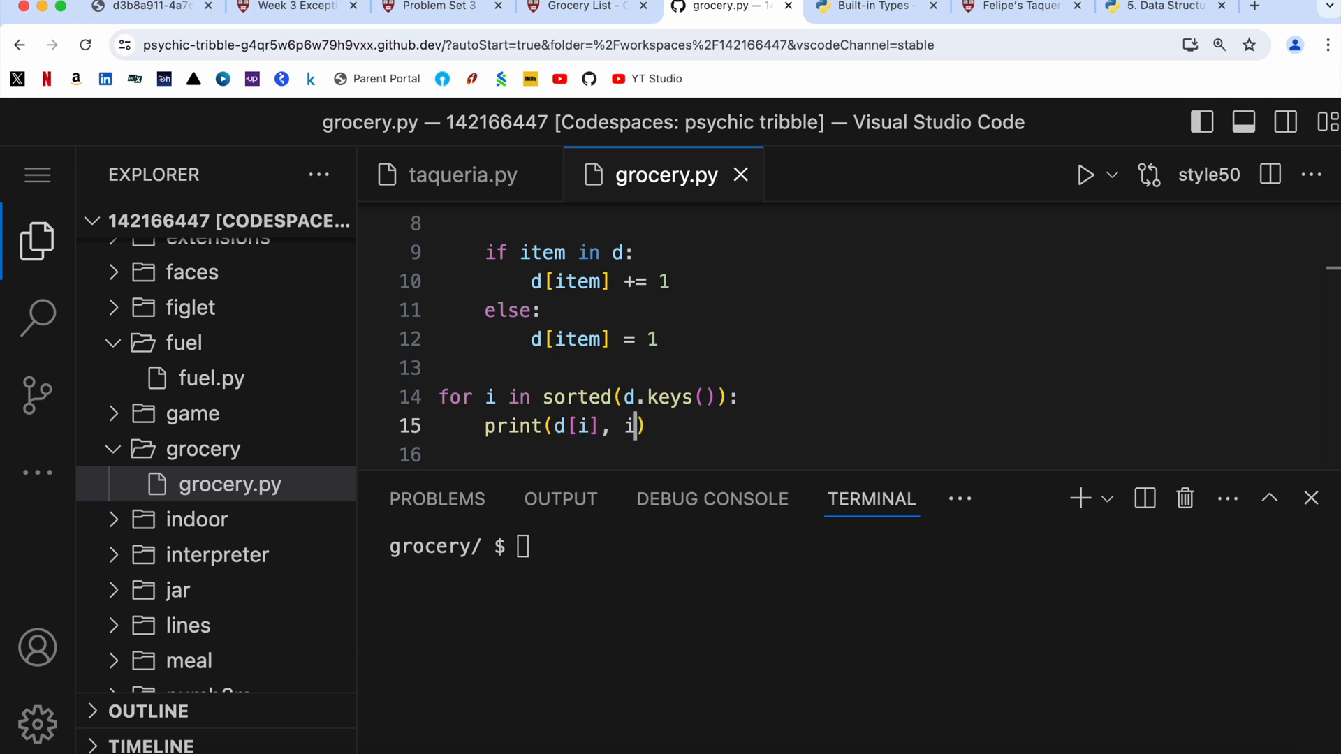
{"action": "left_click", "coordinate": [563, 547]}
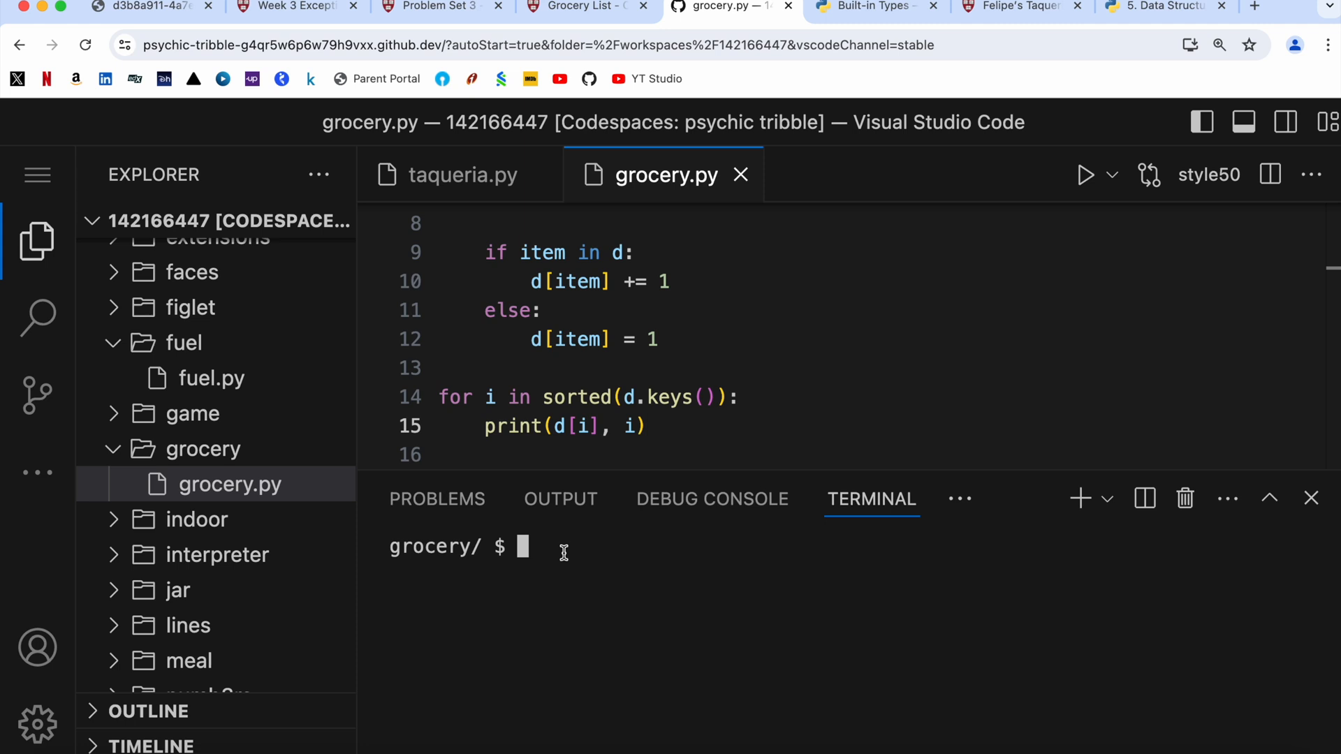
- Run grocery.py with apple, banana, banana, ice cream and compare against the demo
{"action": "type", "text": "python groce"}
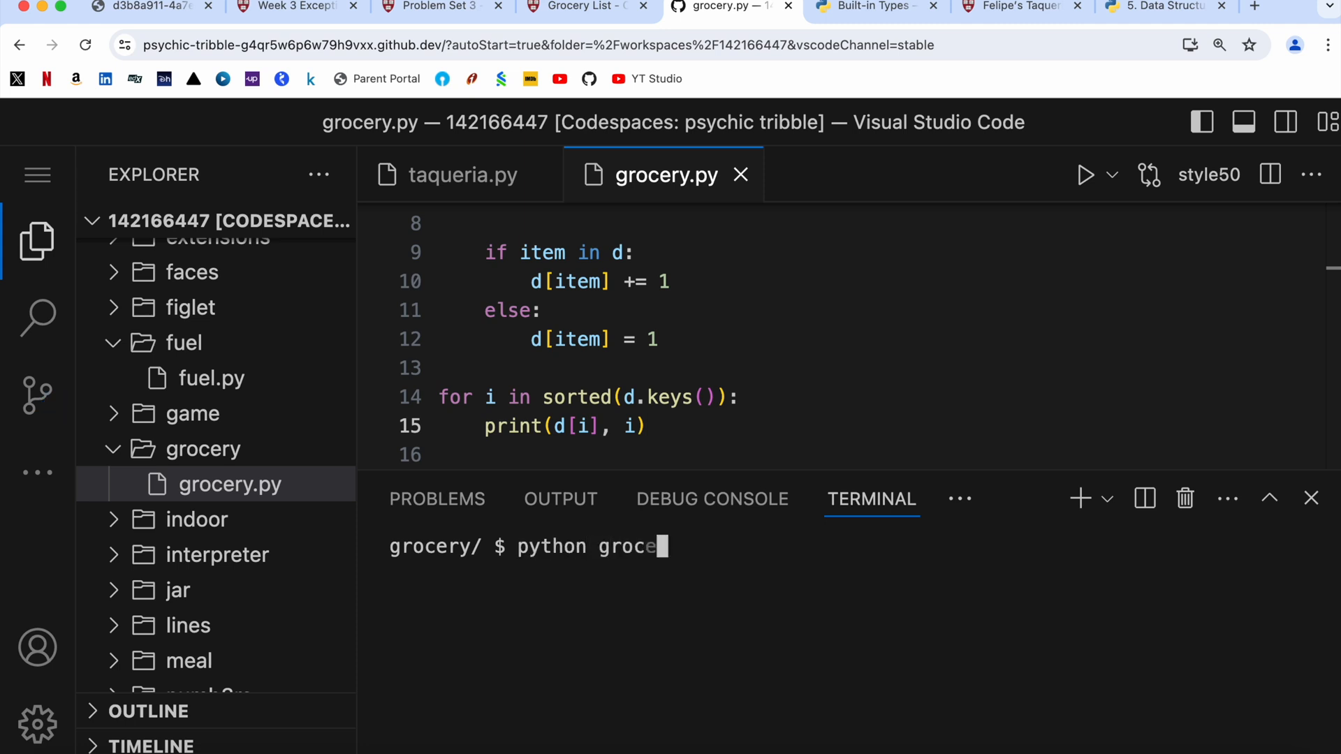
{"action": "key", "text": "enter"}
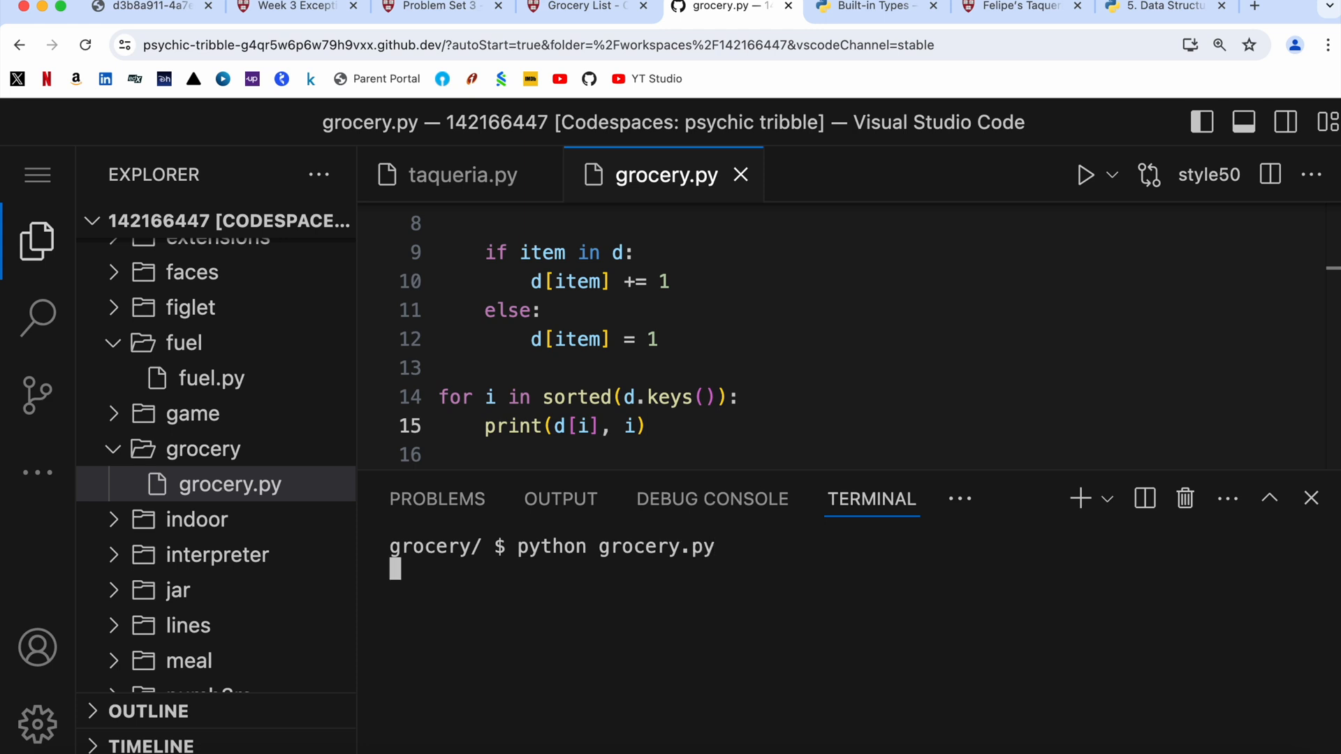
{"action": "left_click", "coordinate": [582, 7]}
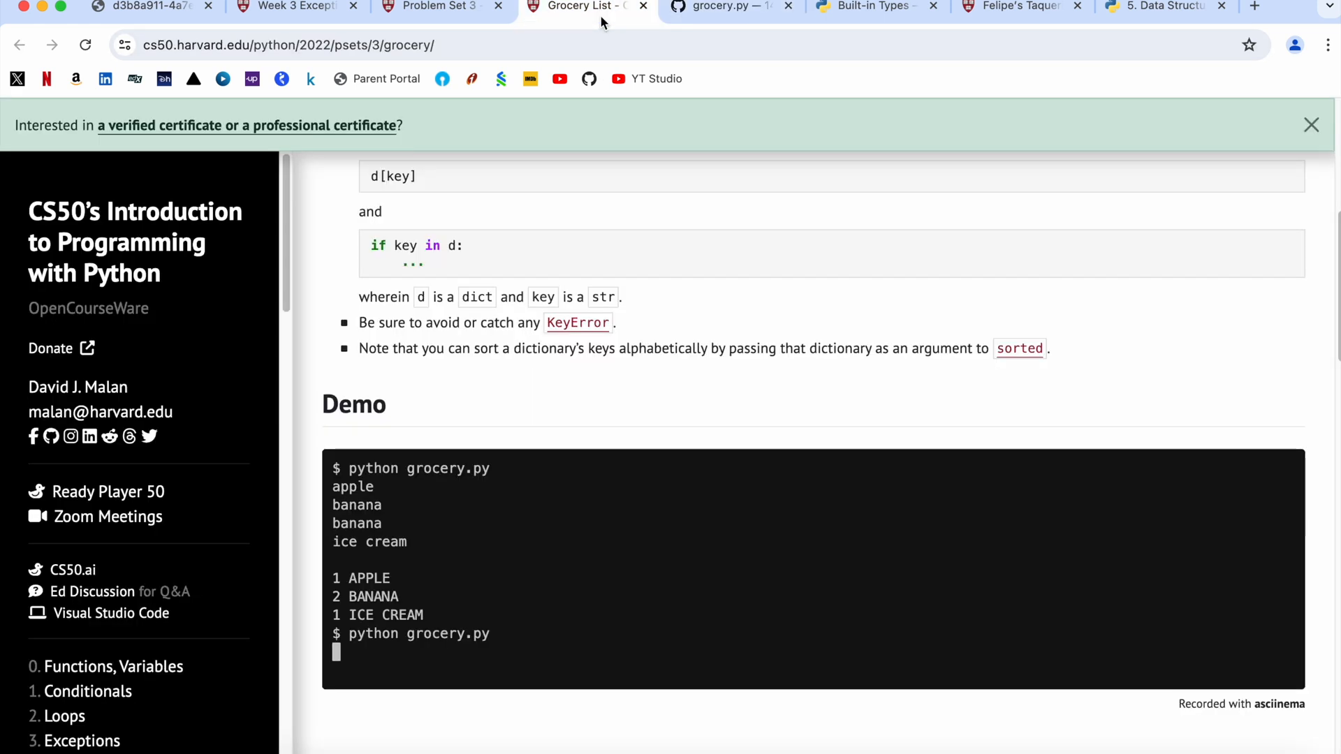
{"action": "mouse_move", "coordinate": [694, 262]}
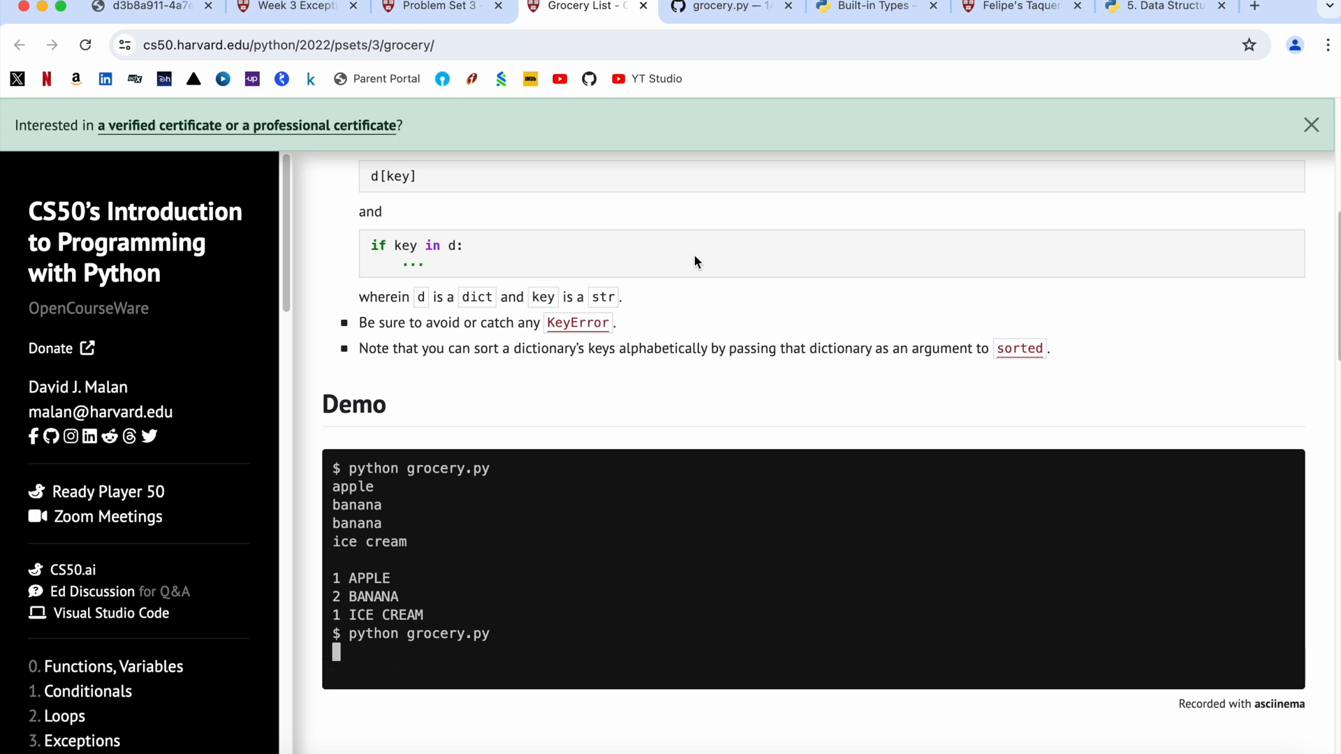
{"action": "left_click", "coordinate": [729, 7]}
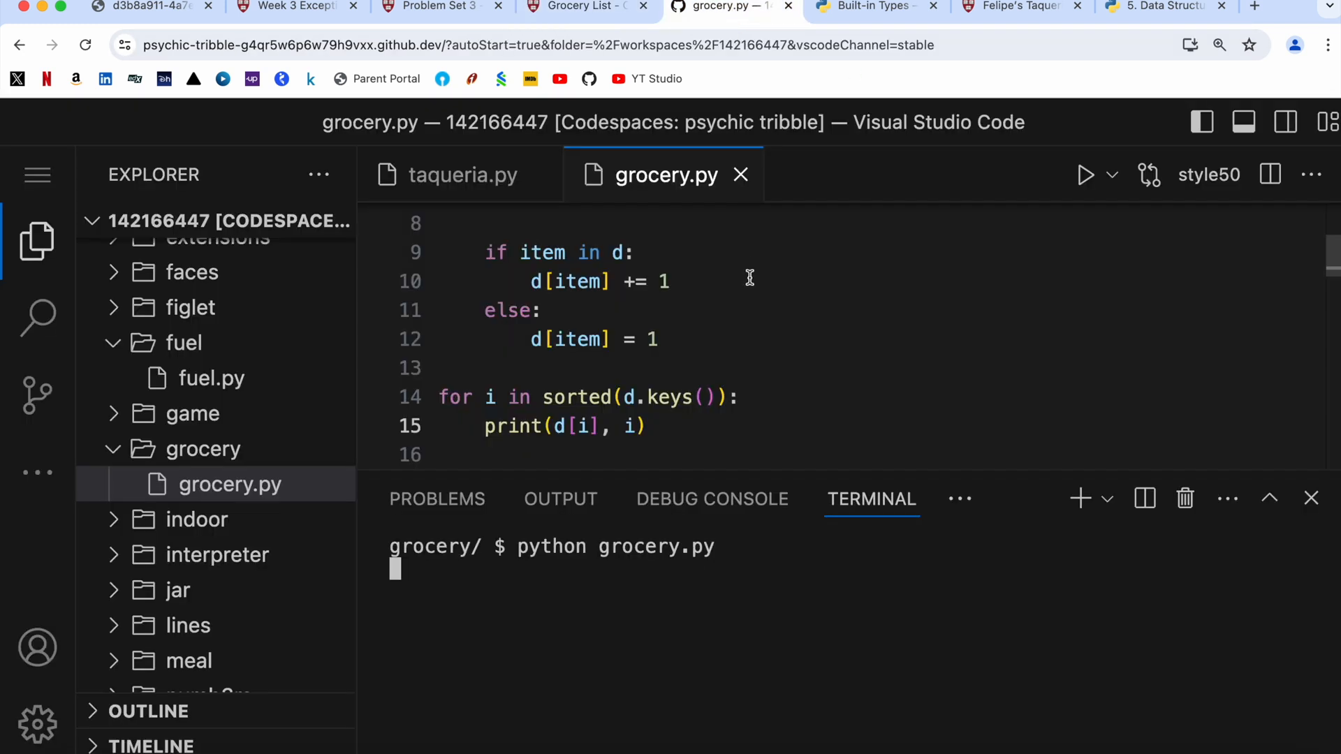
{"action": "type", "text": "apple"}
{"action": "type", "text": "banana"}
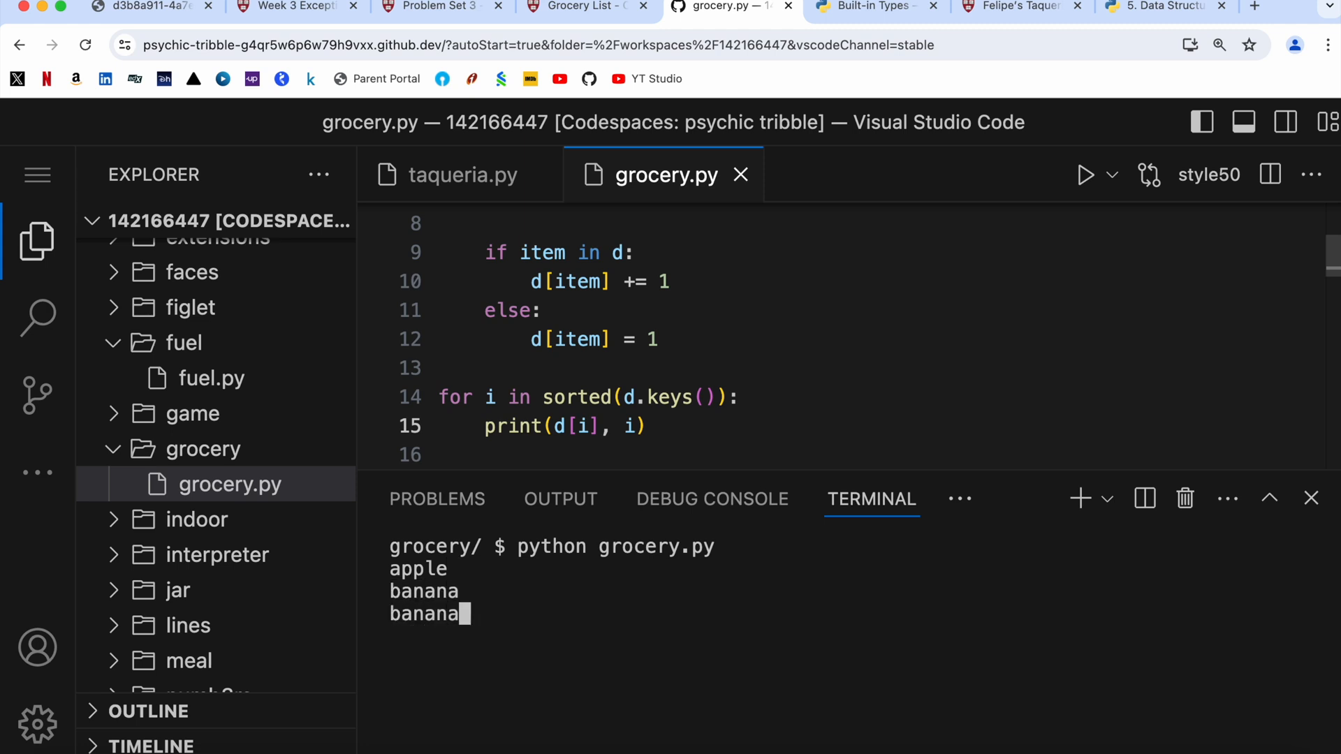
{"action": "type", "text": "ice crea"}
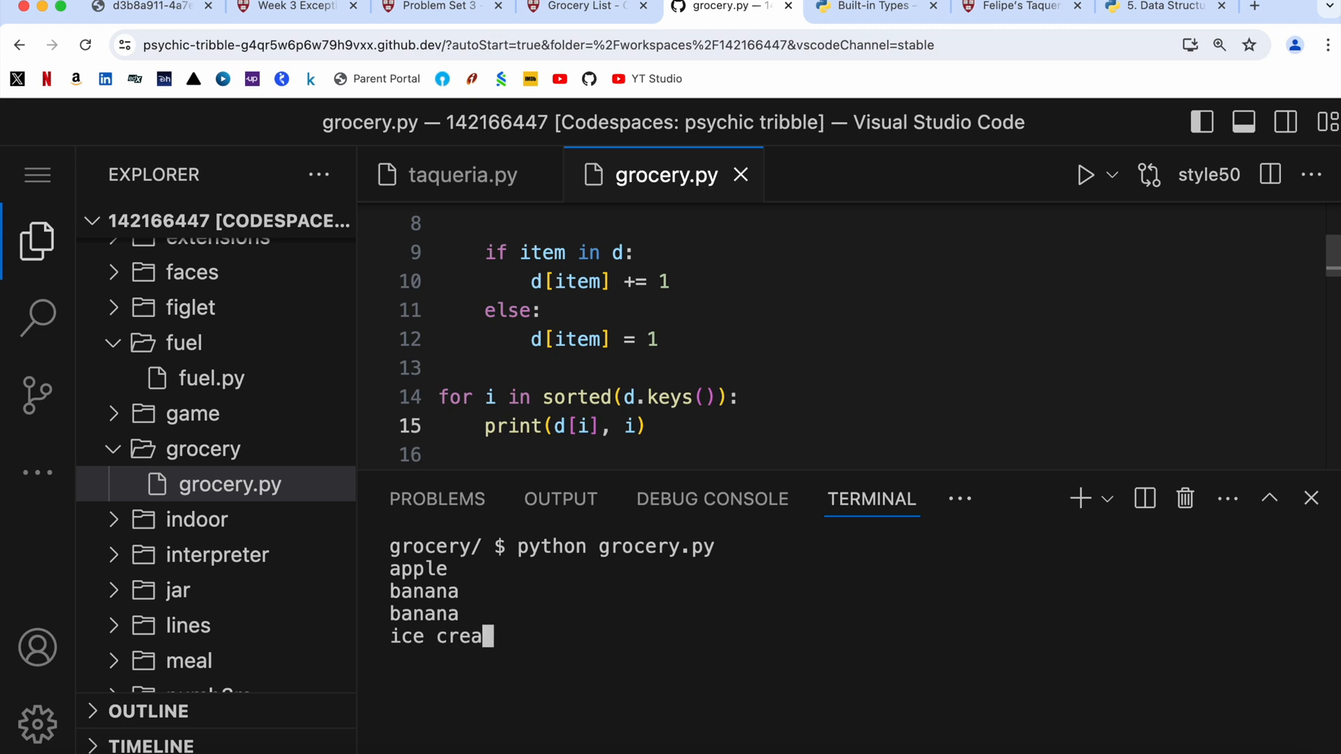
{"action": "type", "text": "m"}
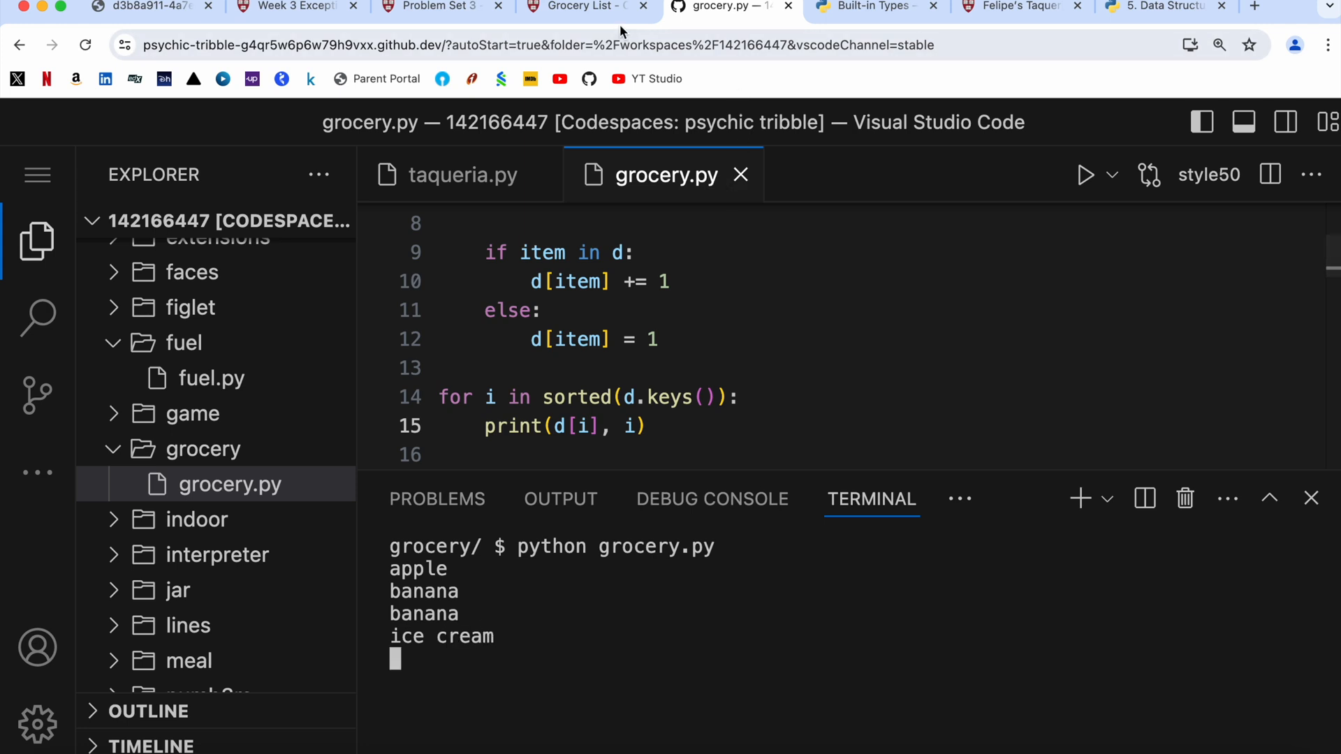
{"action": "left_click", "coordinate": [727, 7]}
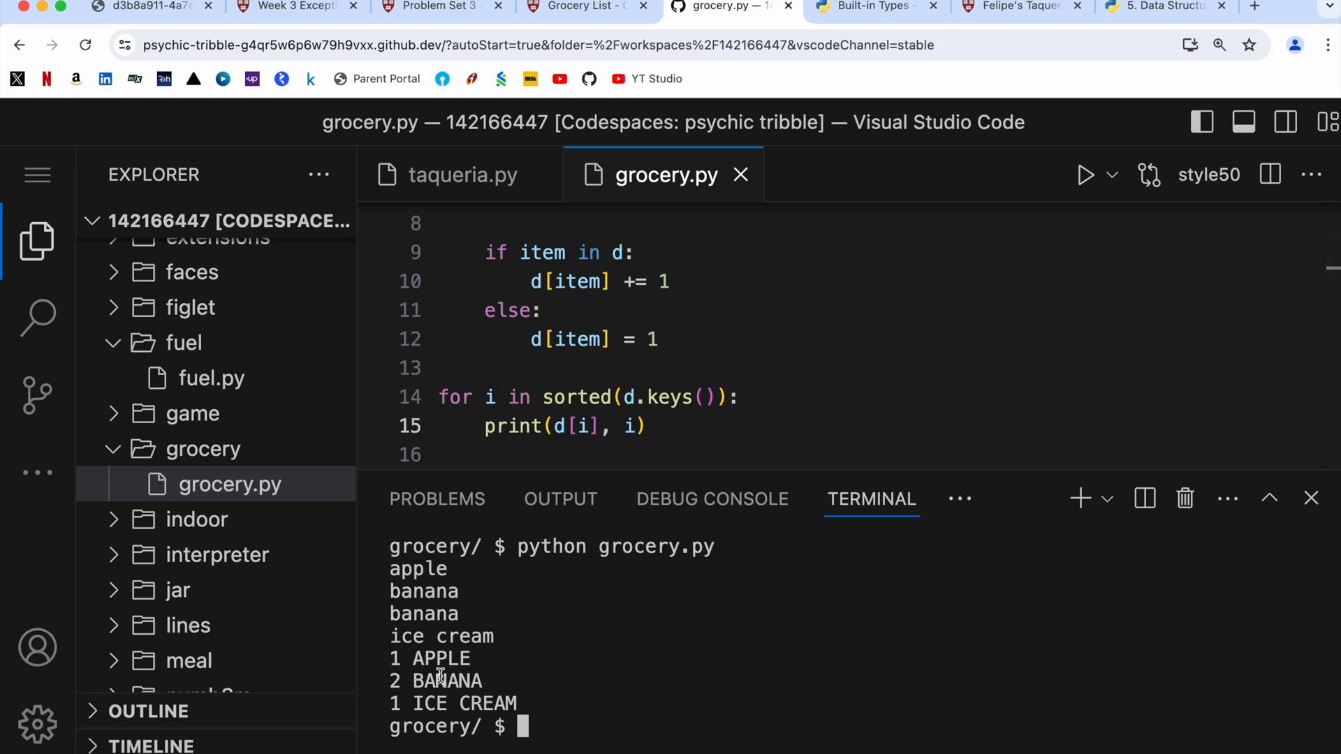
{"action": "left_click", "coordinate": [588, 7]}
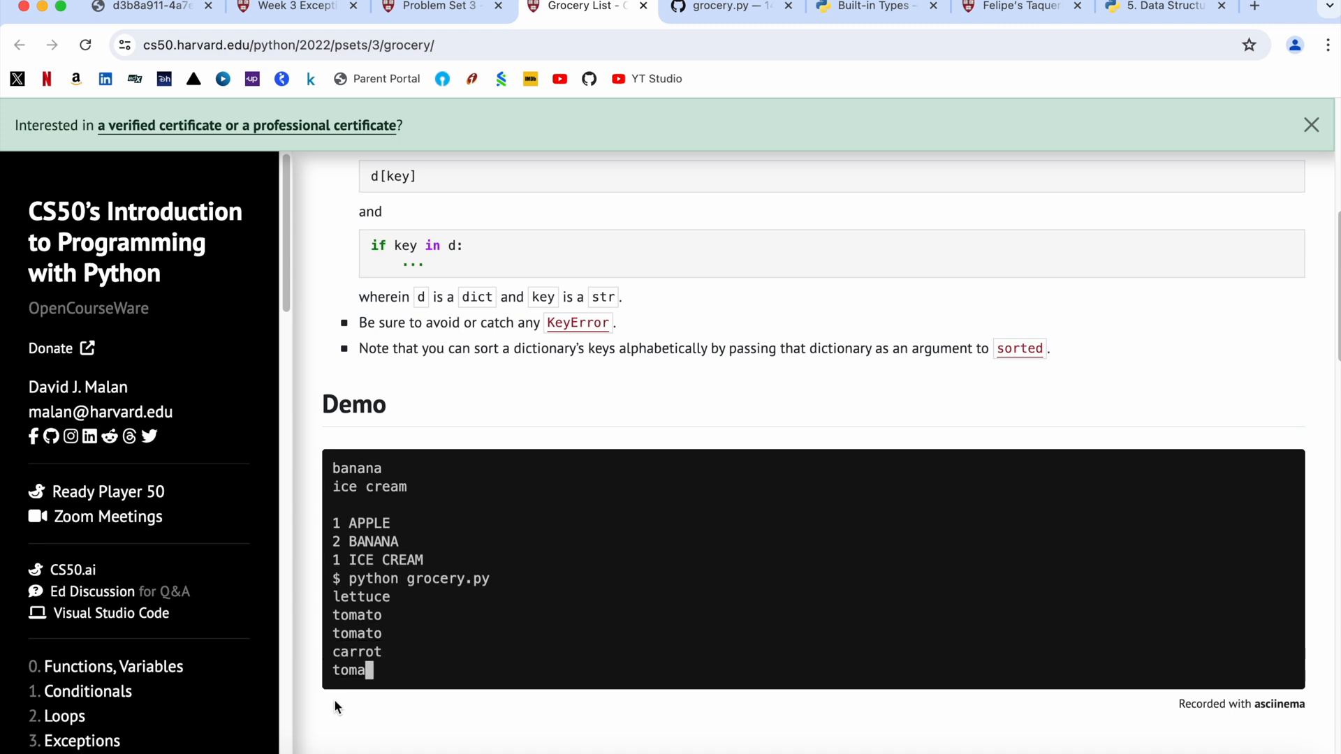
- Enter lettuce, tomato, tomato and carrot into grocery.py, checking the second demo's inputs
{"action": "left_click", "coordinate": [336, 674]}
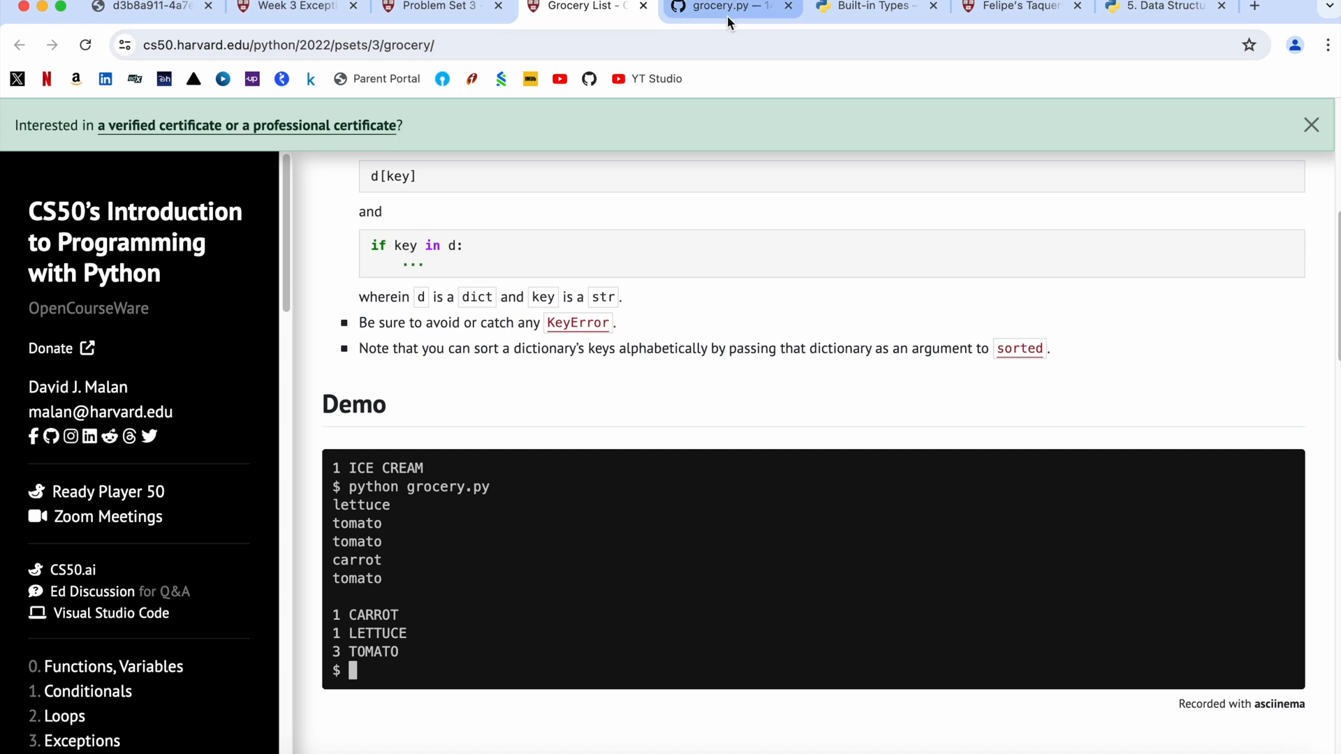
{"action": "left_click", "coordinate": [729, 6]}
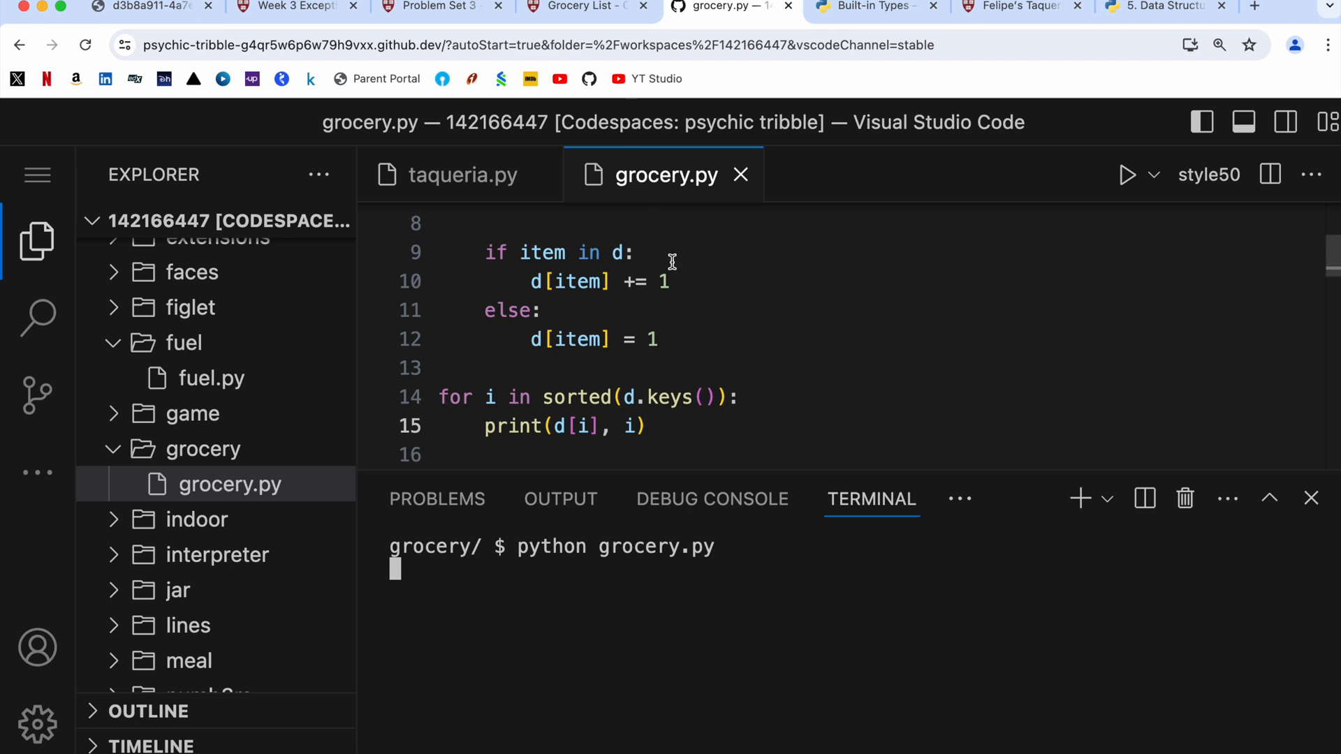
{"action": "type", "text": "lettuce"}
{"action": "type", "text": "tomato"}
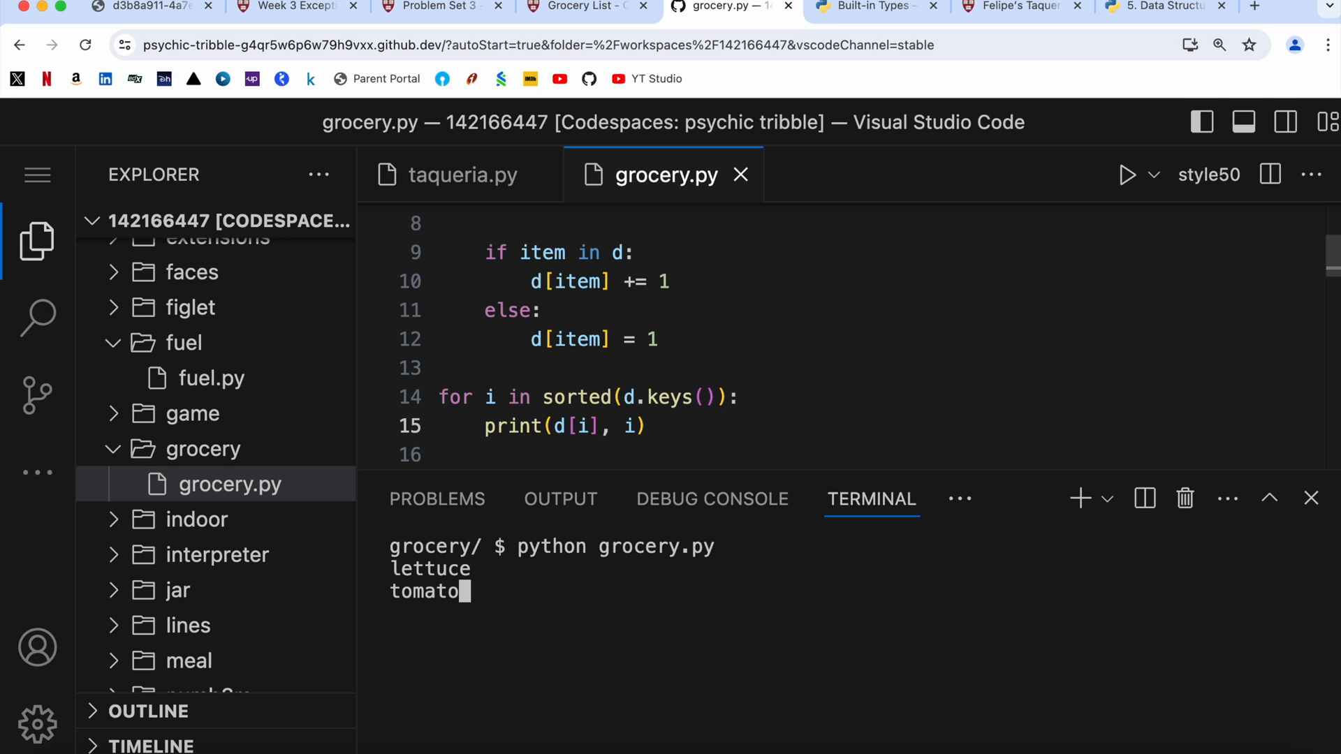
{"action": "left_click", "coordinate": [588, 7]}
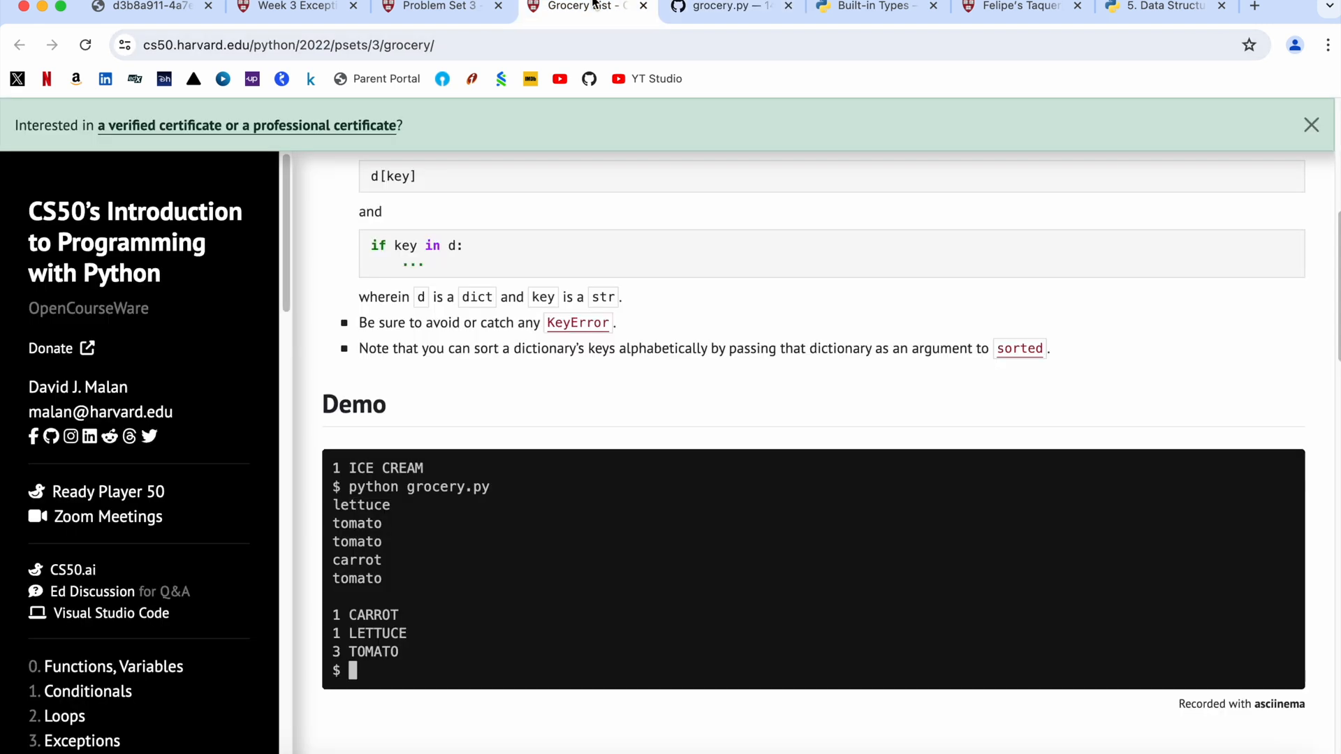
{"action": "mouse_move", "coordinate": [658, 257]}
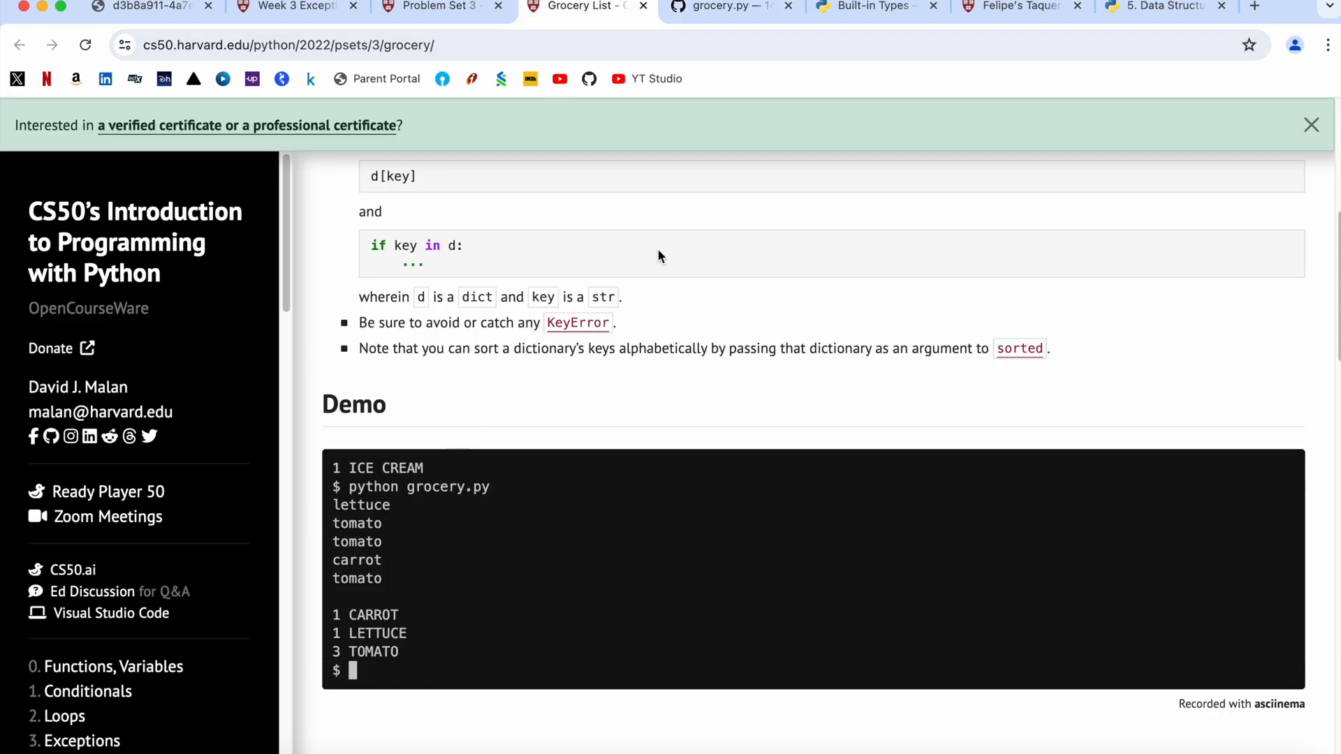
{"action": "left_click", "coordinate": [728, 7]}
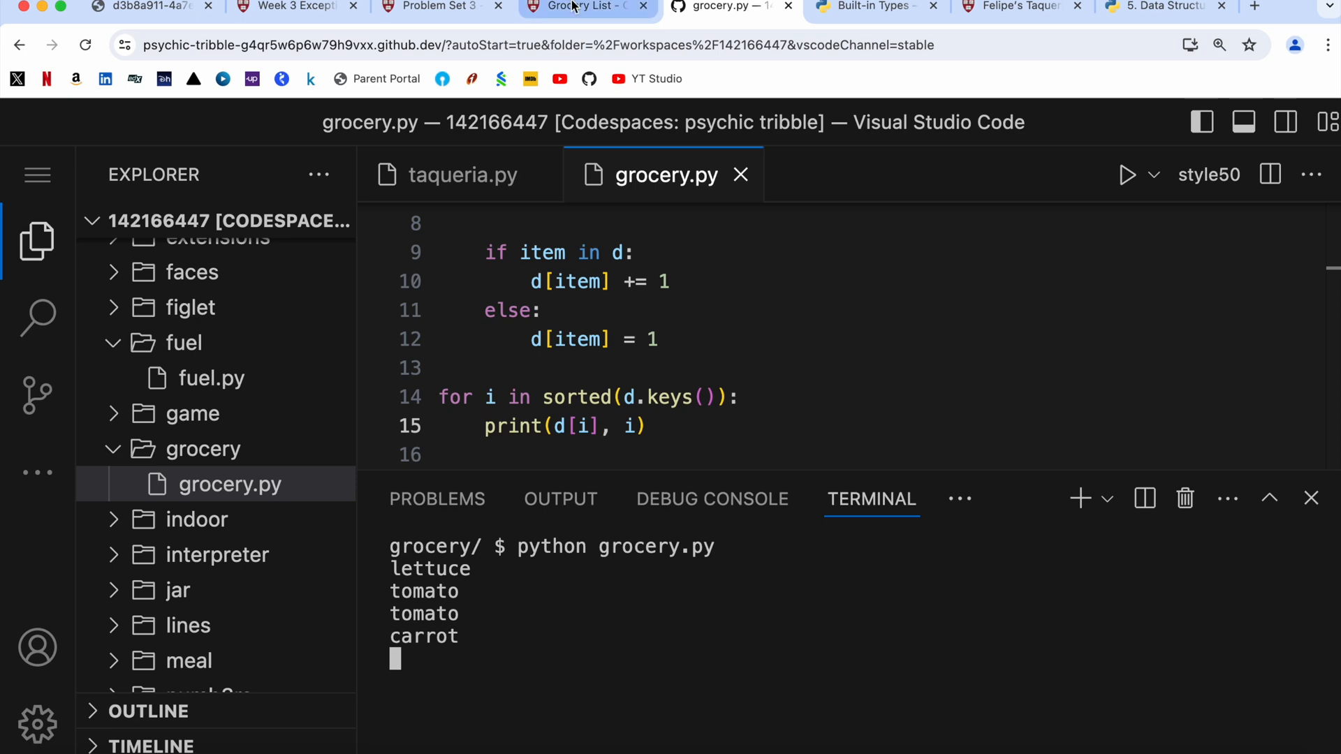
{"action": "left_click", "coordinate": [731, 7]}
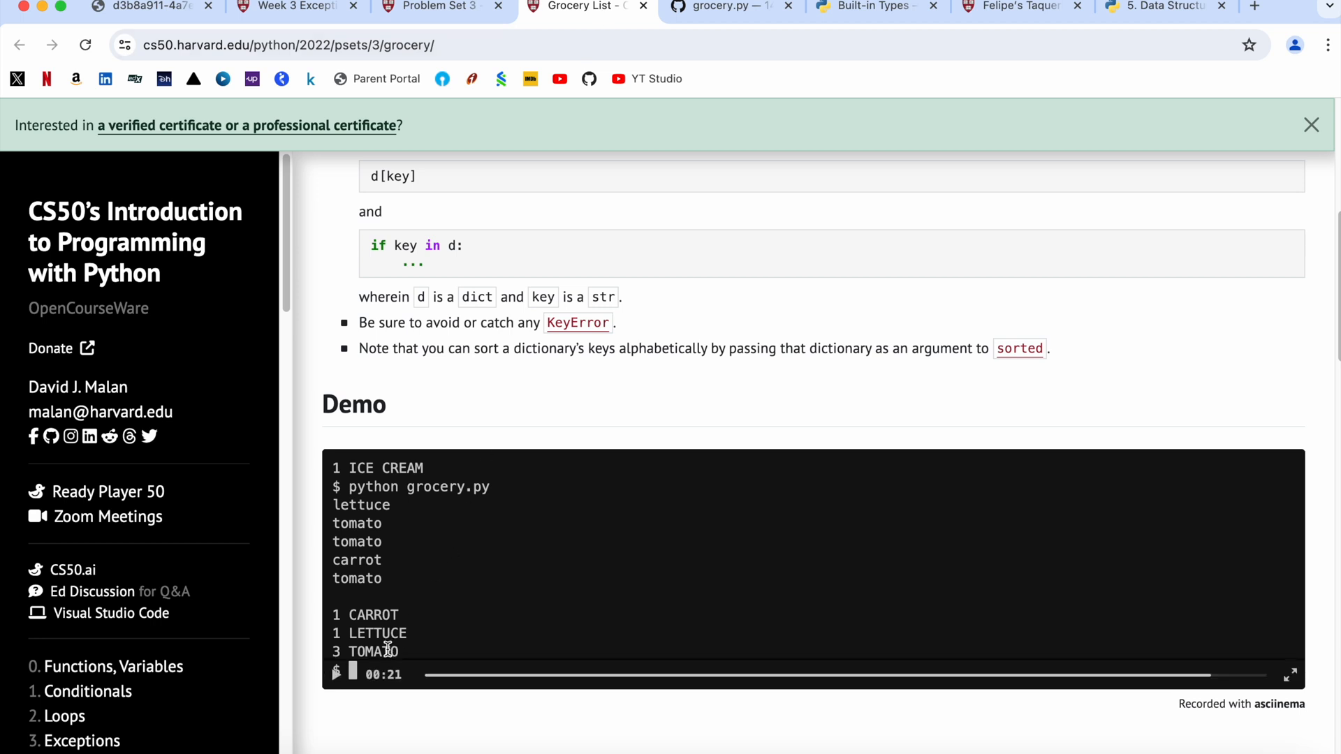
- Scroll the Grocery List page down to the How to Test cases
{"action": "scroll", "scroll_direction": "down", "scroll_amount": 3}
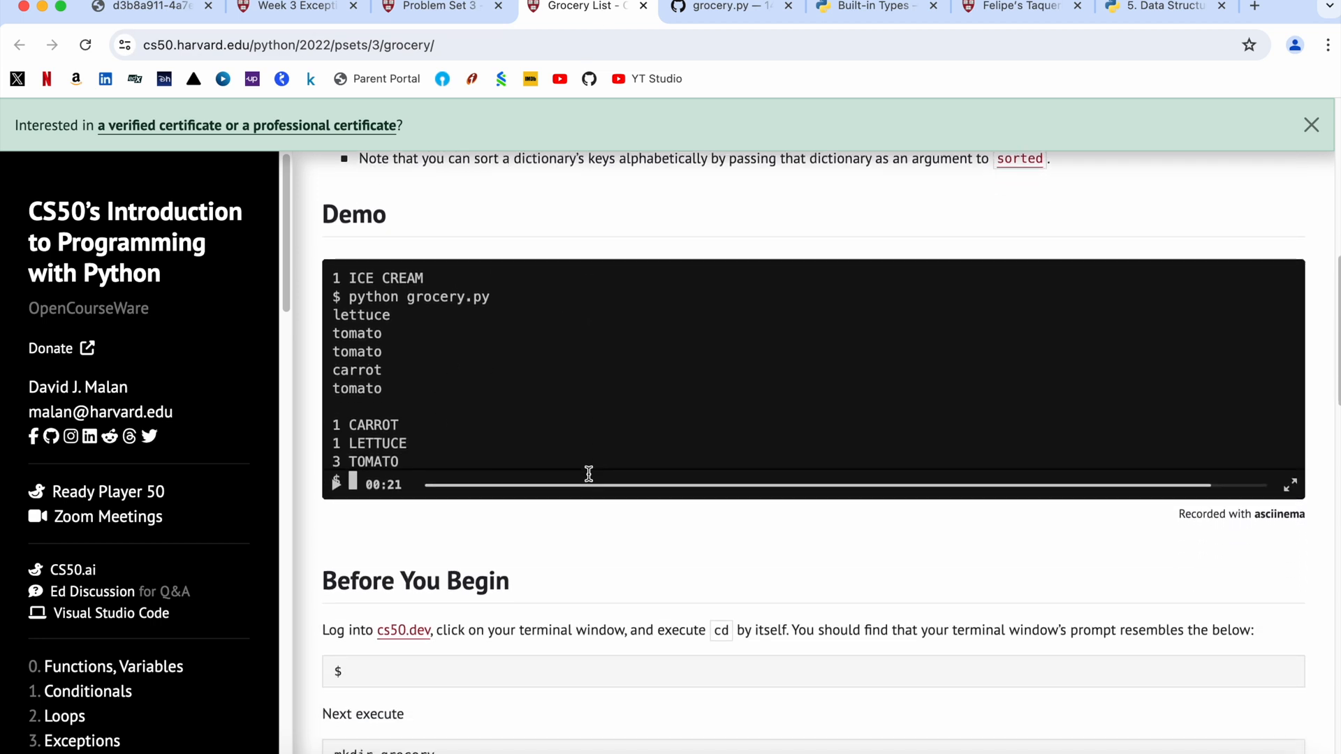
{"action": "scroll", "scroll_direction": "down", "scroll_amount": 3}
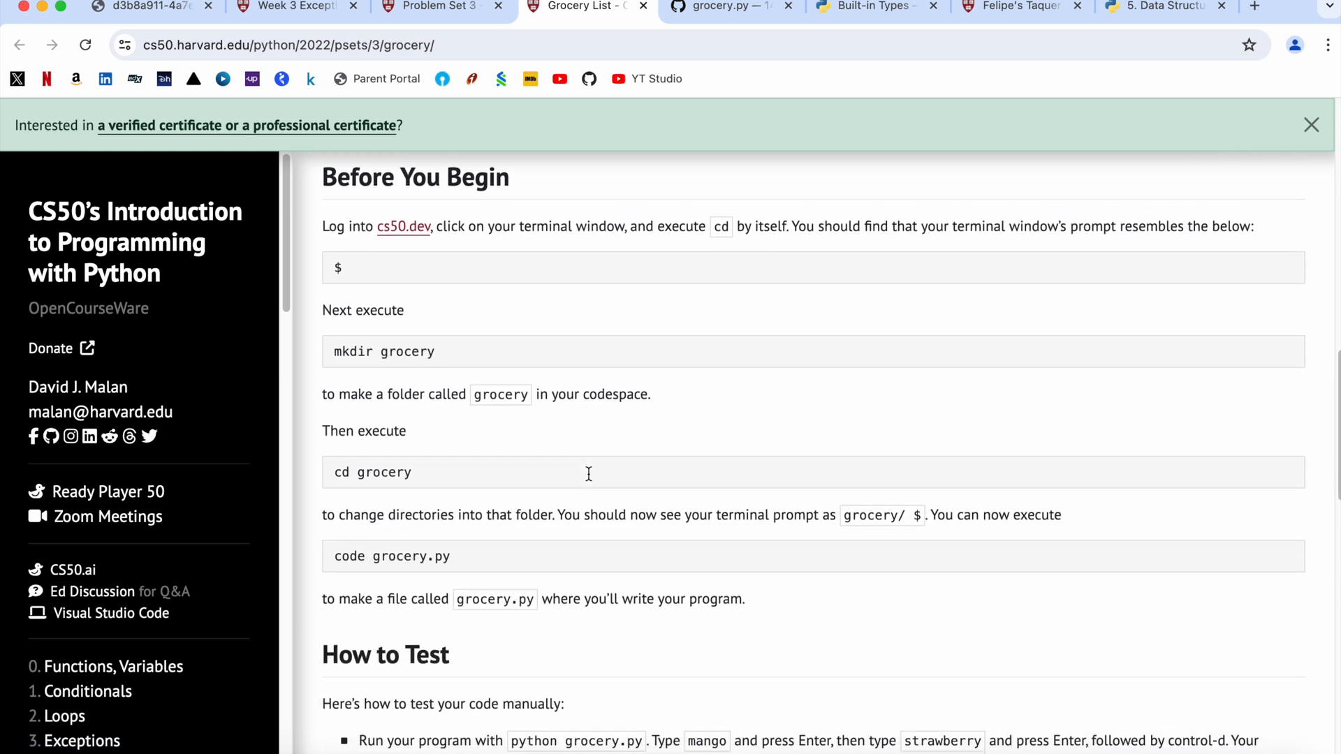
{"action": "scroll", "scroll_direction": "down", "scroll_amount": 3}
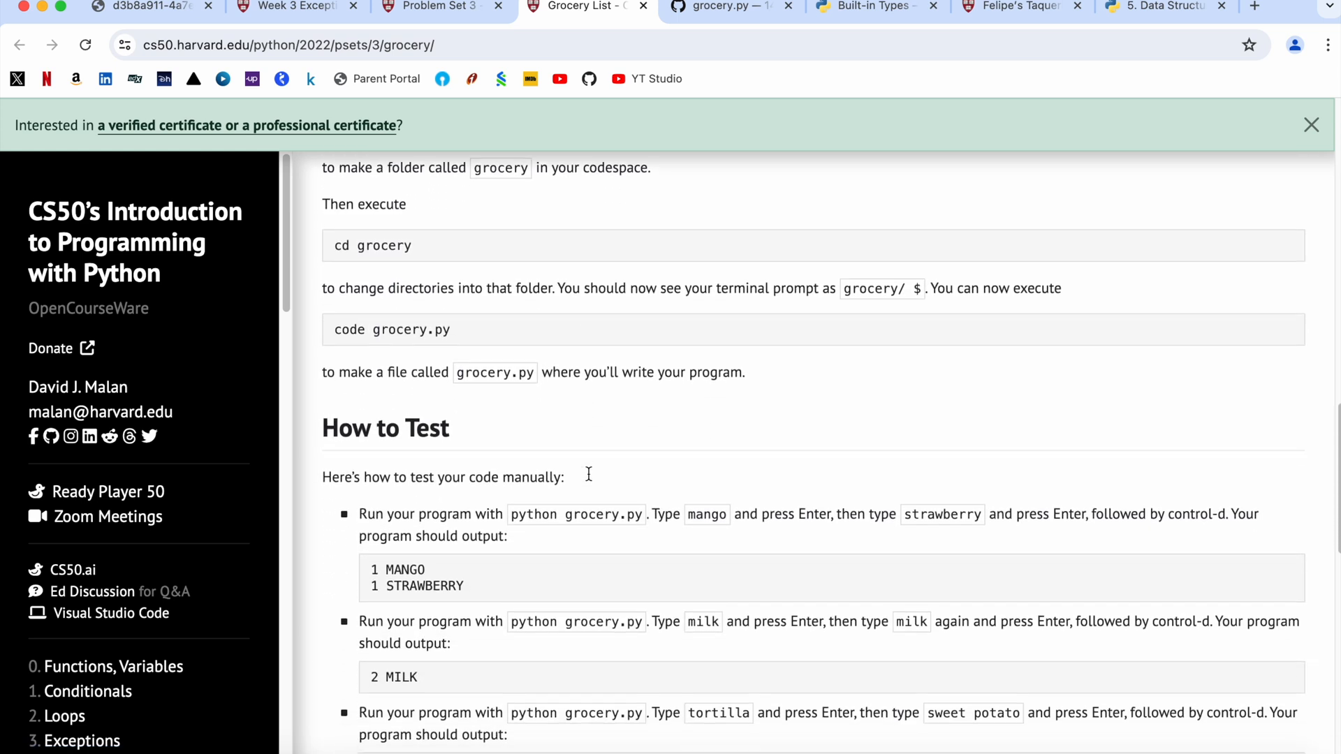
{"action": "scroll", "scroll_direction": "down", "scroll_amount": 3}
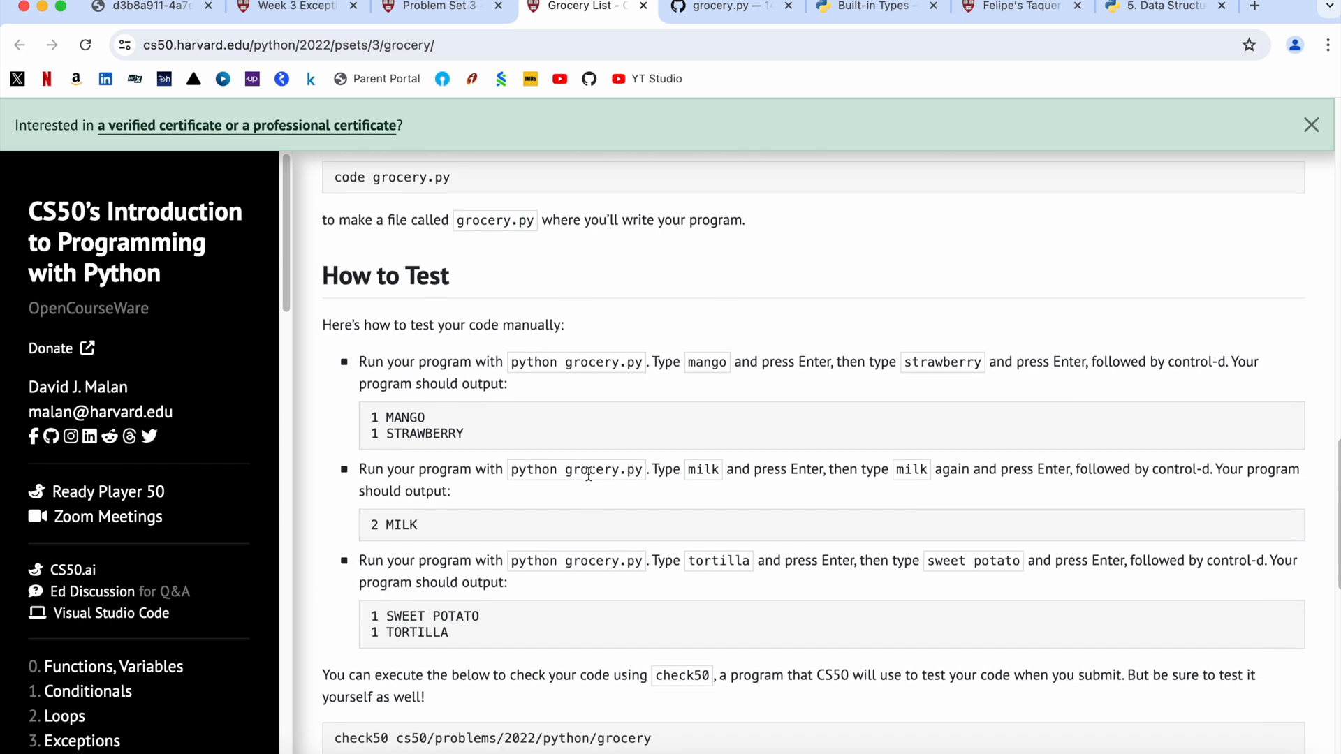
{"action": "scroll", "scroll_direction": "down", "scroll_amount": 3}
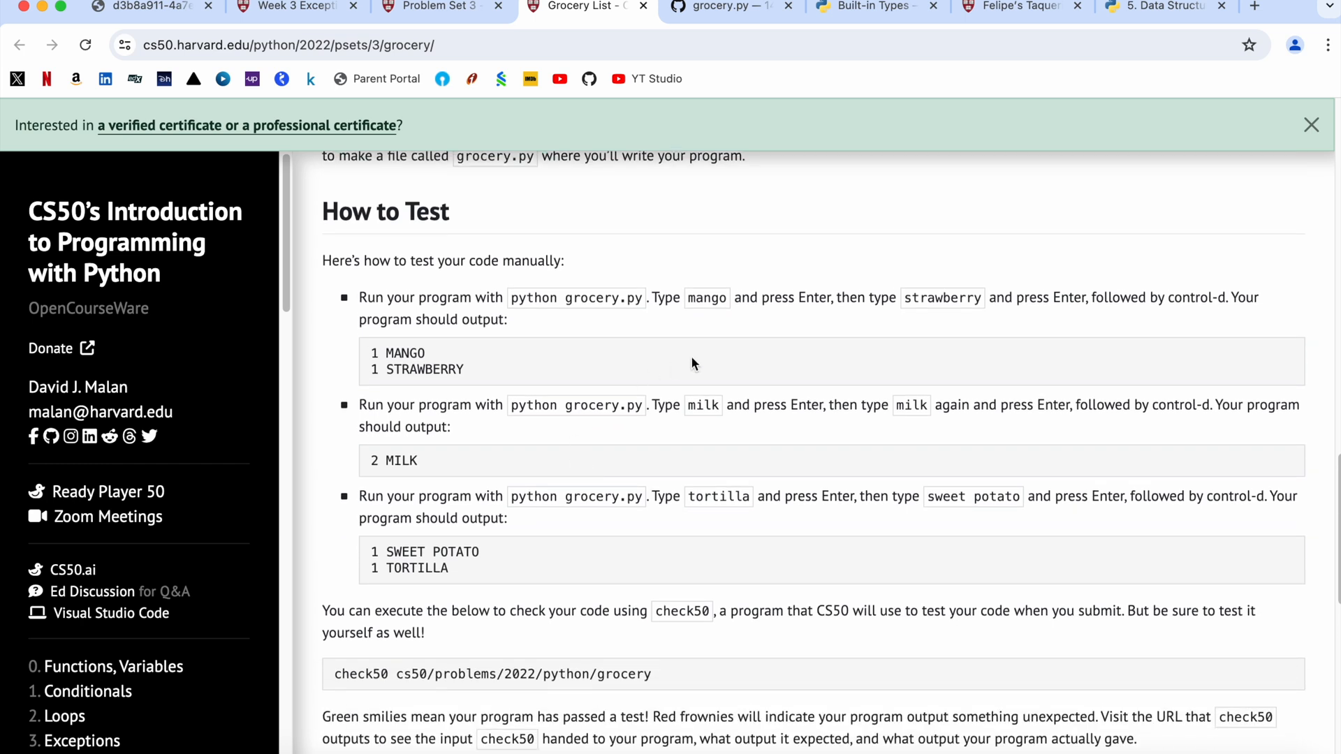
{"action": "mouse_move", "coordinate": [677, 96]}
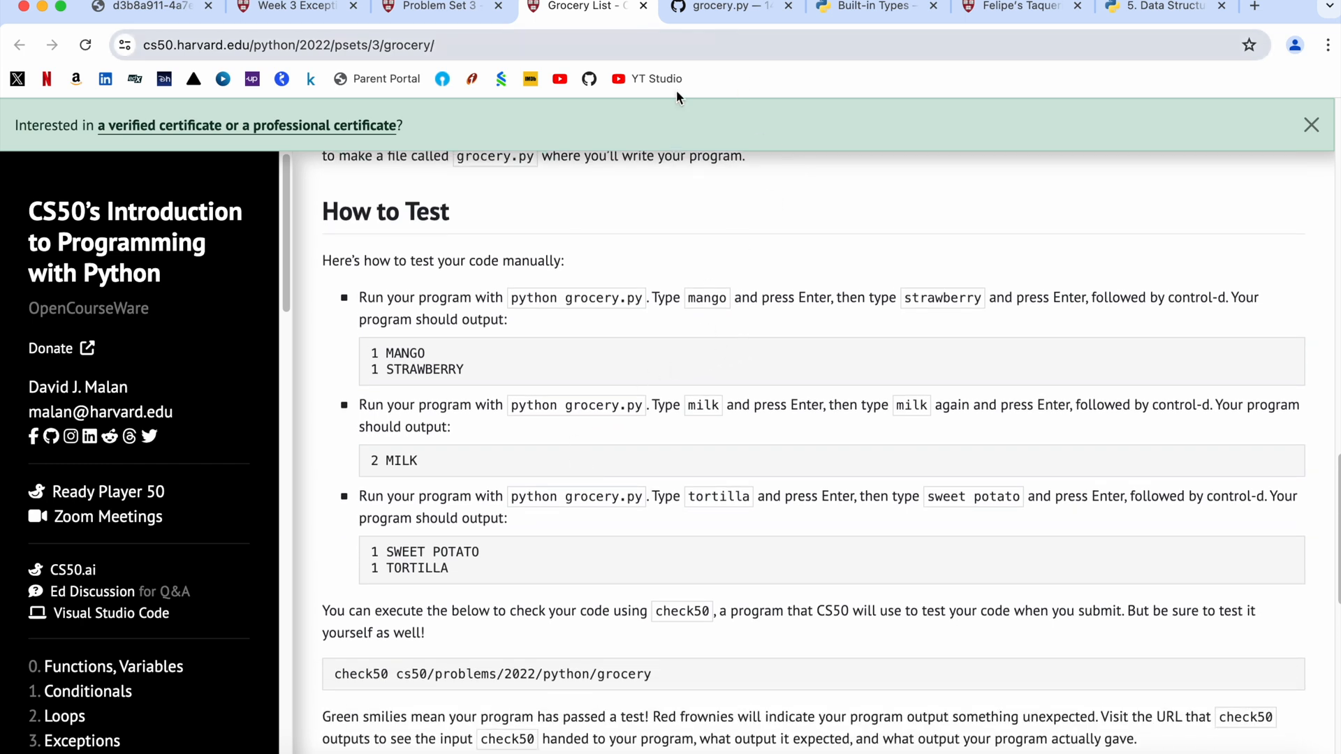
- Clear the terminal and confirm the mango, strawberry test prints 1 MANGO and 1 STRAWBERRY
{"action": "left_click", "coordinate": [731, 7]}
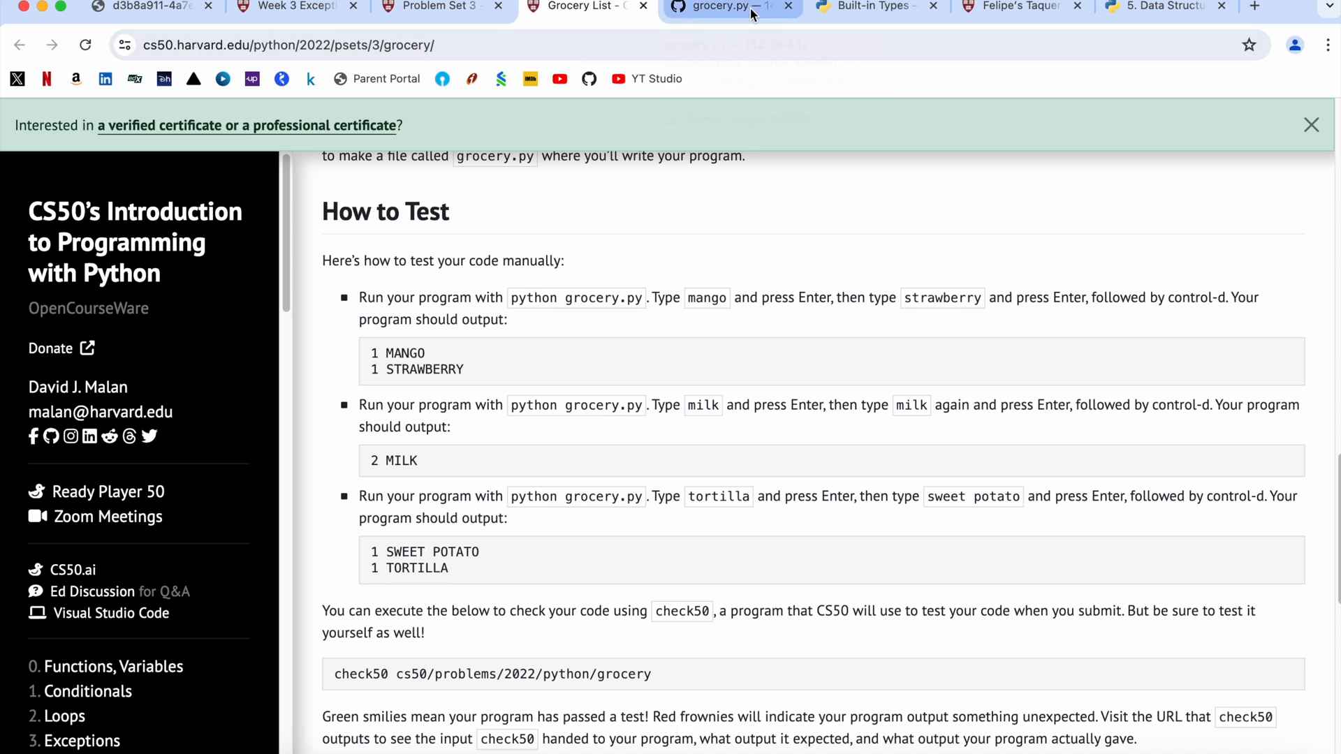
{"action": "left_click", "coordinate": [731, 7]}
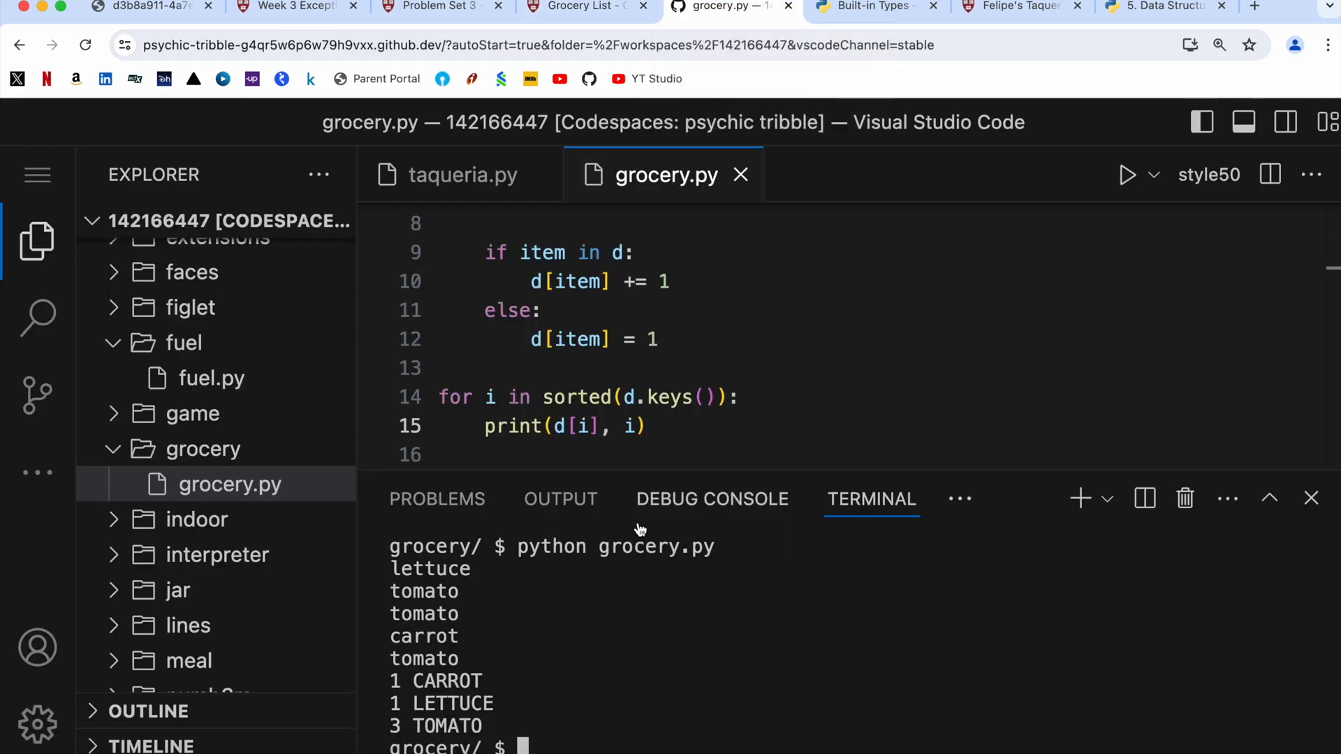
{"action": "type", "text": "clear"}
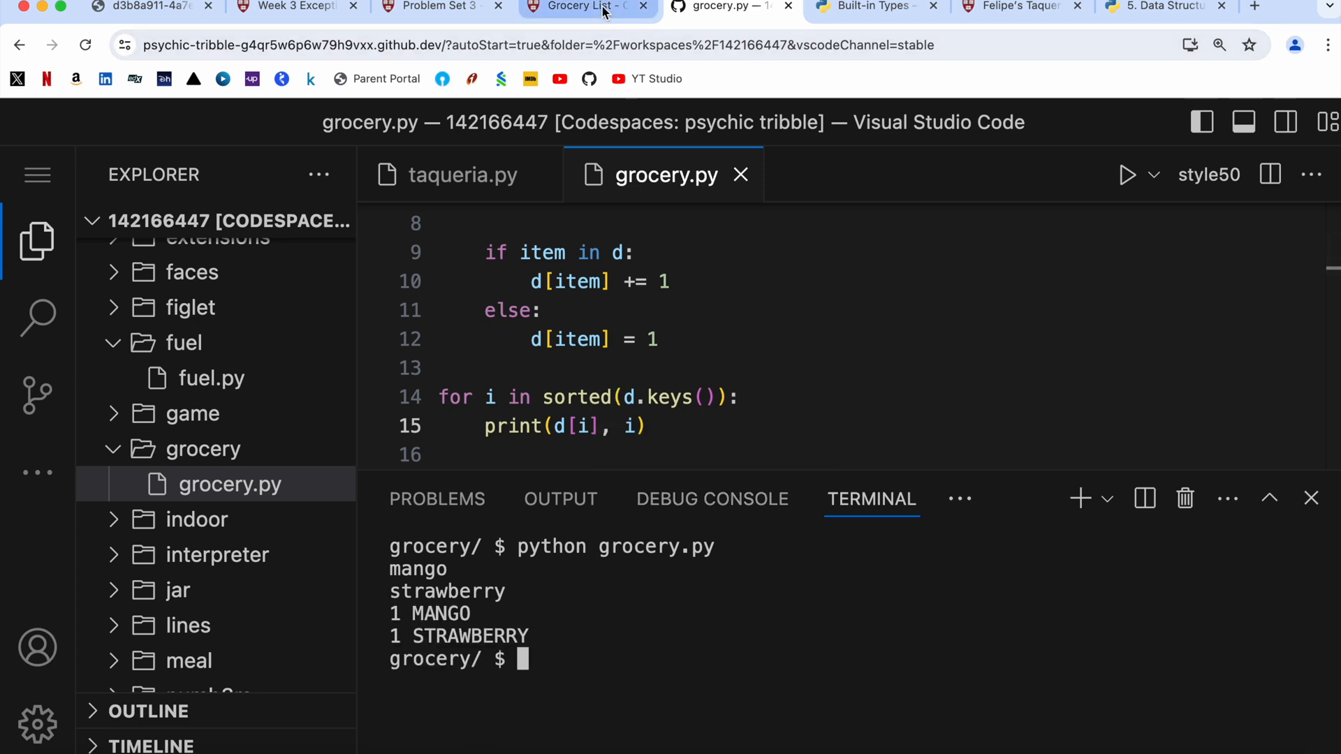
{"action": "left_click", "coordinate": [588, 7]}
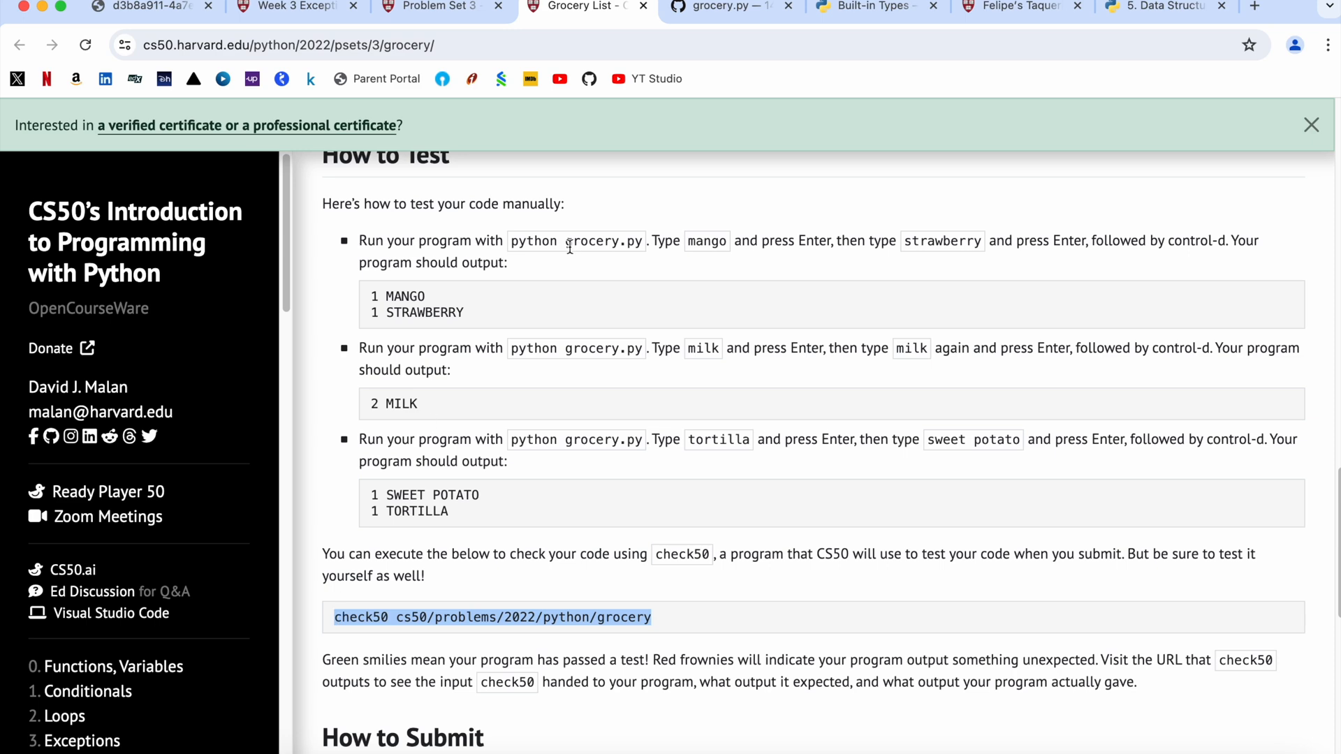
{"action": "left_click", "coordinate": [732, 7]}
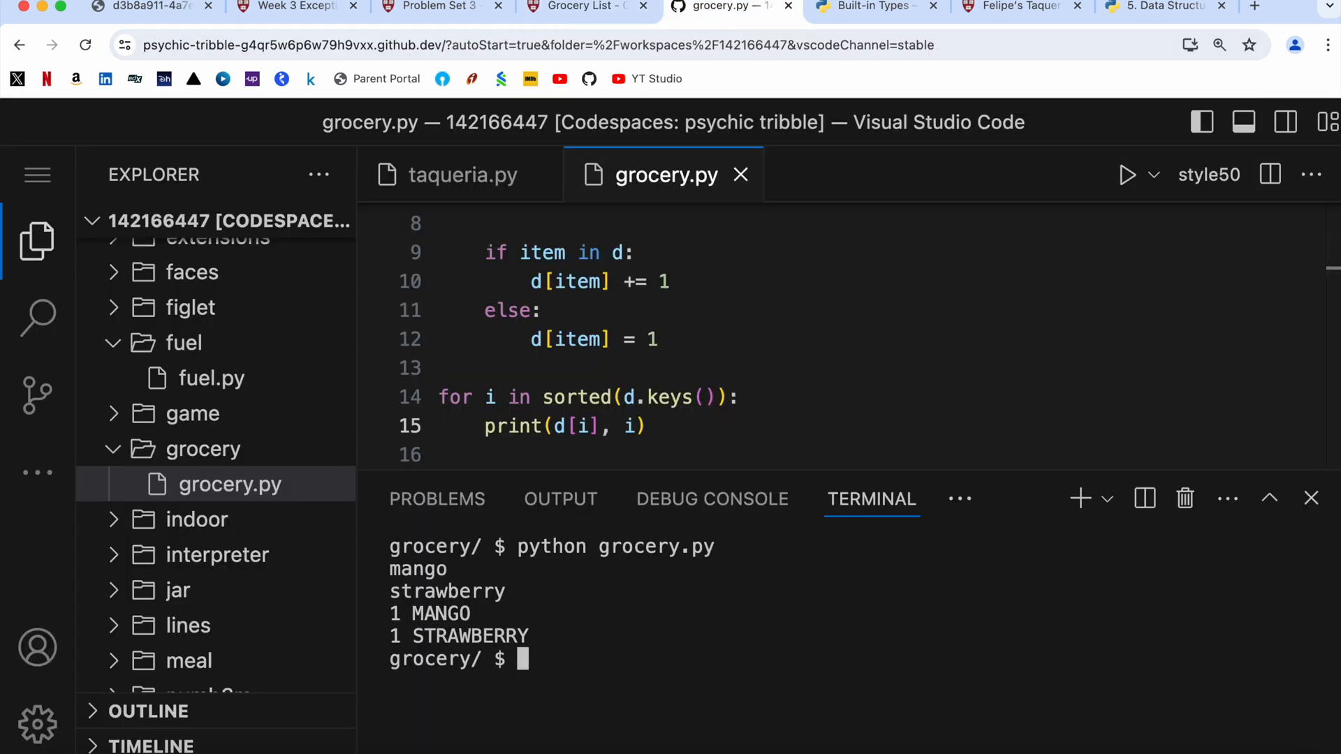
- Run check50 cs50/problems/2022/python/grocery in the terminal
{"action": "type", "text": "check50 cs50/problems/2022/python/grocery"}
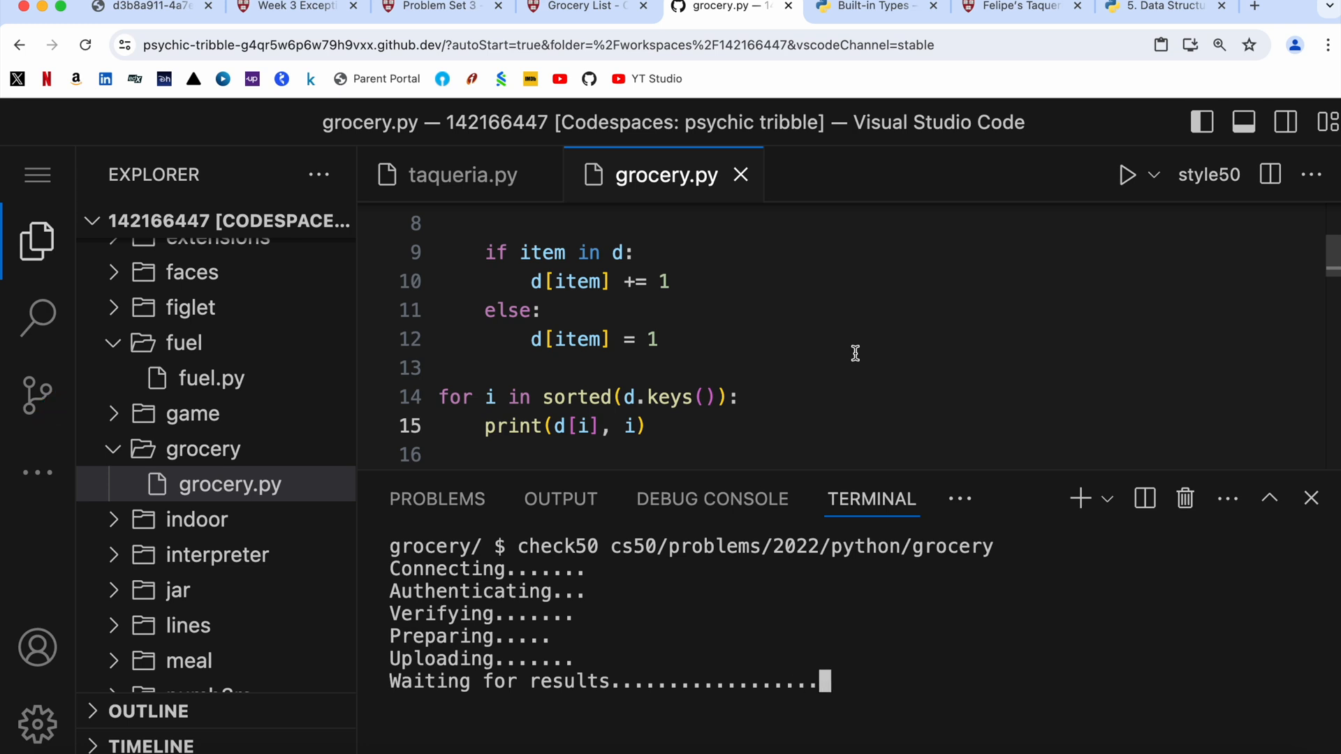
{"action": "mouse_move", "coordinate": [790, 623]}
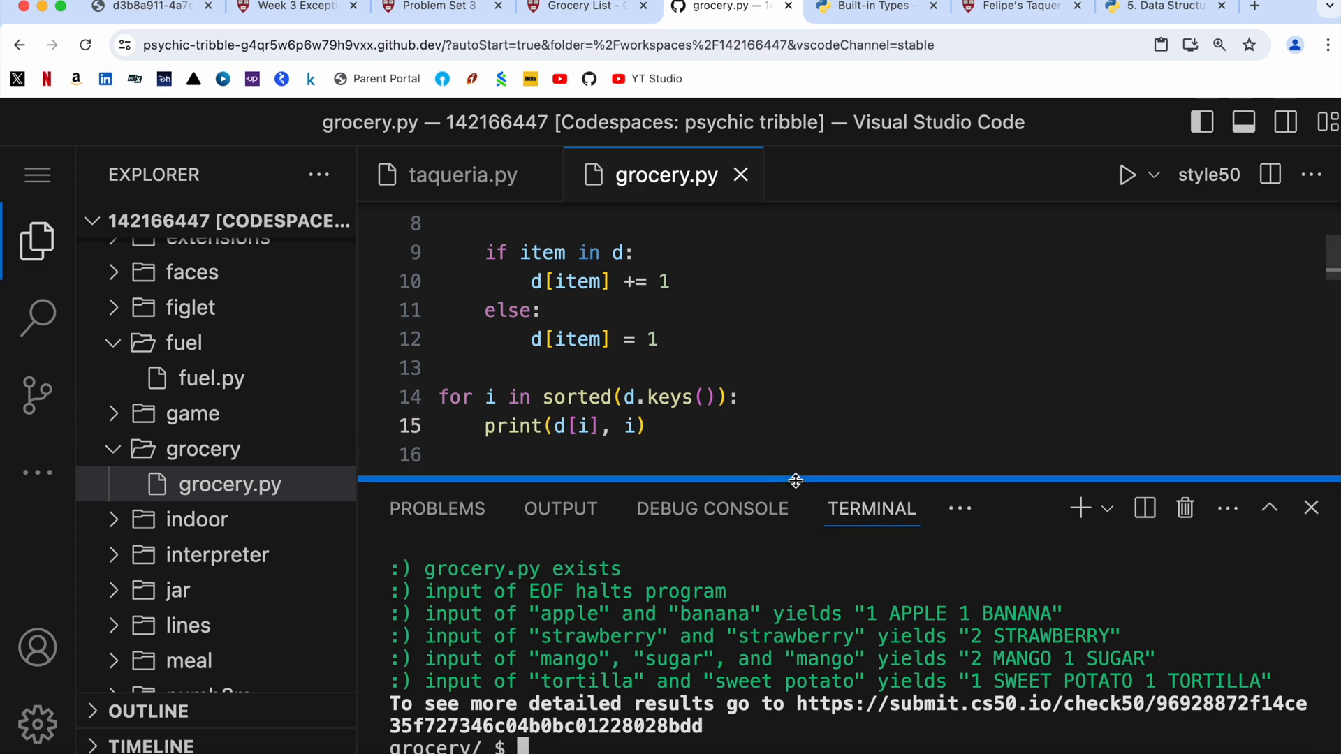
{"action": "mouse_move", "coordinate": [756, 436]}
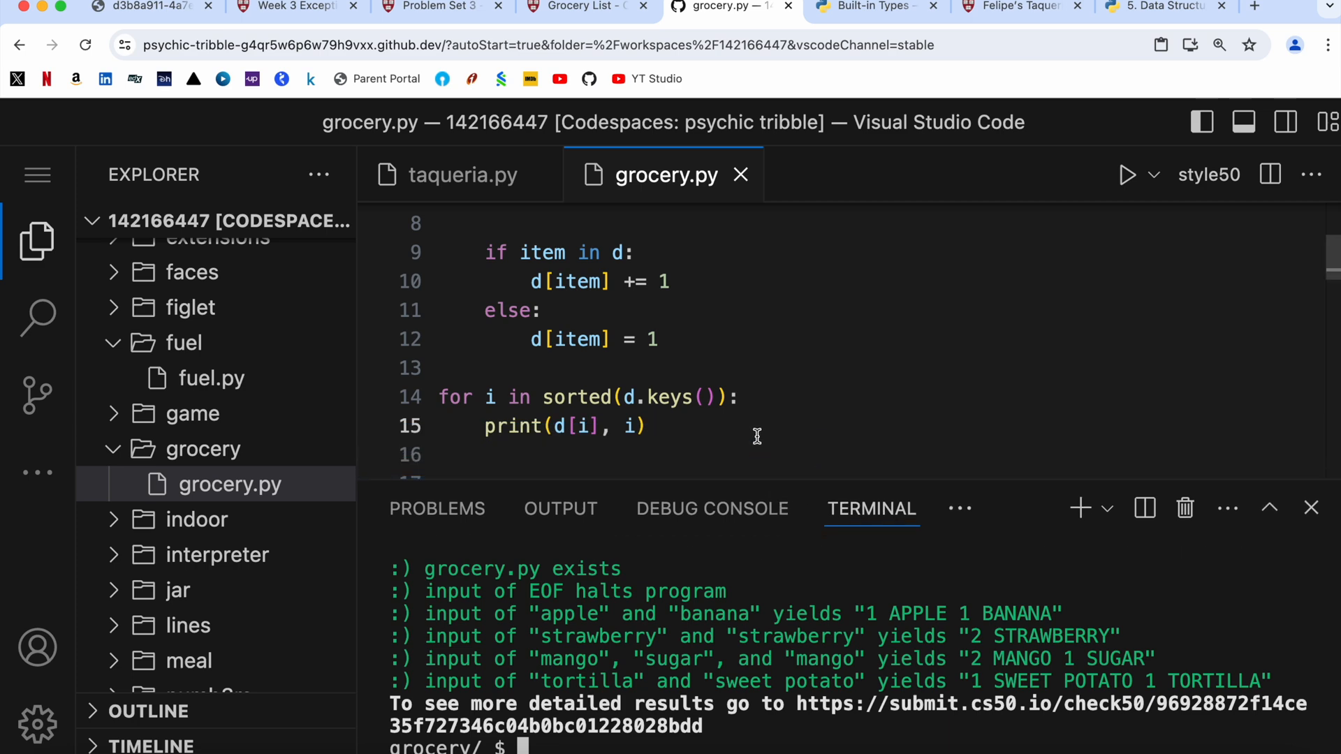
{"action": "mouse_move", "coordinate": [778, 362]}
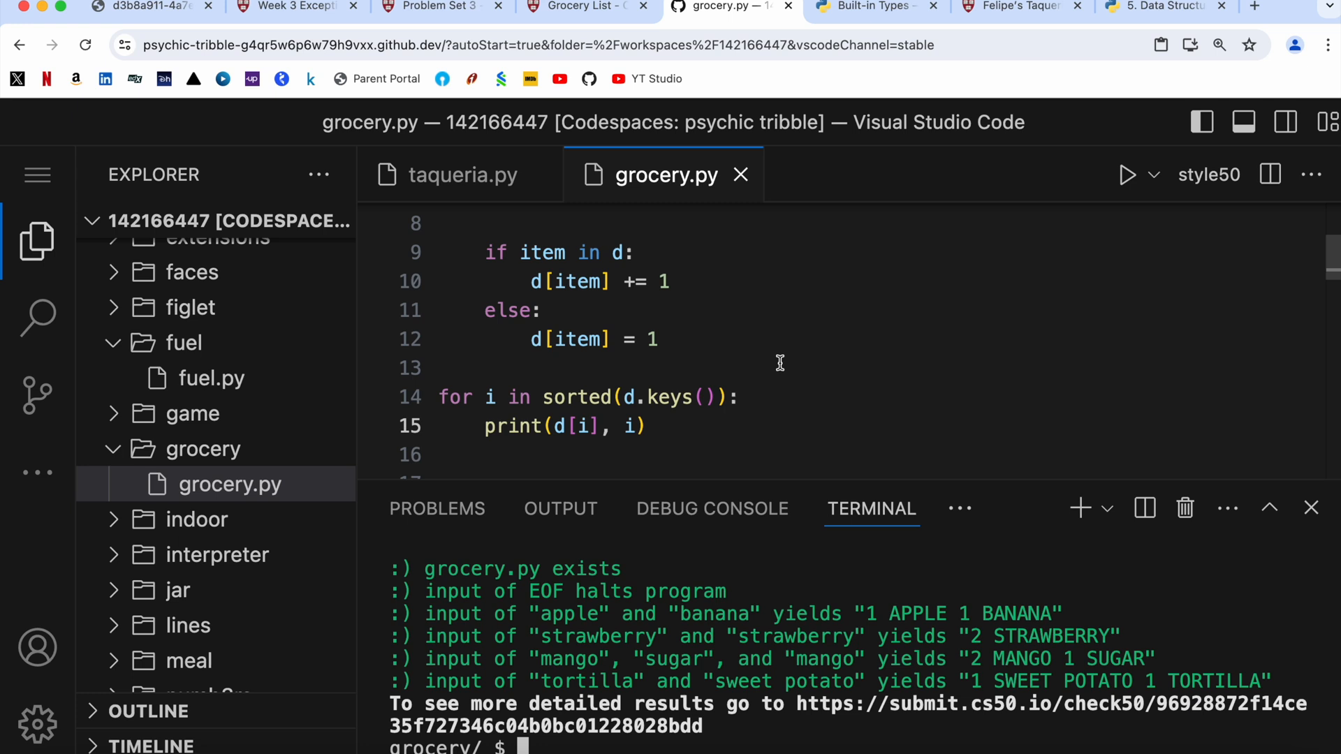